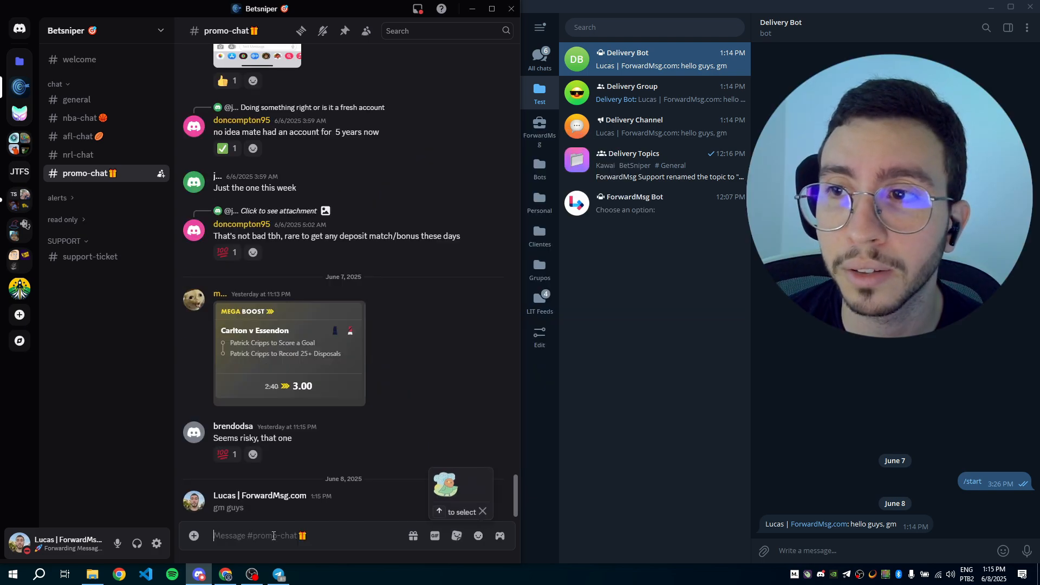
Send the 'gm guys' message in #promo-chat so it forwards to the Telegram Delivery Bot chats.
key(Return)
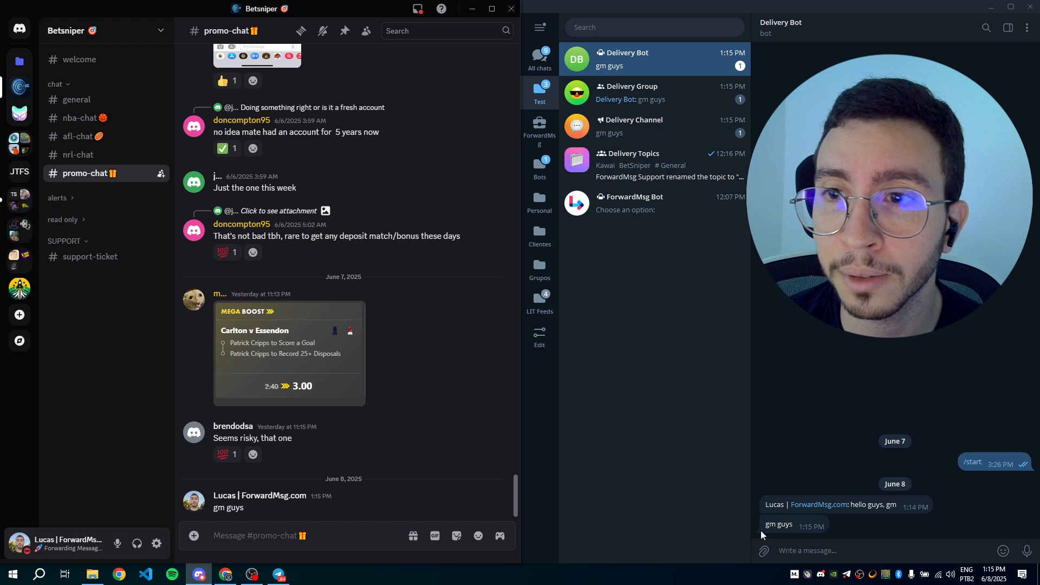
mouse_move(807, 317)
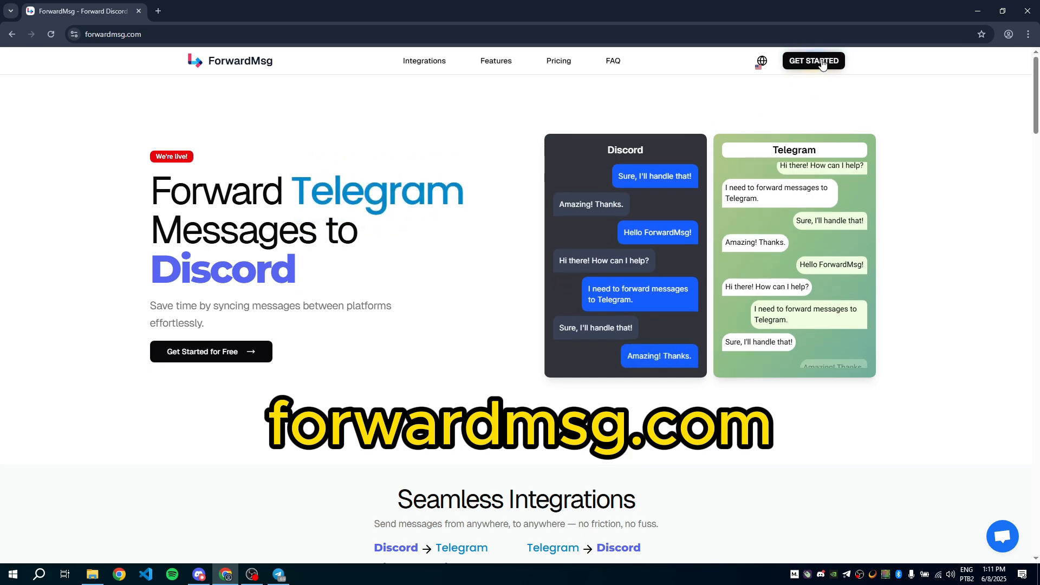
From the automations dashboard, start a new automation named 'Discord to Telegram'.
click(812, 61)
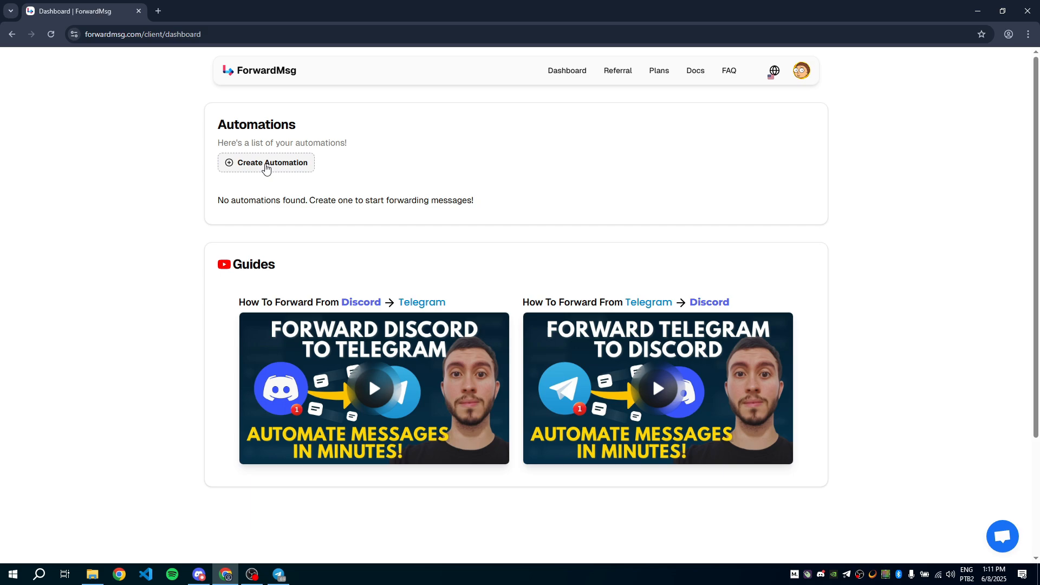
click(265, 163)
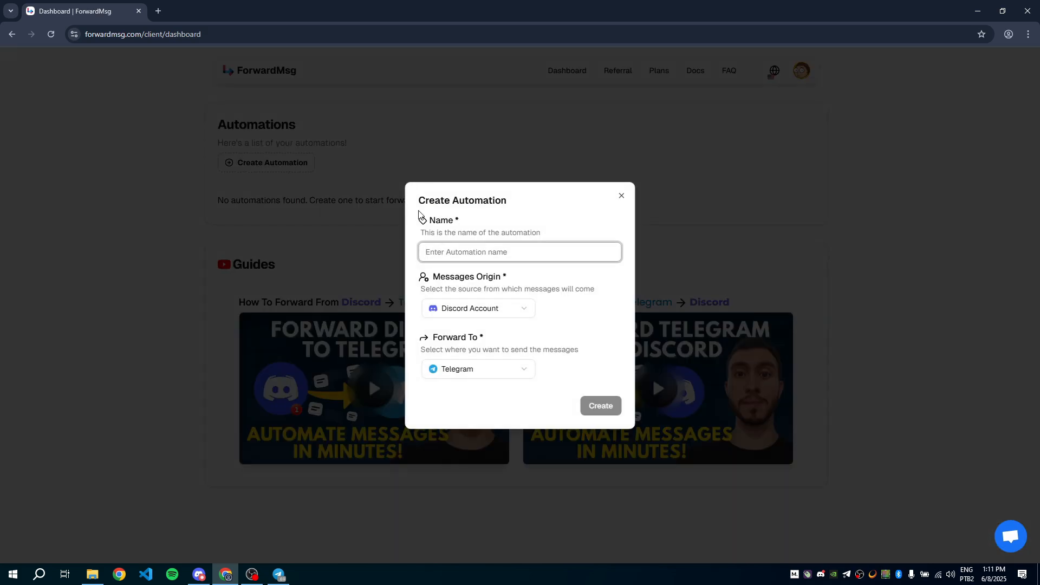
mouse_move(498, 217)
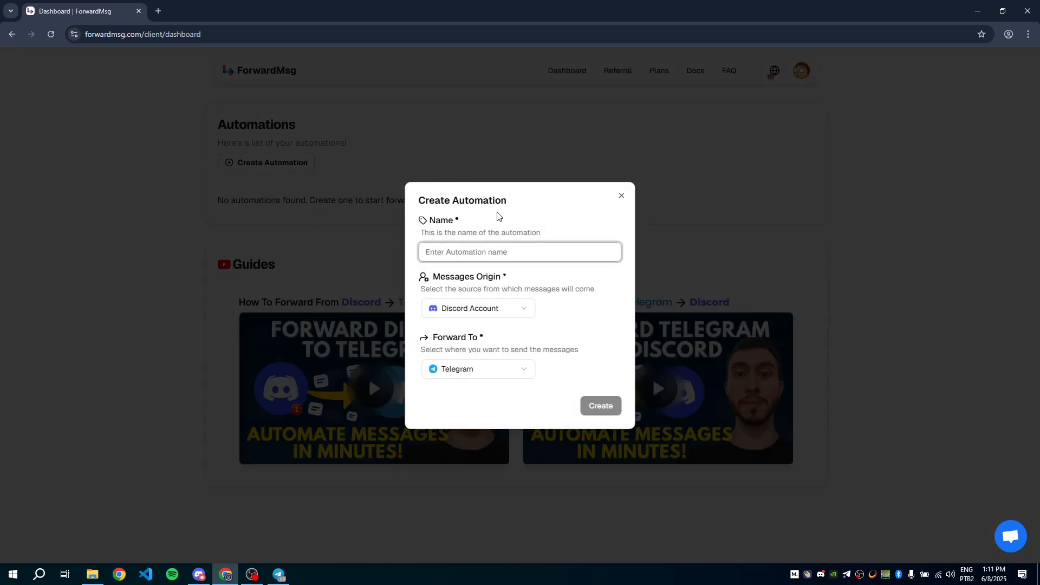
text(Discord)
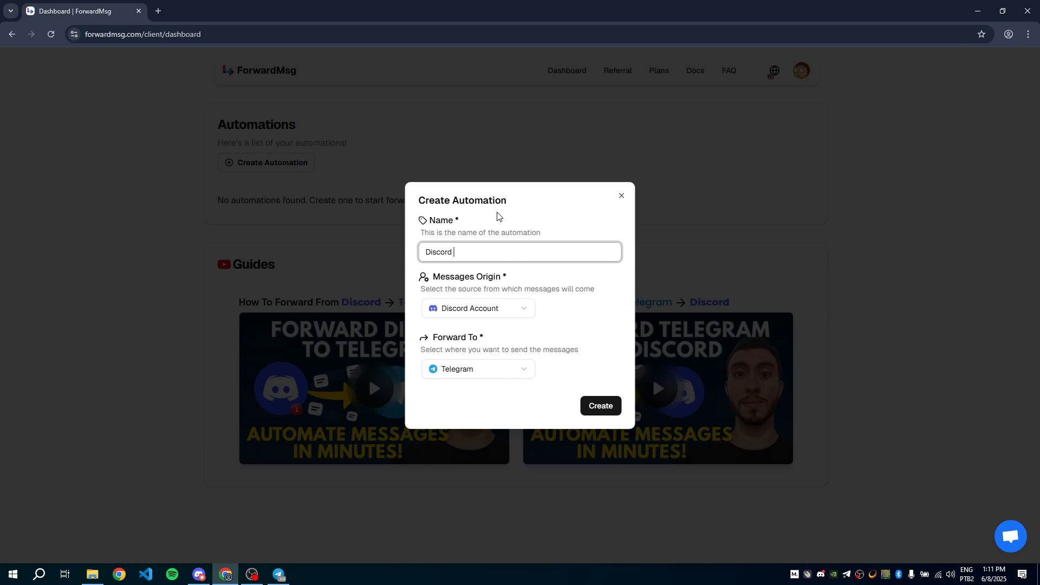
text(to Te)
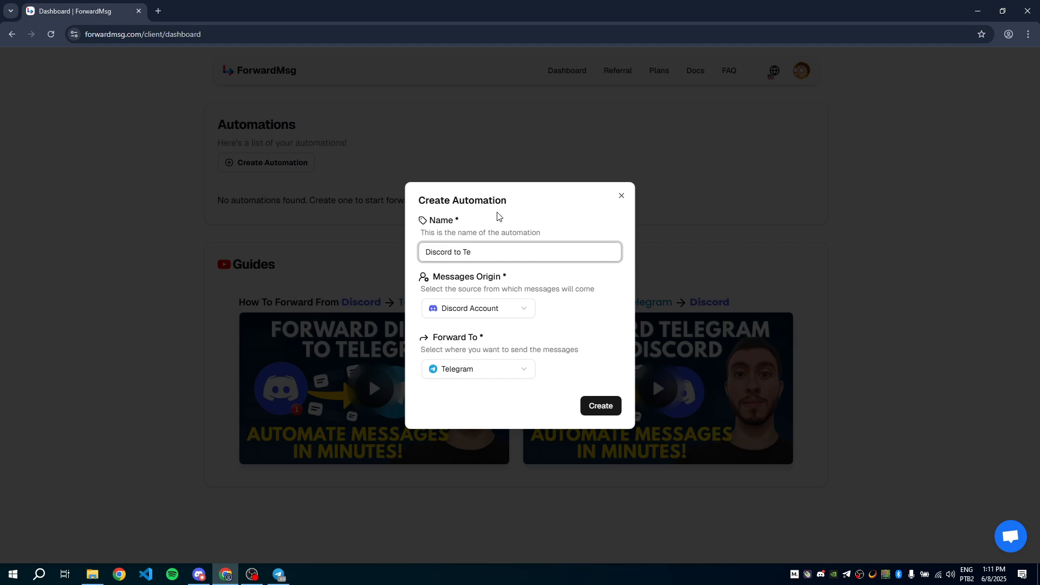
text(legram)
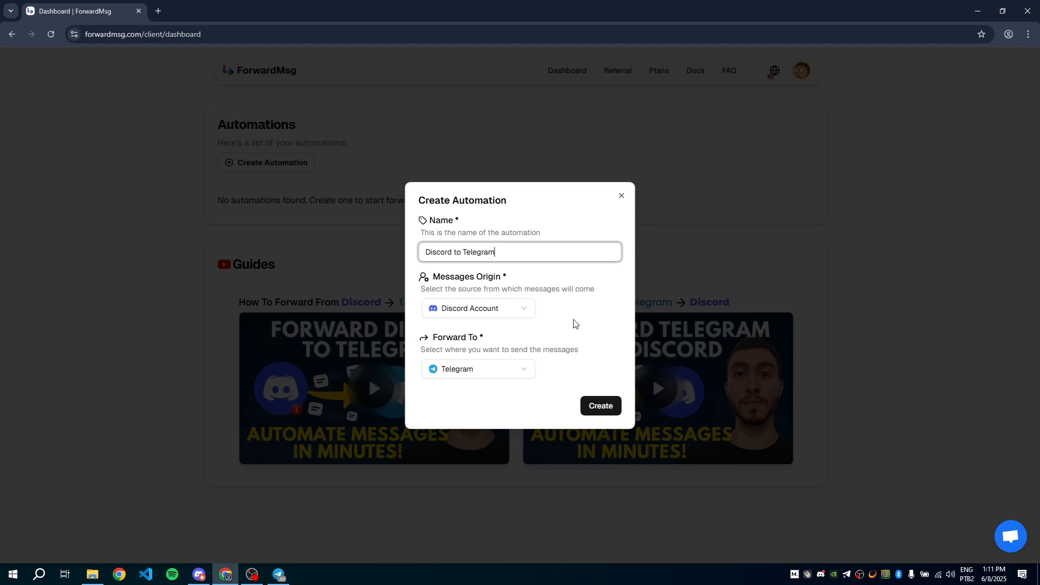
Keep a Discord account as source with Telegram as target and create the automation.
click(476, 308)
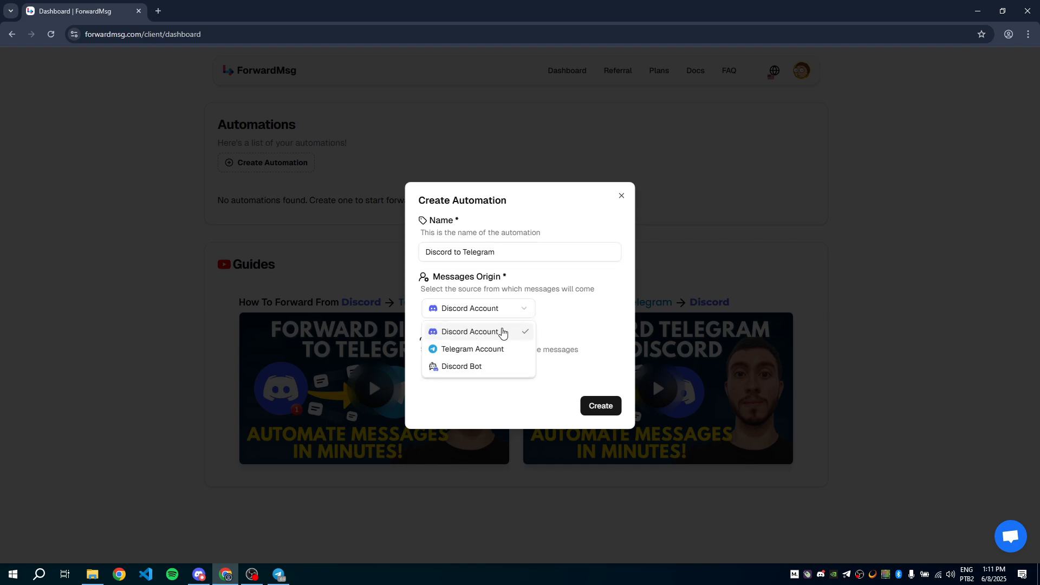
mouse_move(494, 334)
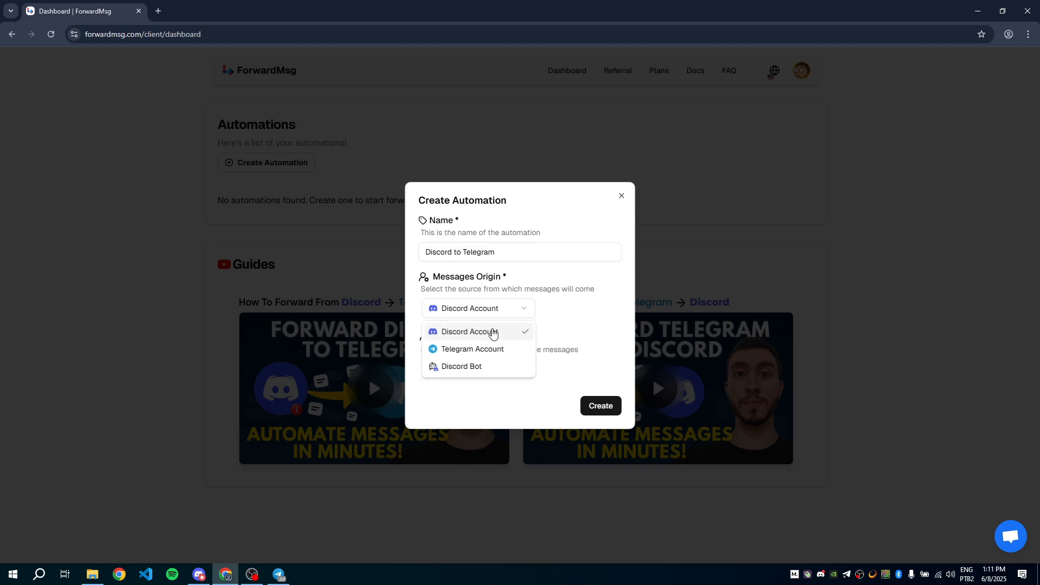
click(471, 331)
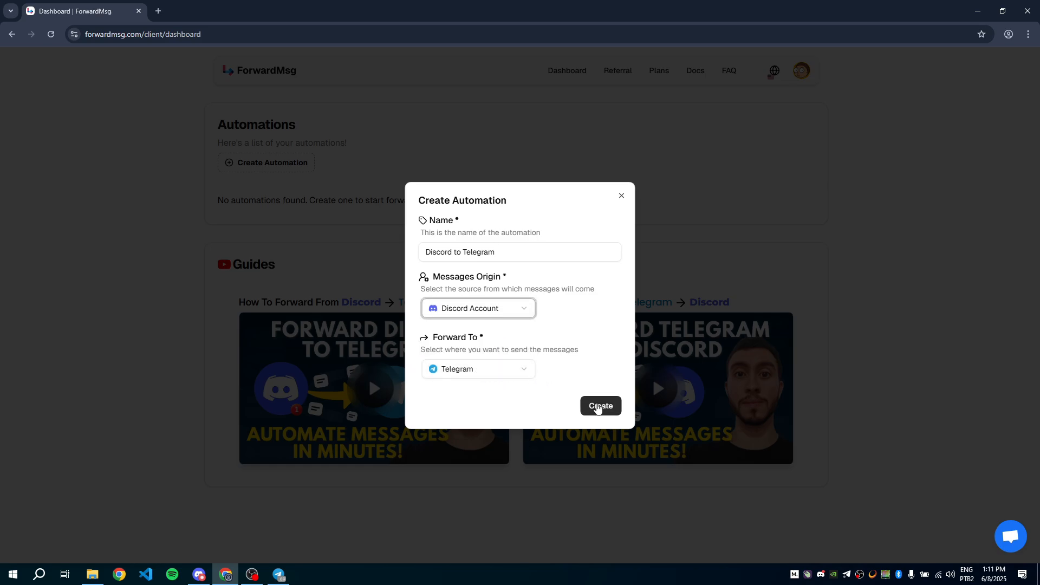
click(599, 405)
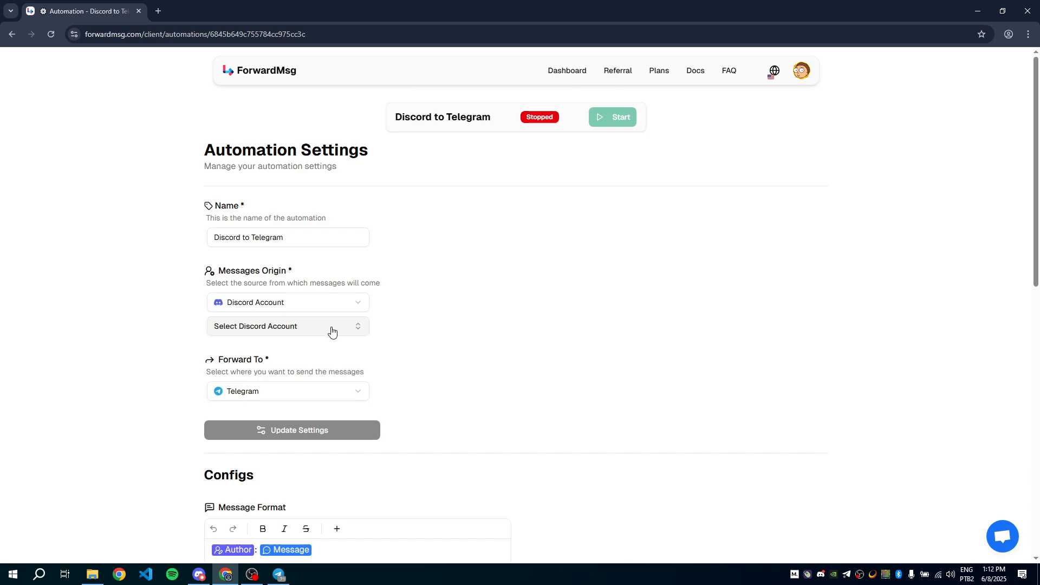
Review the add-account form, then choose MyDiscordAccount as the automation's Discord source.
click(287, 326)
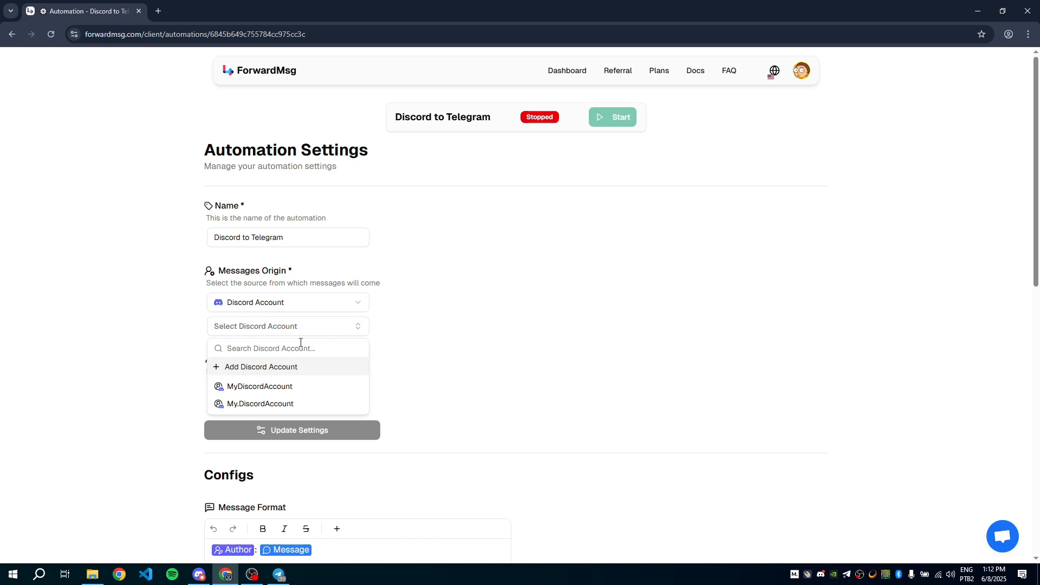
click(261, 367)
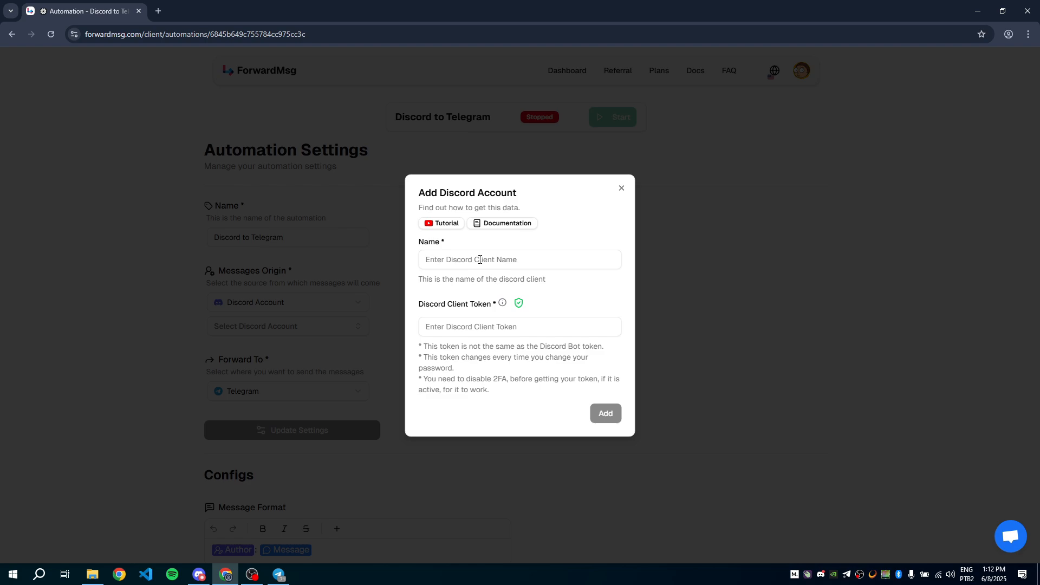
mouse_move(471, 328)
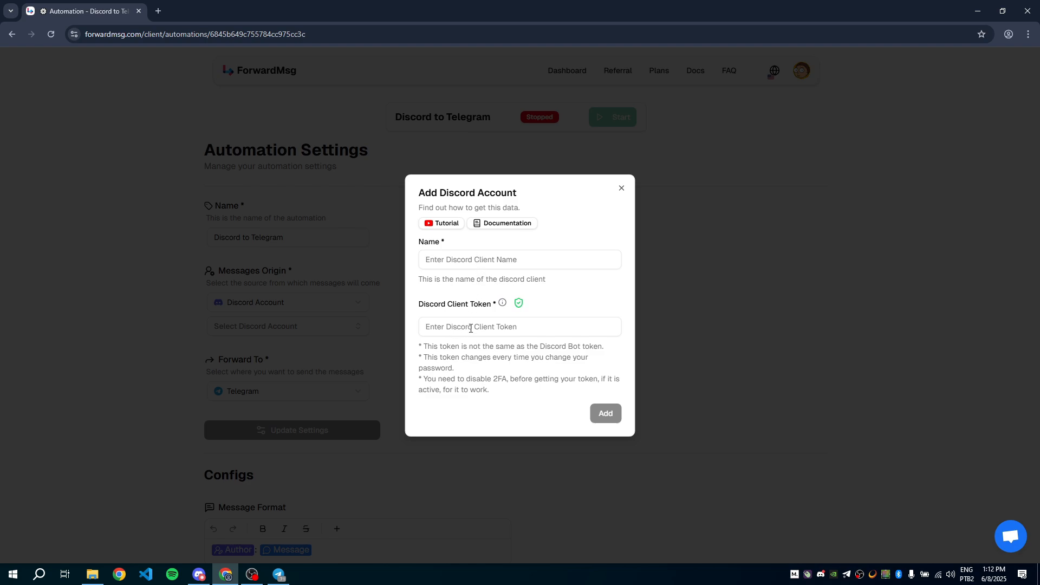
mouse_move(451, 232)
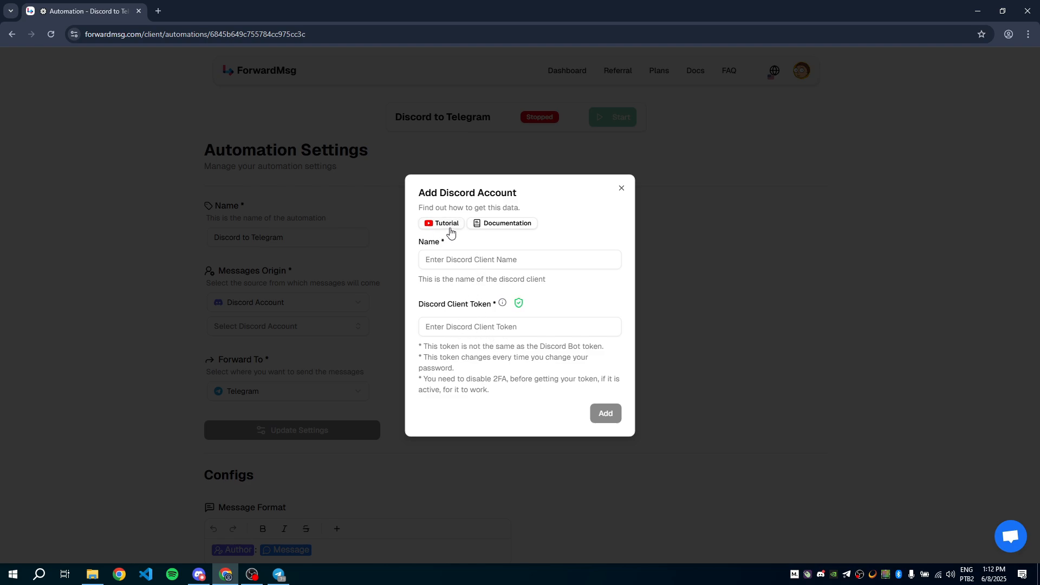
mouse_move(501, 223)
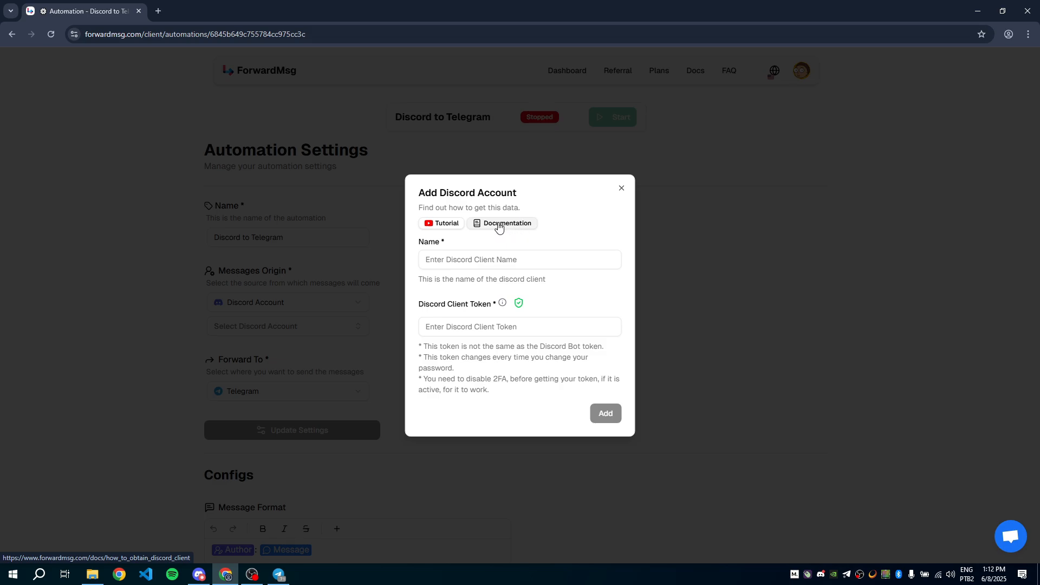
click(621, 188)
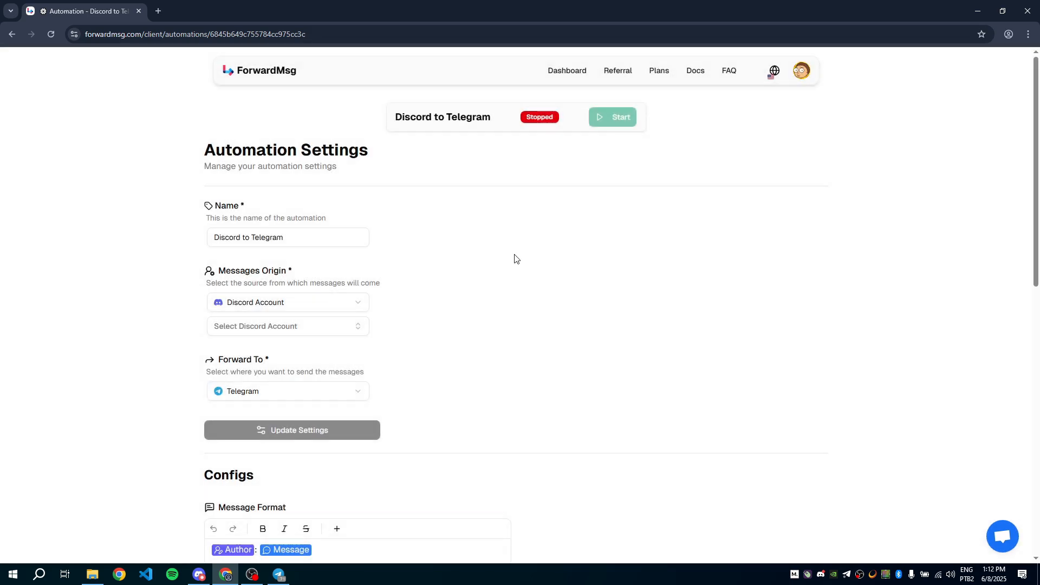
click(287, 326)
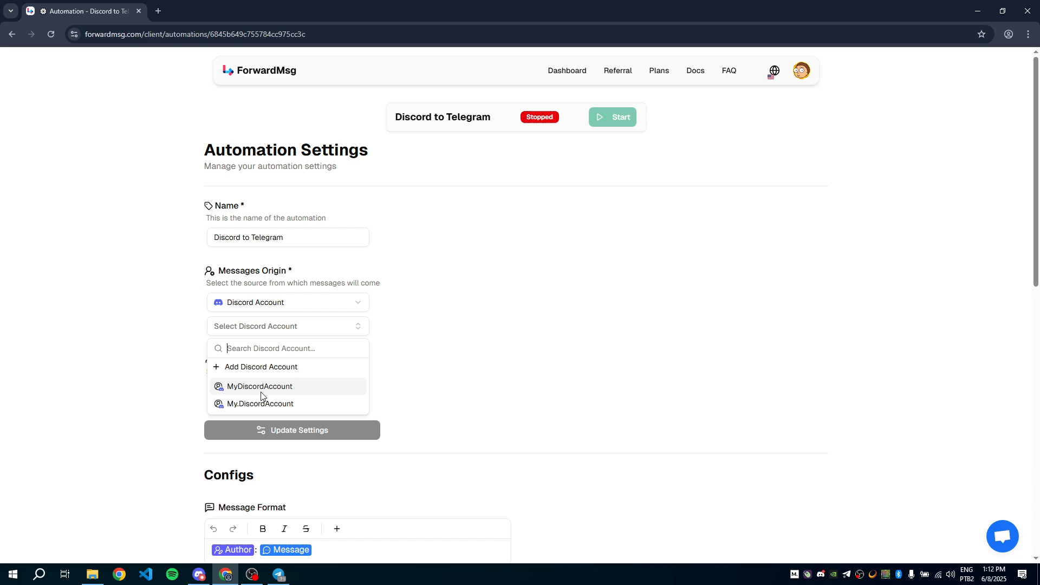
click(259, 386)
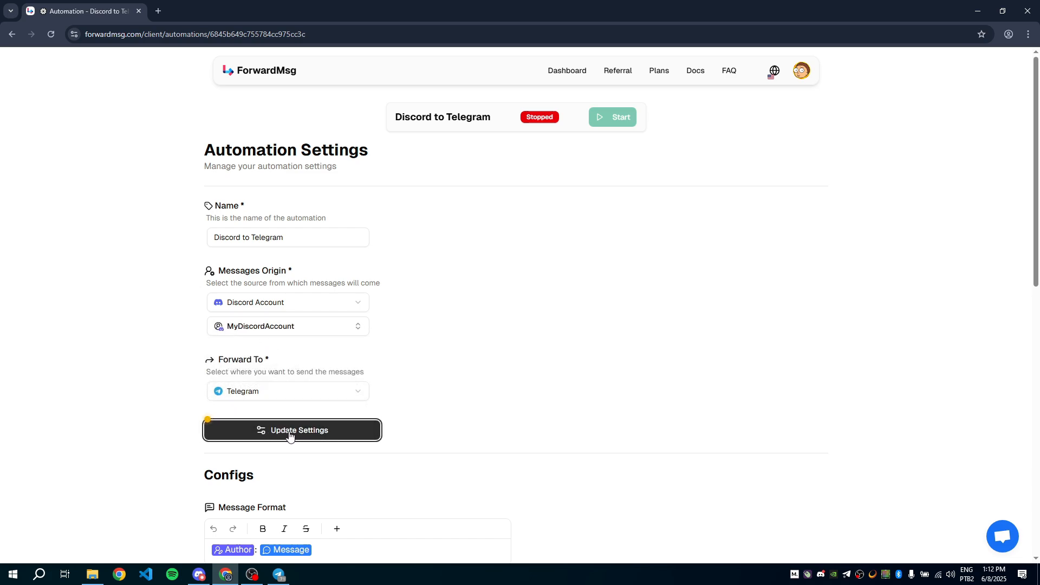
Save the automation settings, start it, and switch over to Discord.
click(292, 430)
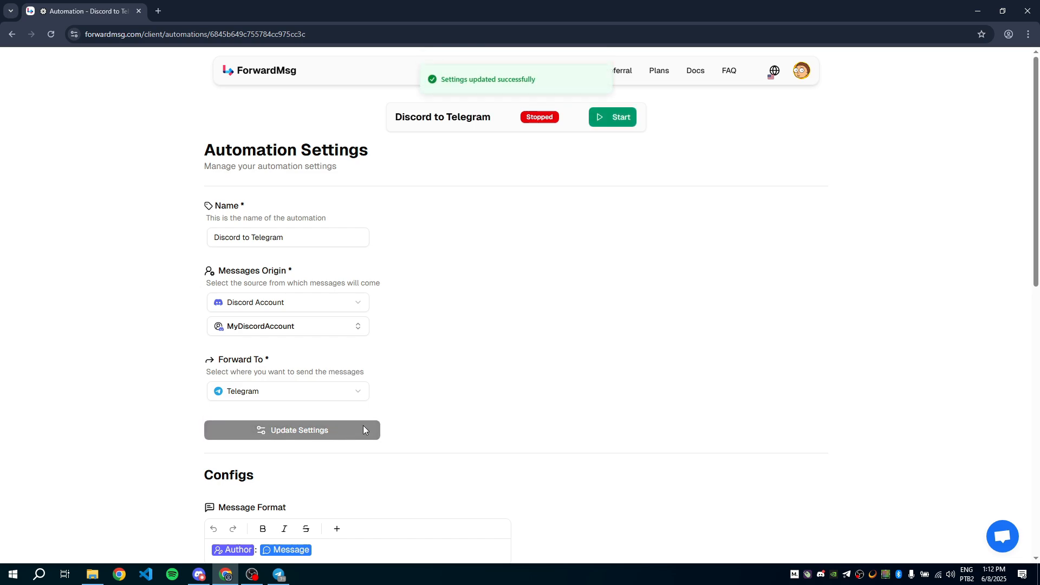
mouse_move(613, 117)
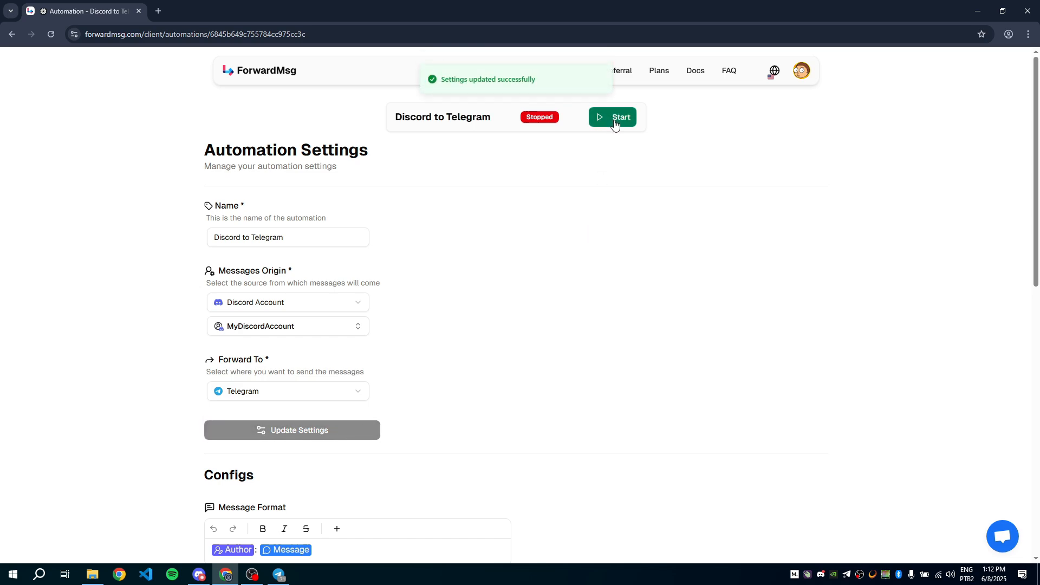
click(611, 117)
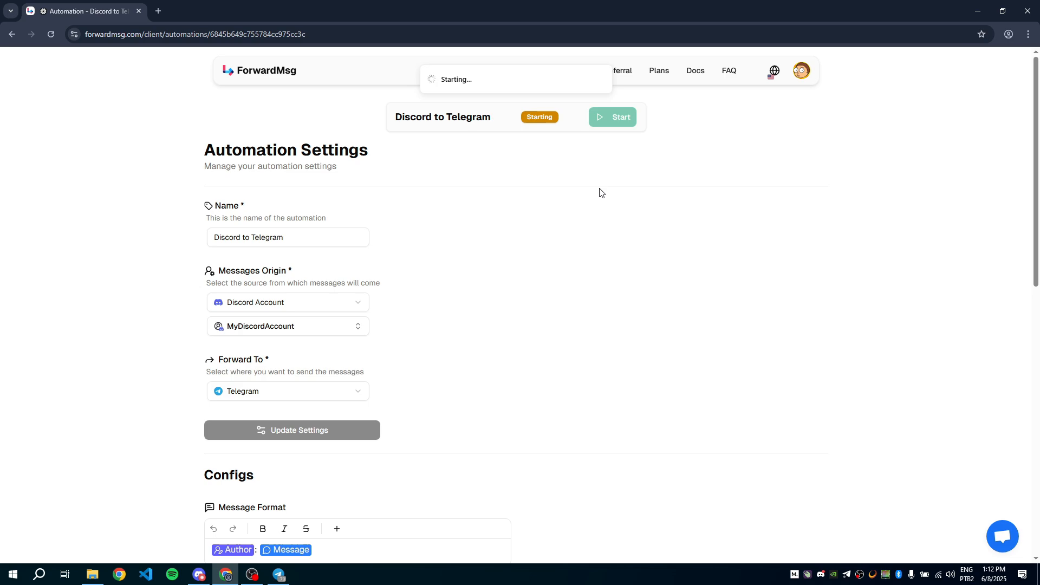
click(198, 575)
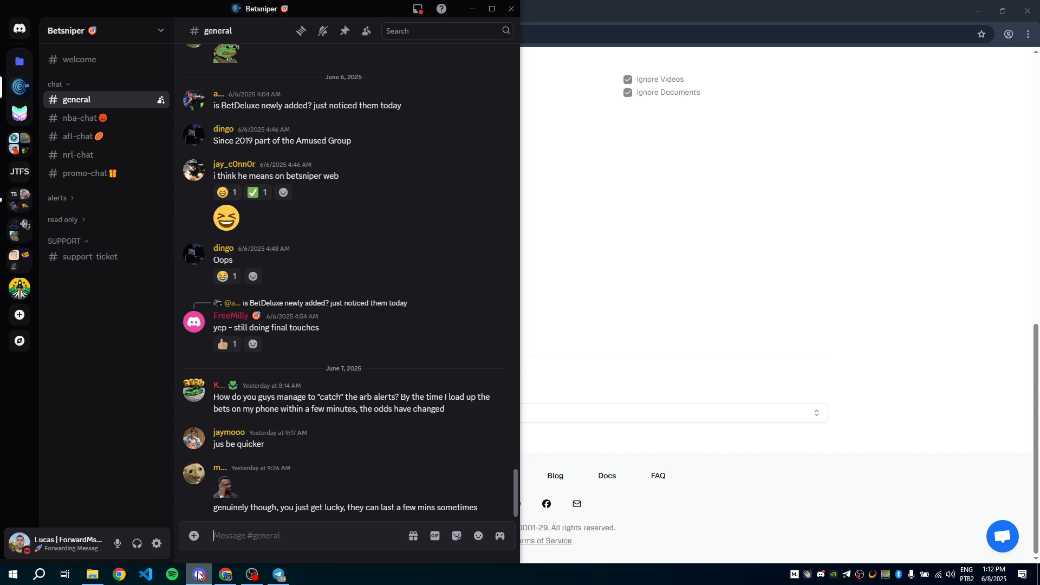
mouse_move(232, 479)
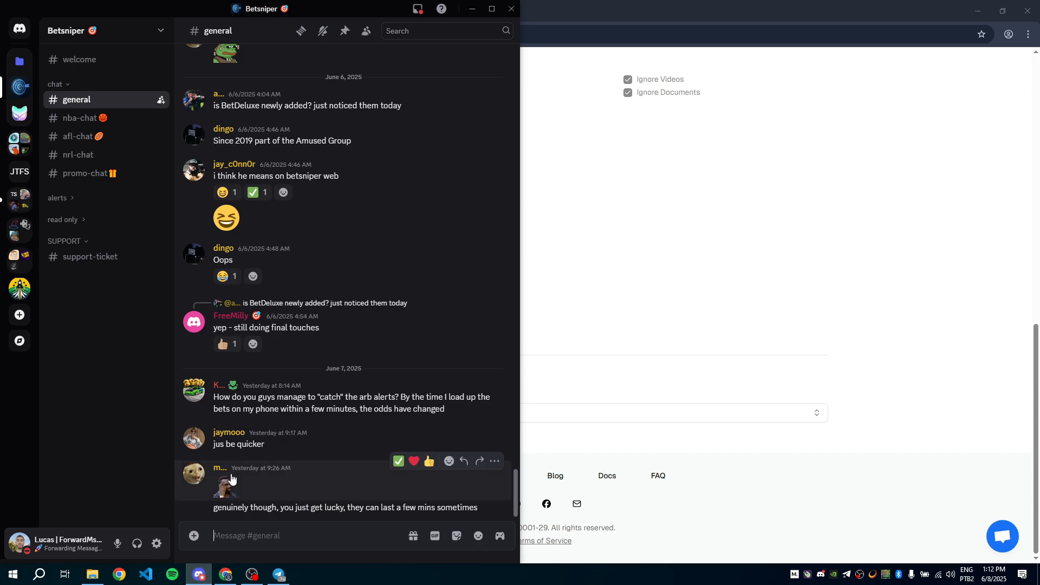
mouse_move(75, 30)
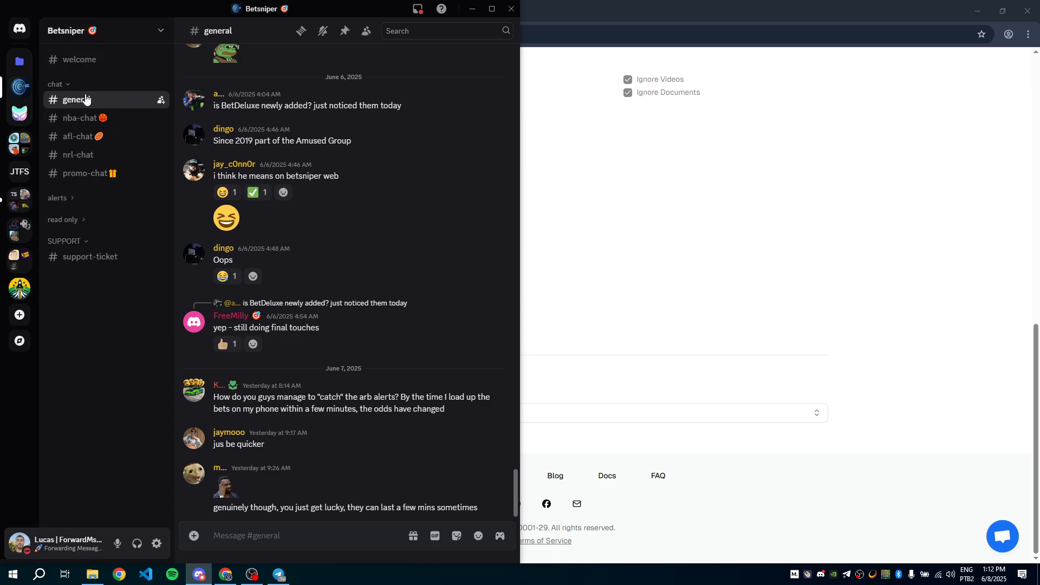
View Betsniper's #promo-chat, then switch to the Kawaii Labs server's general-chat.
click(86, 173)
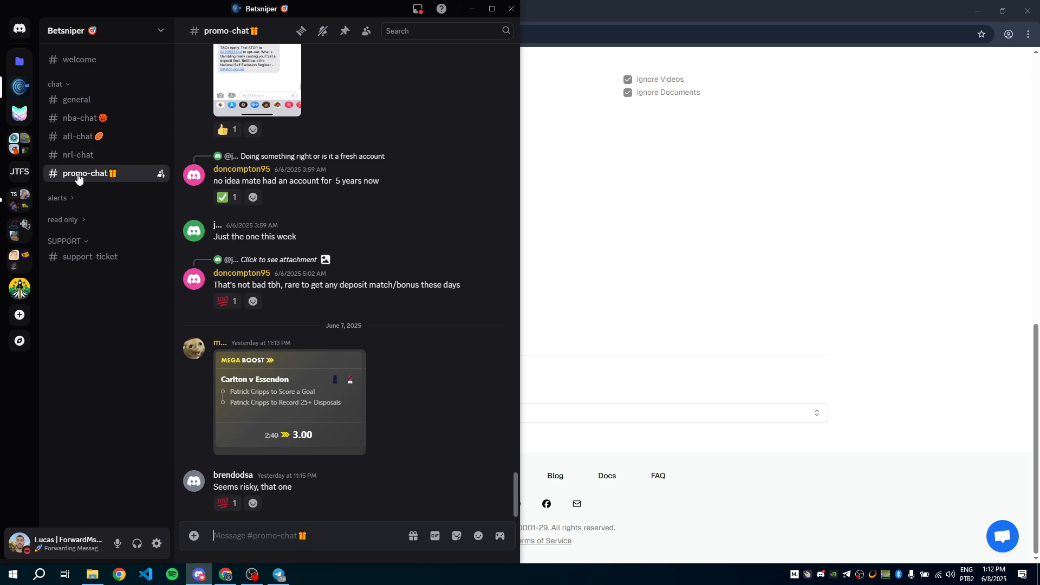
mouse_move(19, 113)
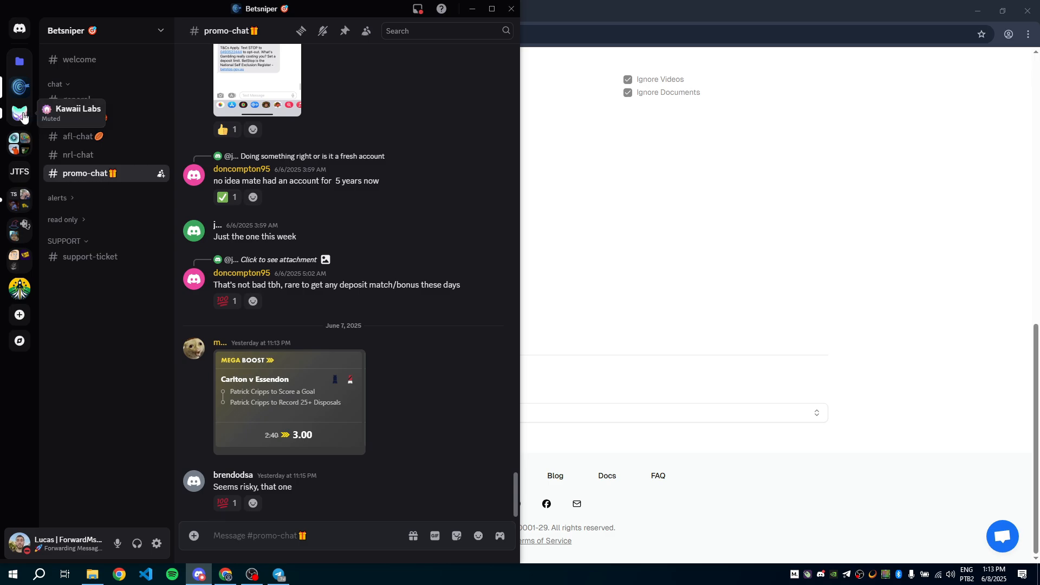
click(20, 114)
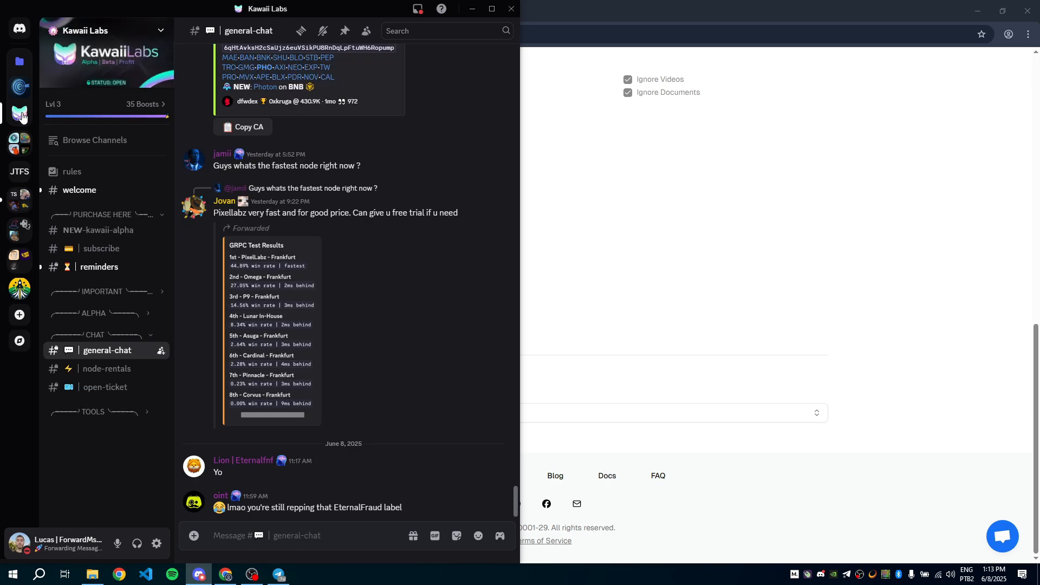
mouse_move(116, 357)
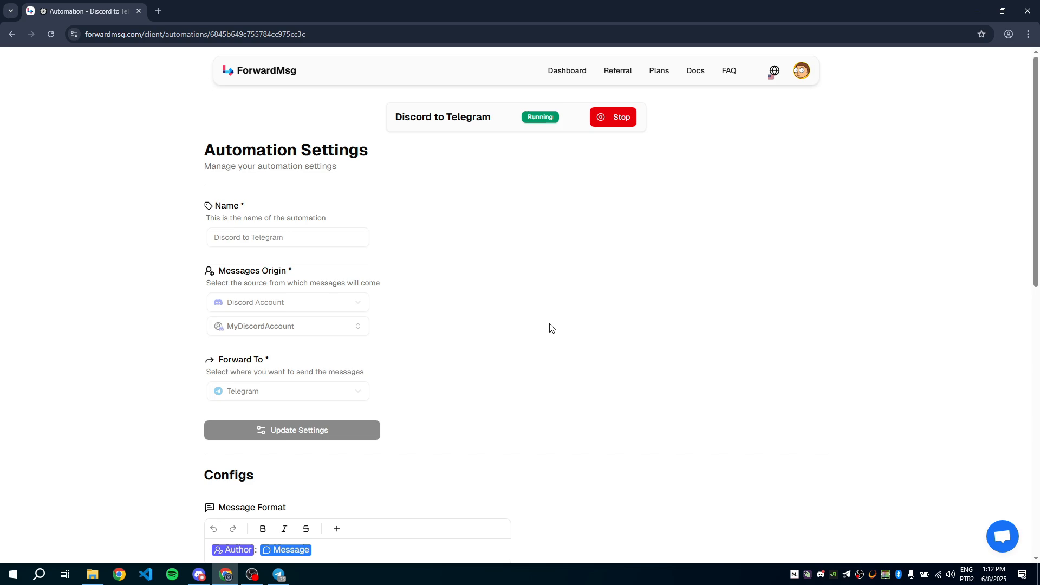
Add Betsniper's general and promo-chat and Kawaii Labs' general-chat as source channels.
scroll(down, 3)
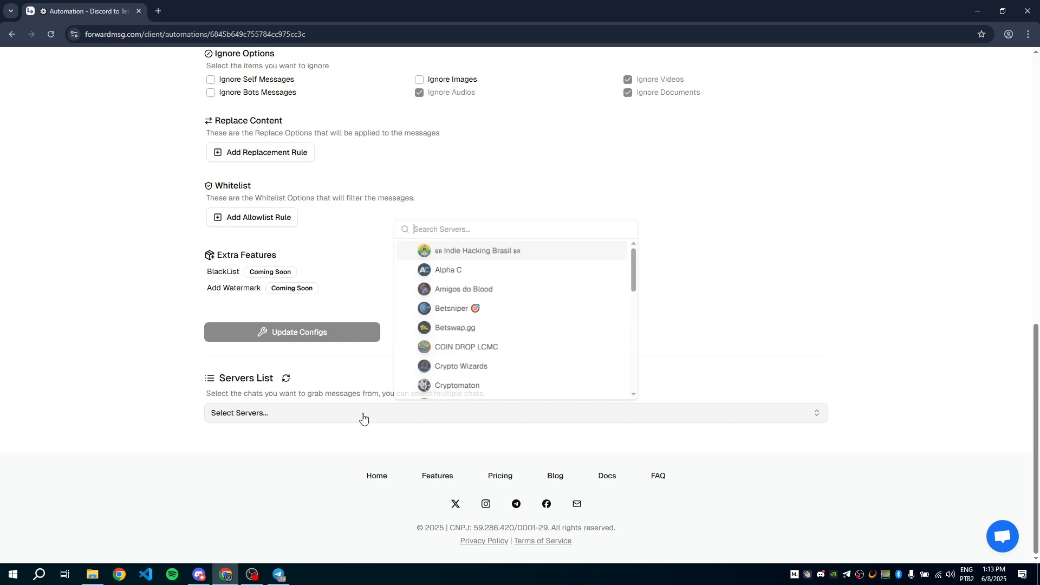
mouse_move(465, 312)
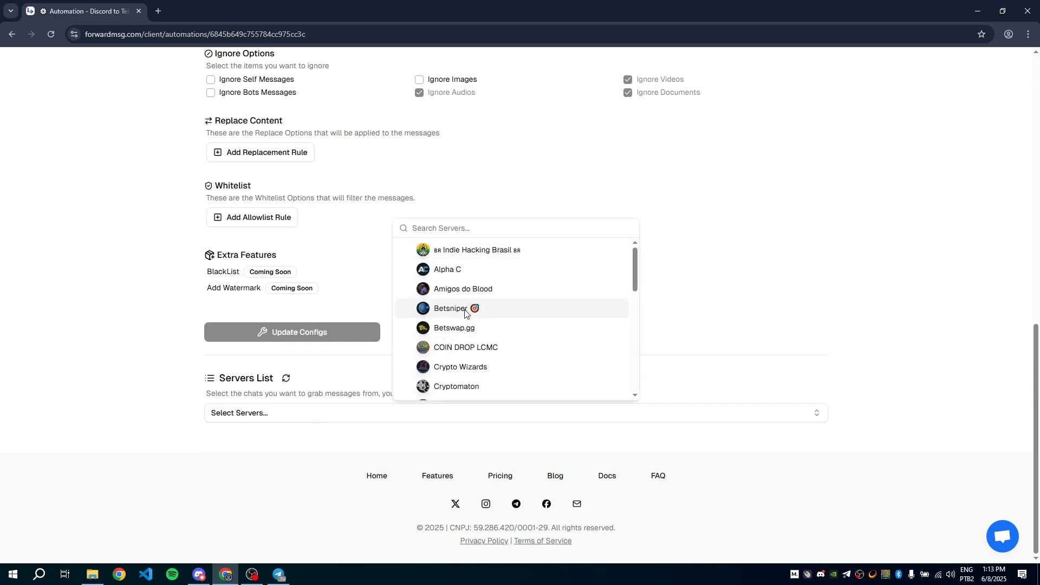
click(451, 308)
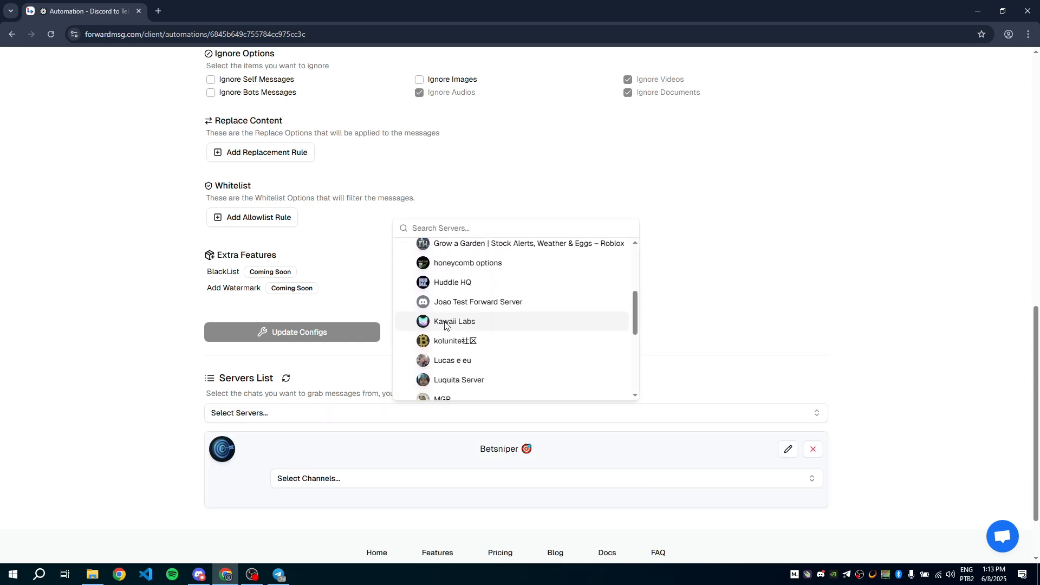
click(454, 321)
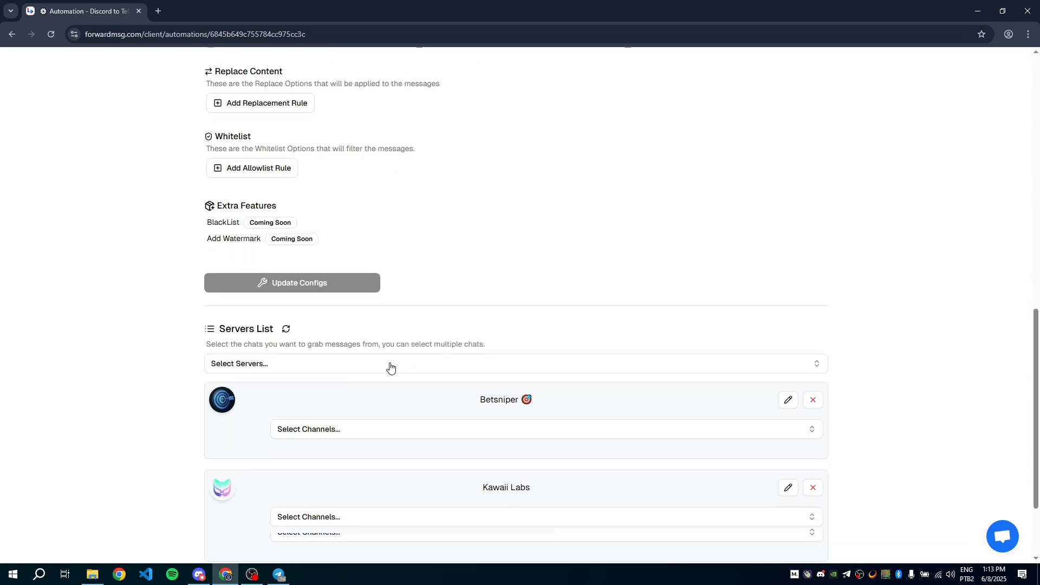
scroll(down, 3)
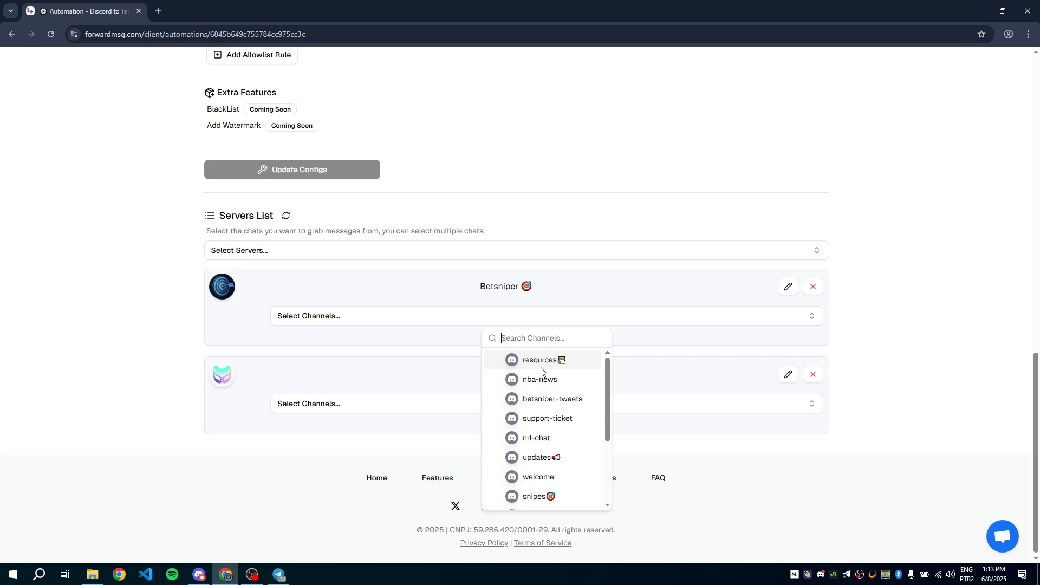
scroll(down, 3)
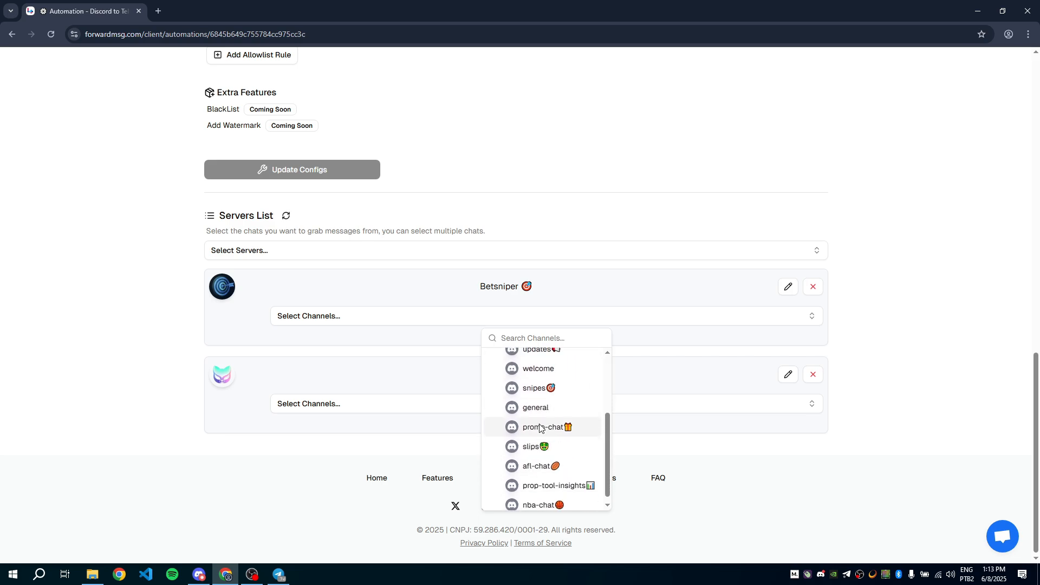
click(534, 407)
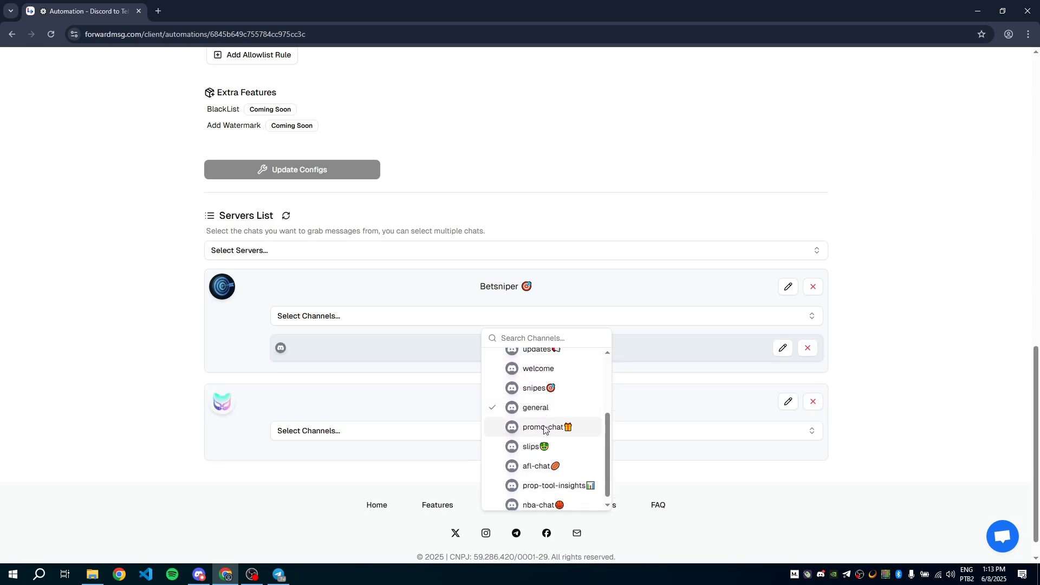
click(542, 427)
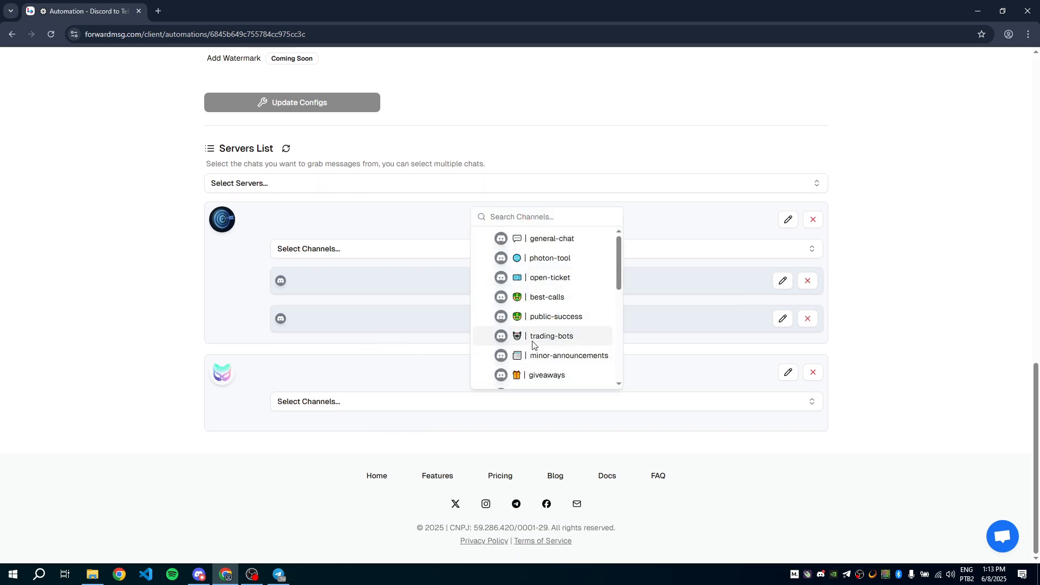
click(550, 238)
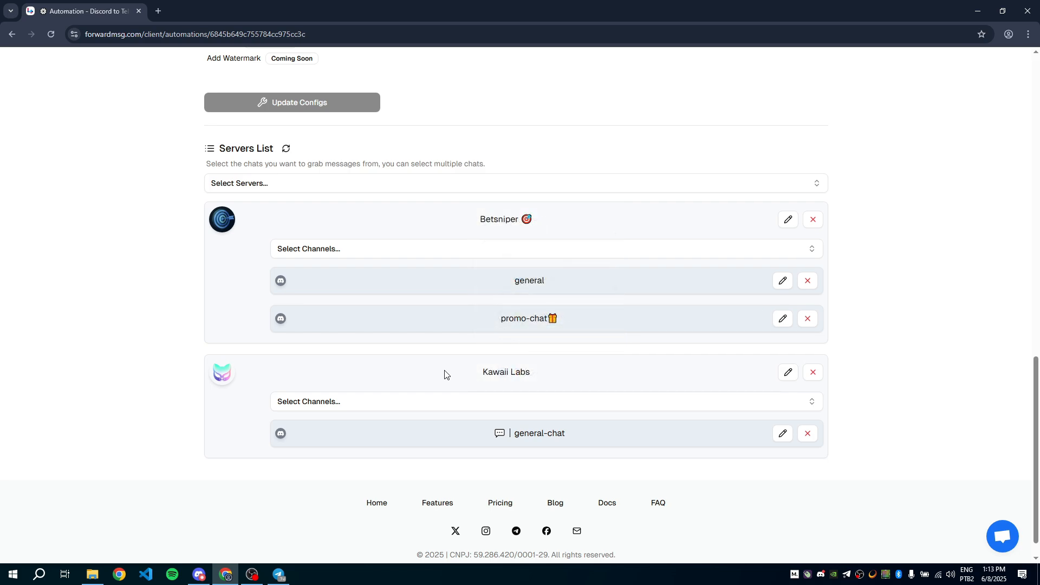
Add a forwarding destination and choose TGDeliveryBot as its Telegram bot.
scroll(up, 3)
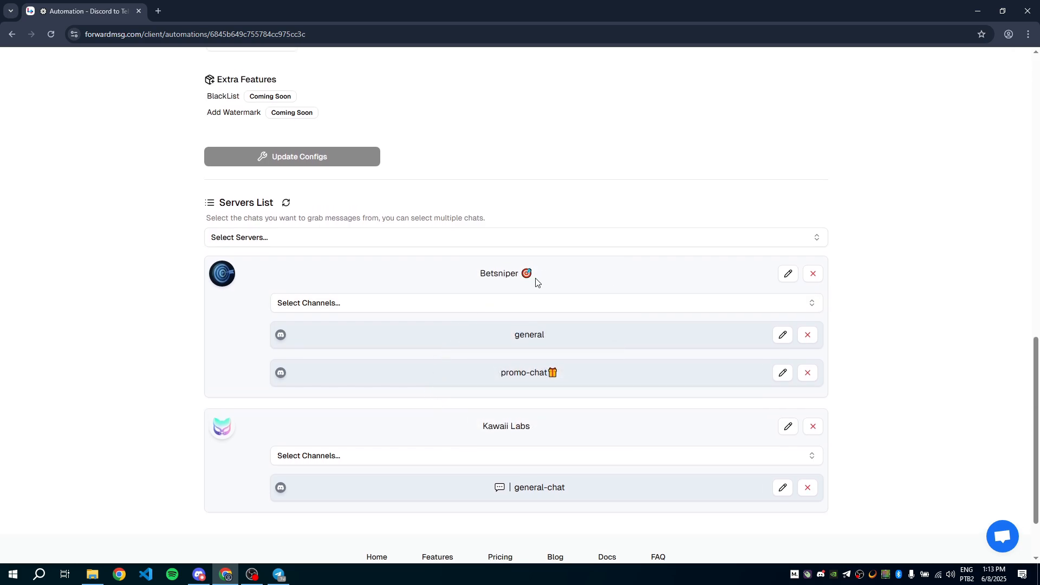
scroll(up, 3)
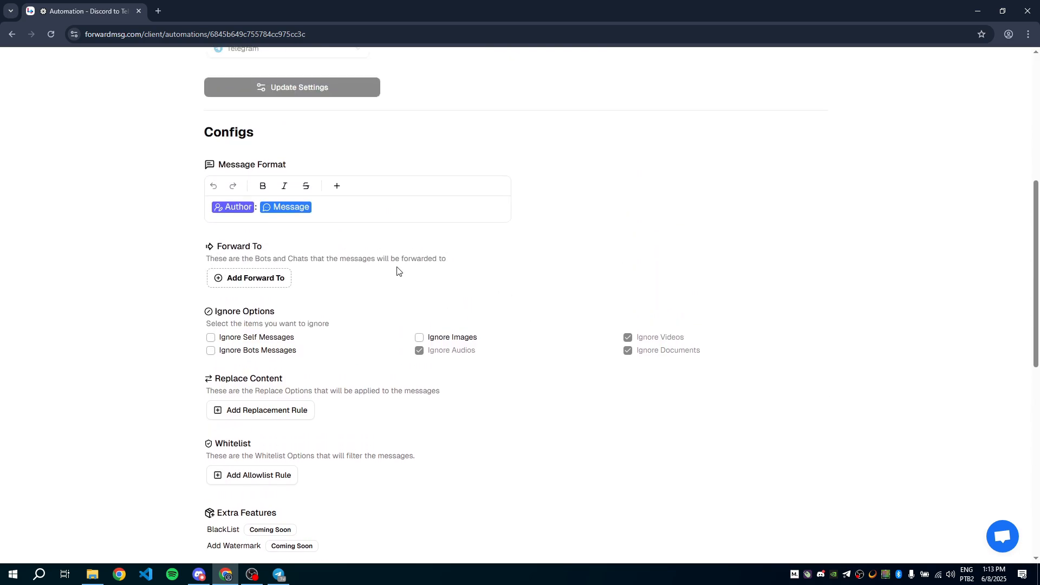
click(249, 277)
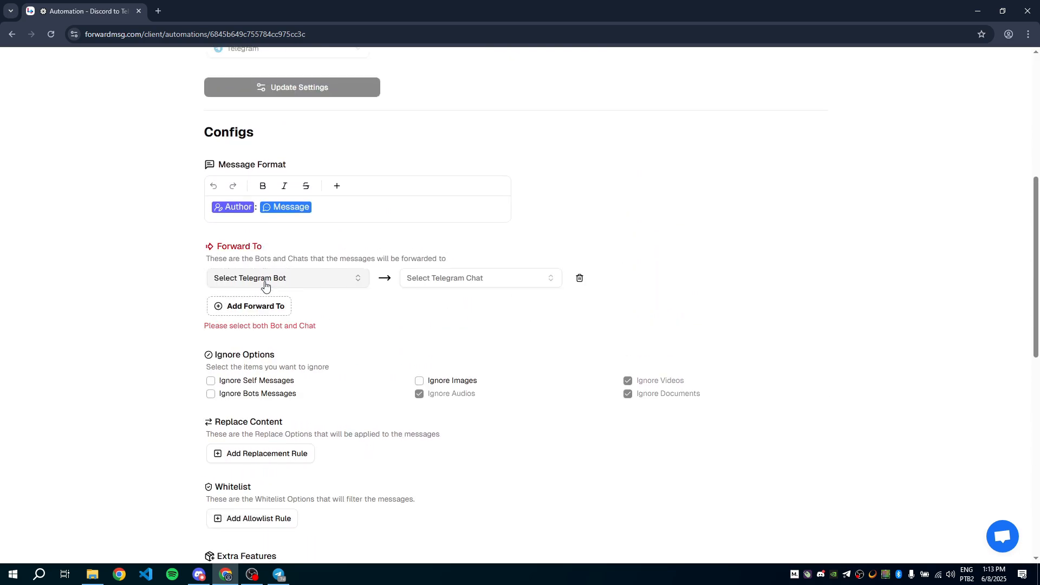
mouse_move(345, 290)
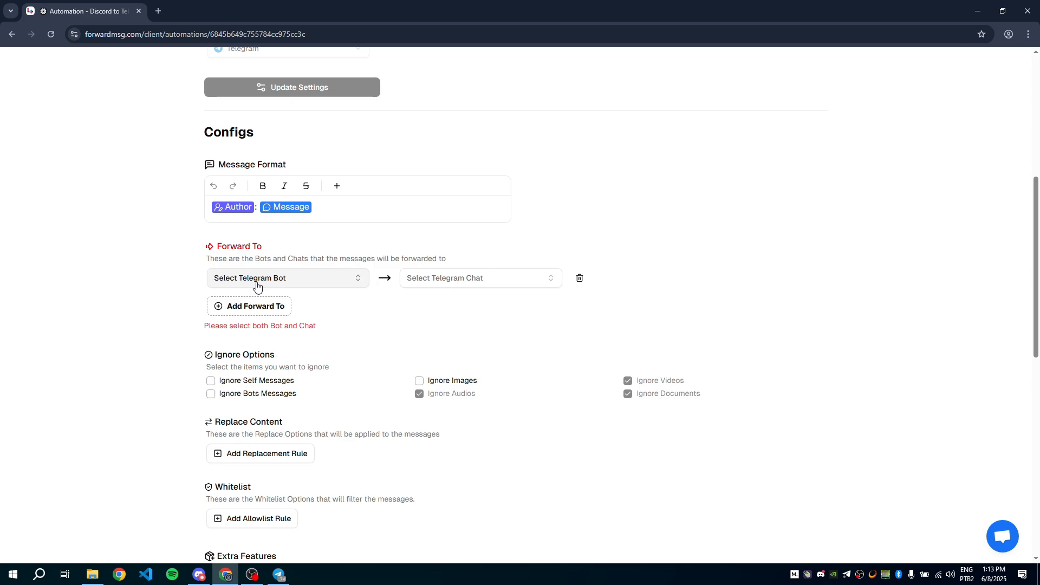
click(285, 279)
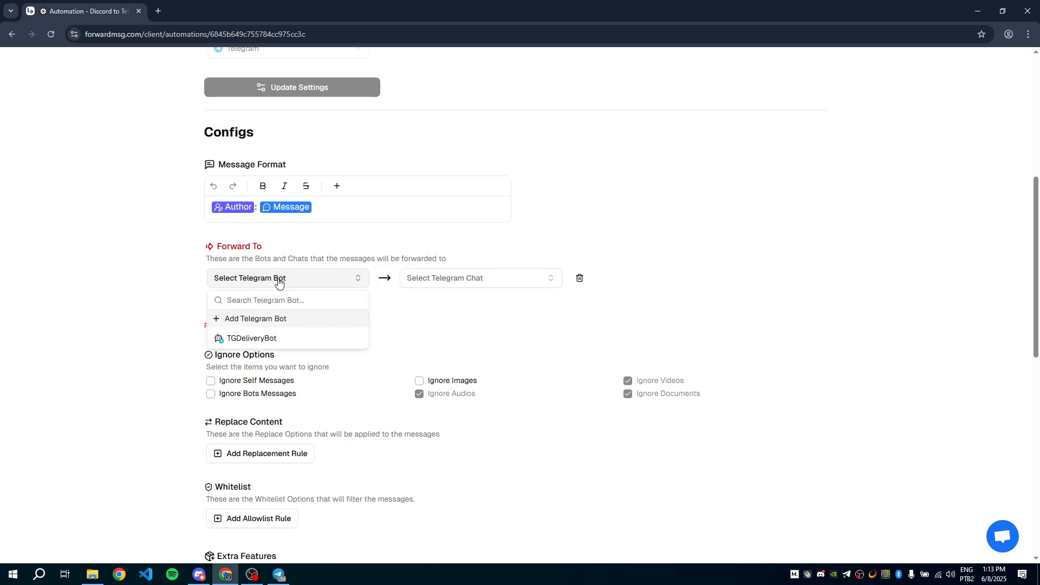
click(256, 319)
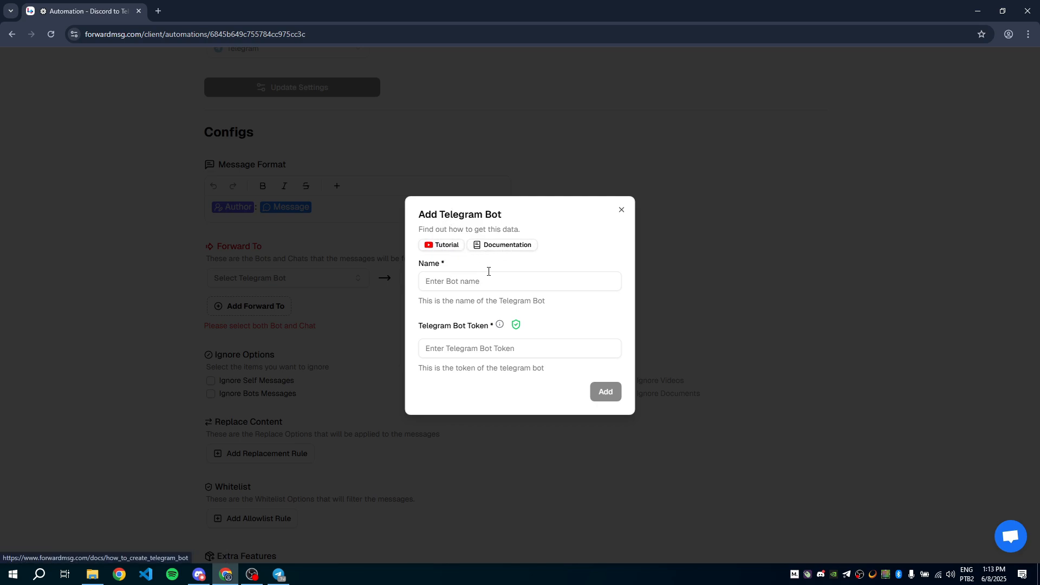
mouse_move(578, 253)
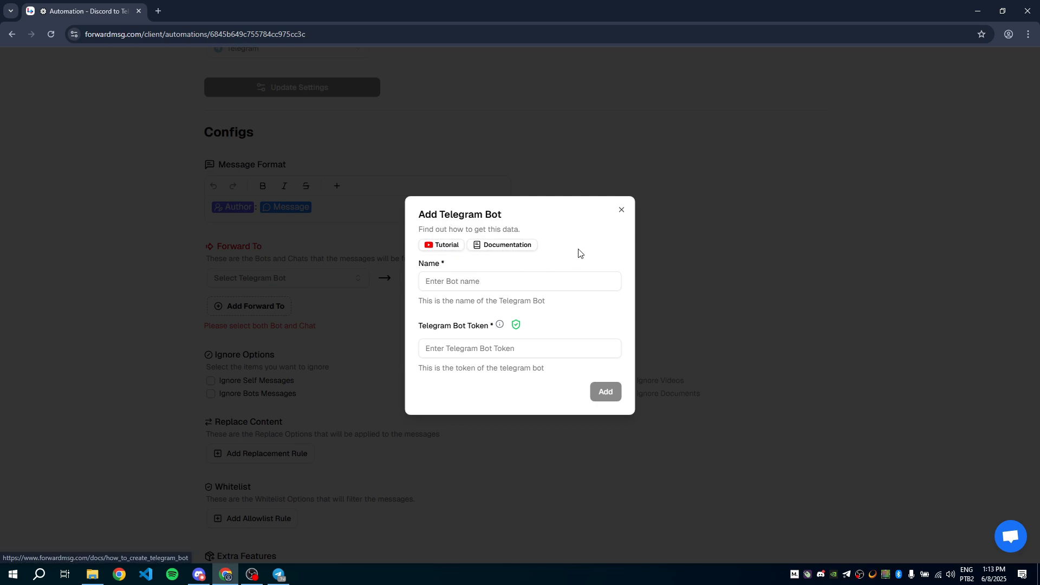
click(621, 209)
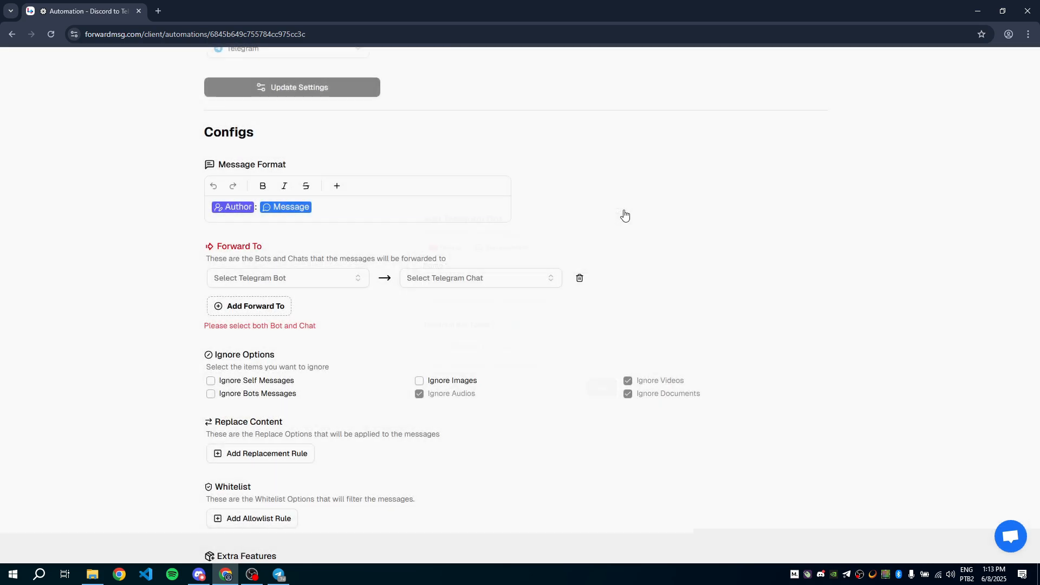
click(286, 278)
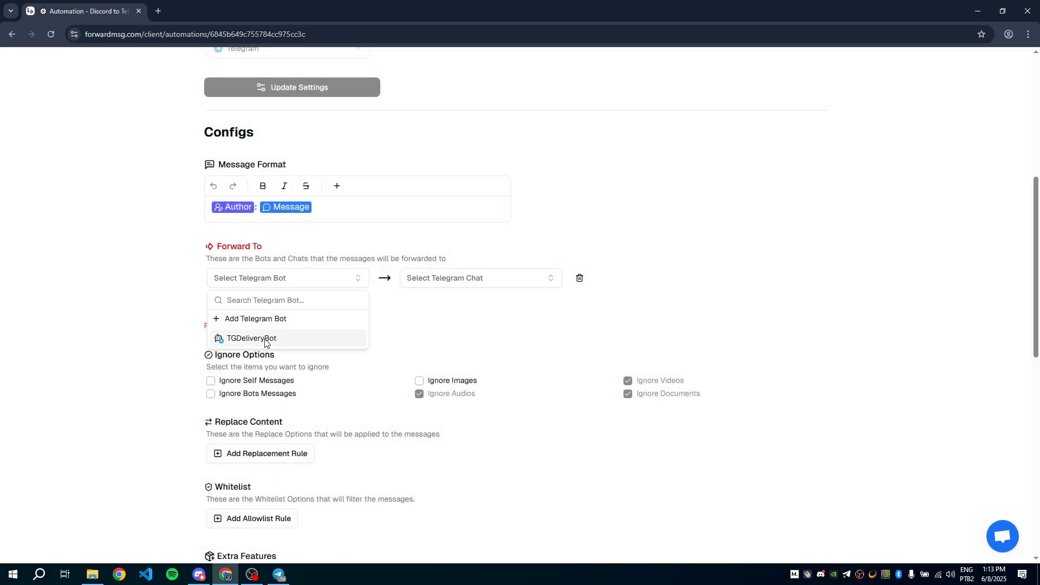
click(253, 338)
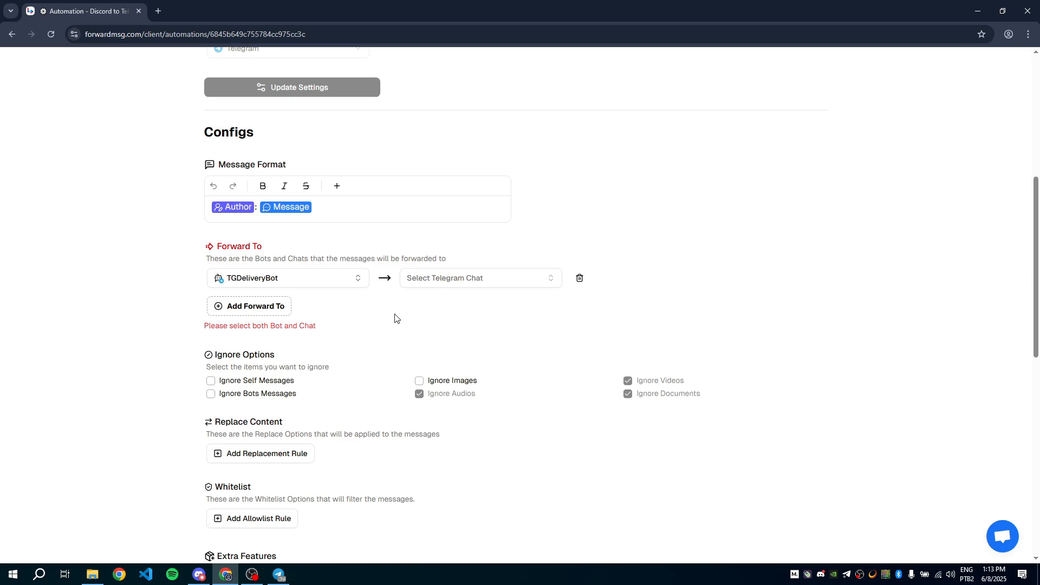
Check the add-chat option and look at the Delivery Channel and Delivery Group chats in Telegram.
click(475, 278)
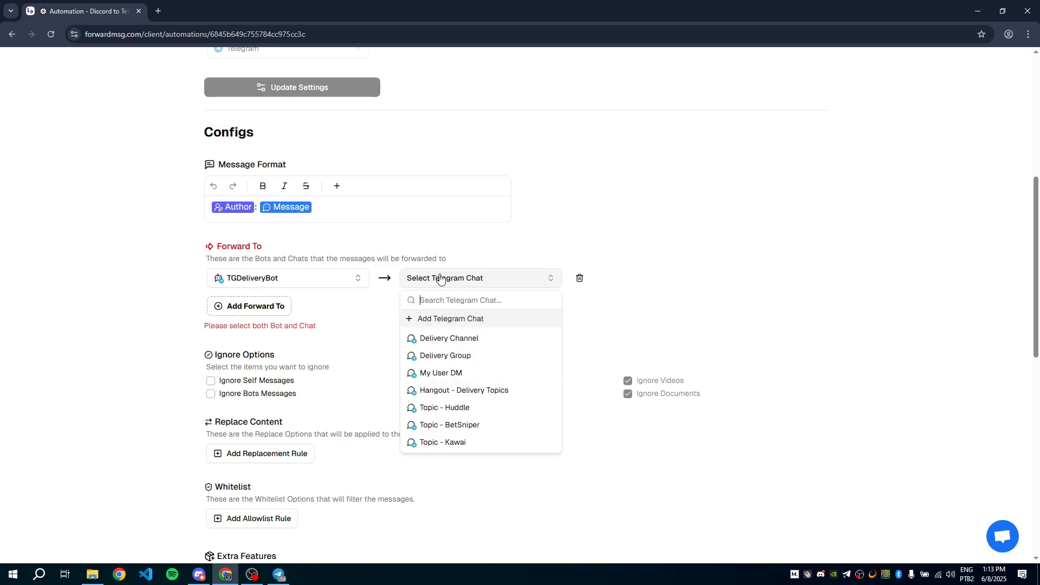
click(450, 319)
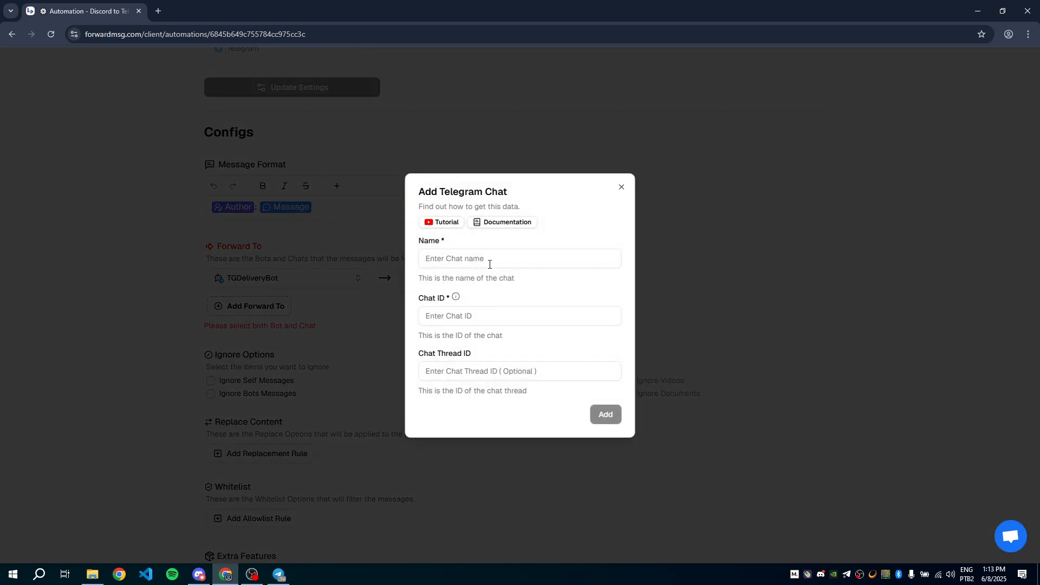
mouse_move(437, 365)
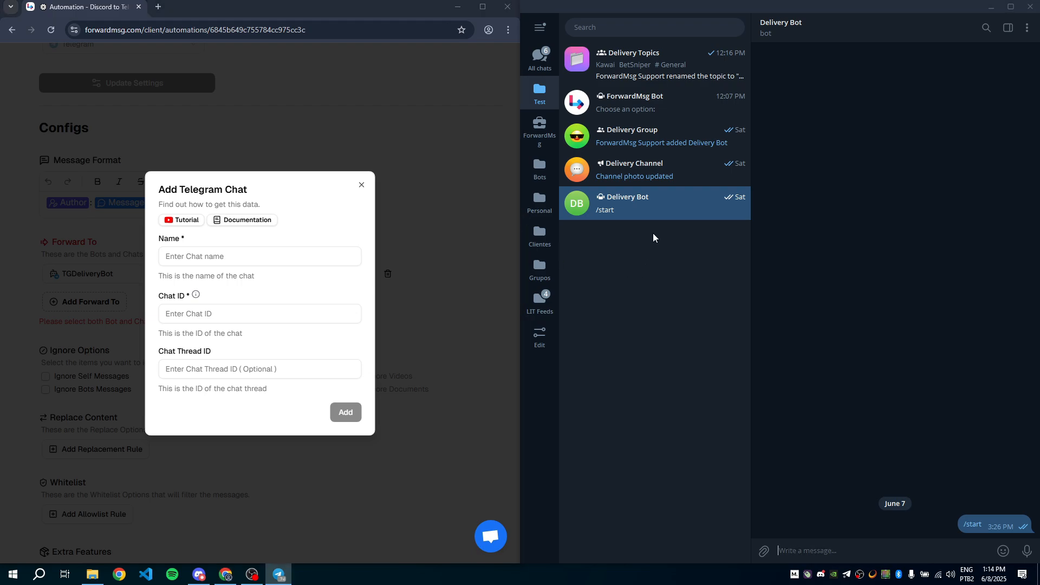
mouse_move(829, 360)
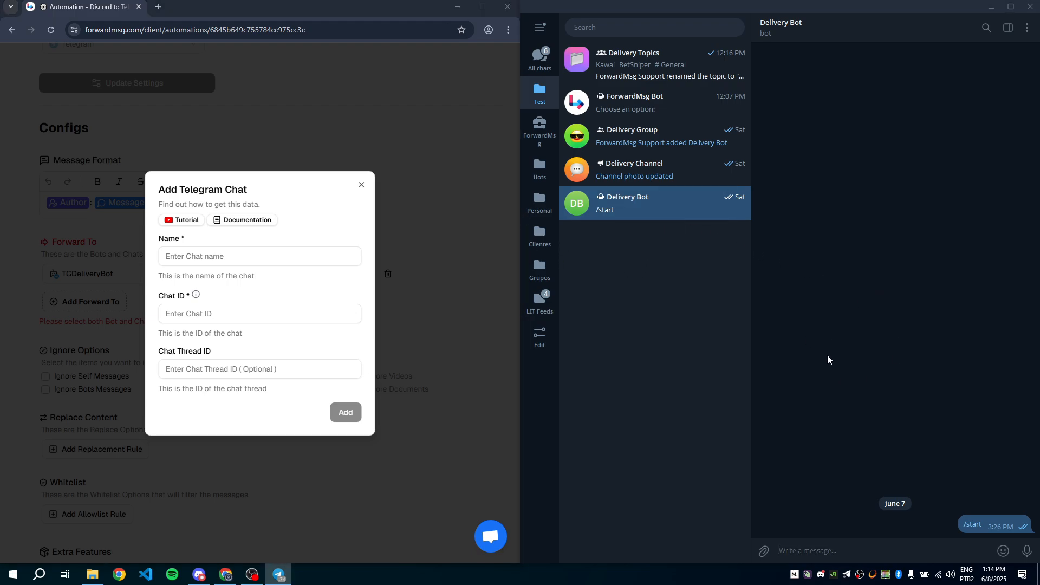
click(654, 169)
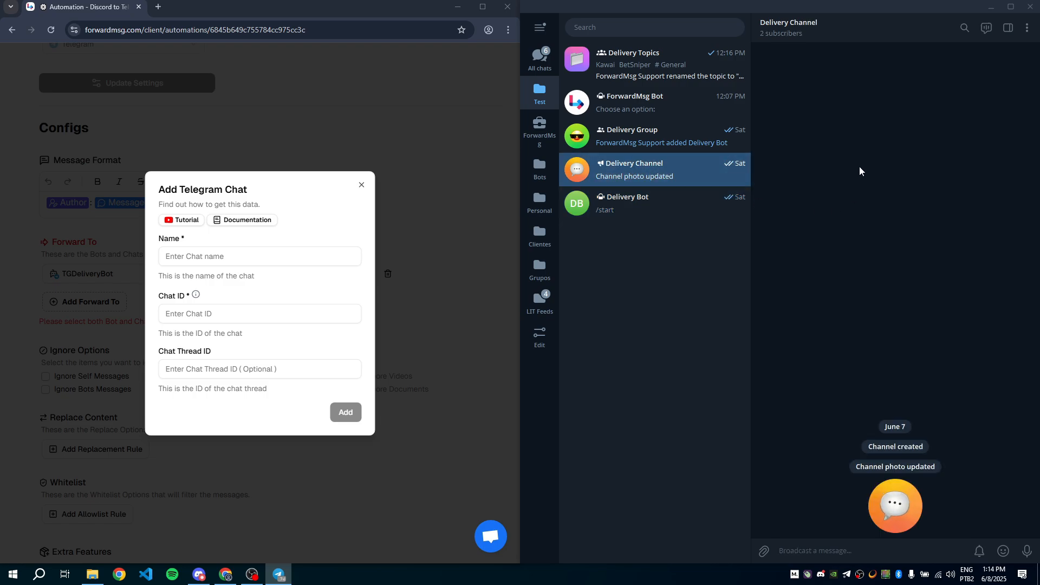
mouse_move(815, 312)
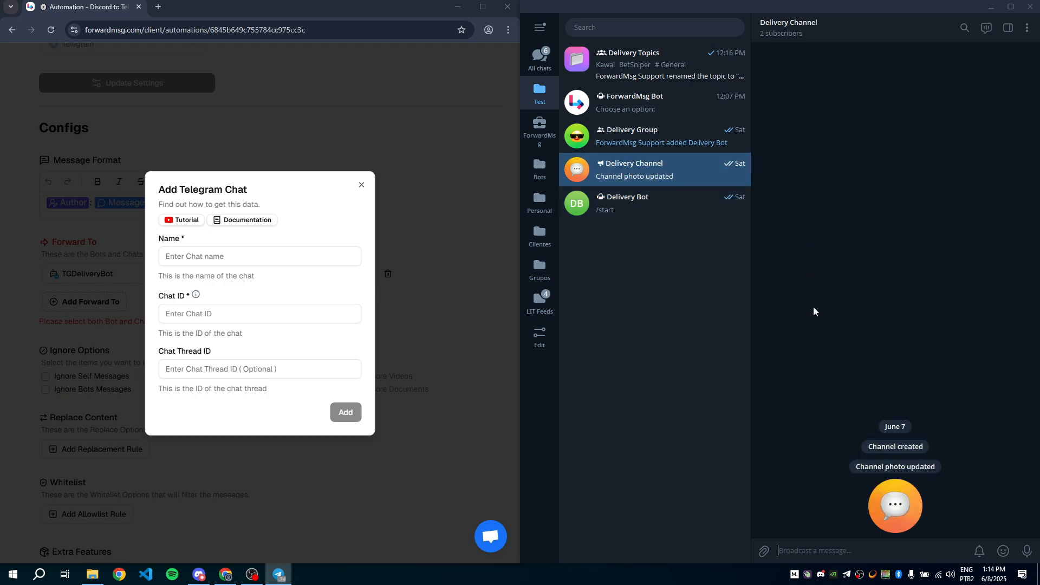
click(654, 136)
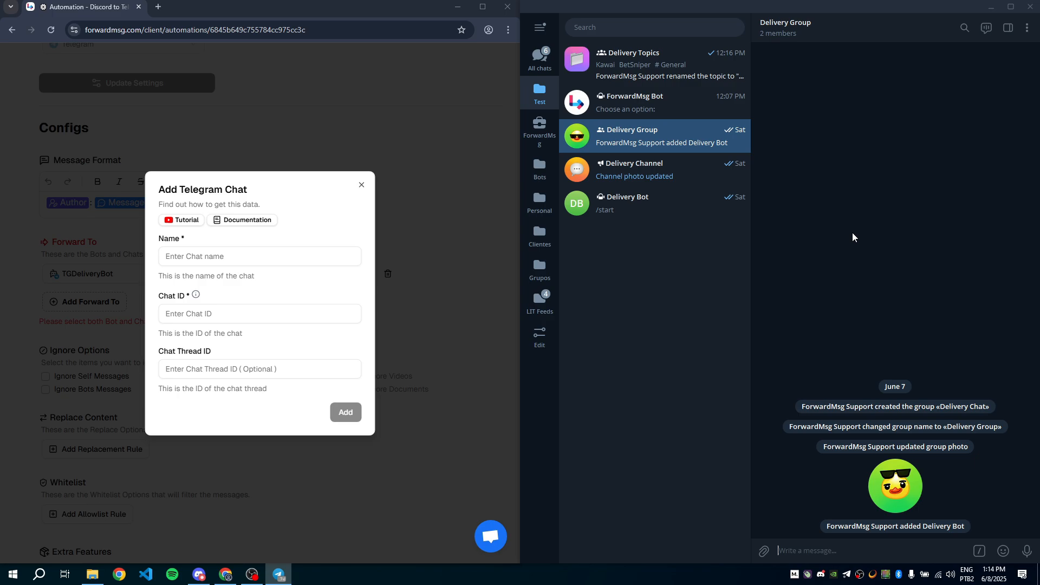
click(631, 52)
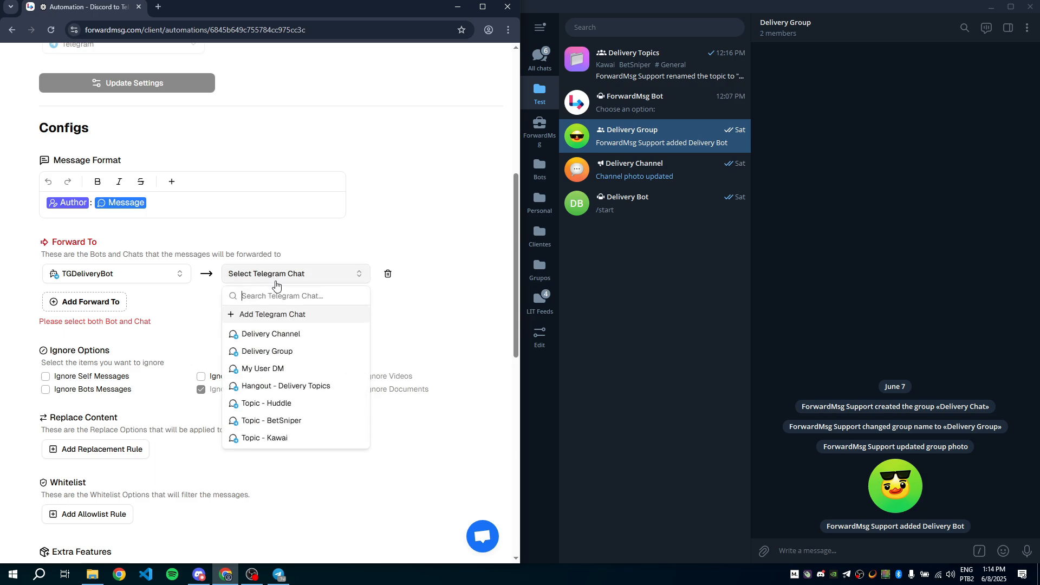
Set three destinations: Delivery Channel, Delivery Group and My User DM.
click(271, 333)
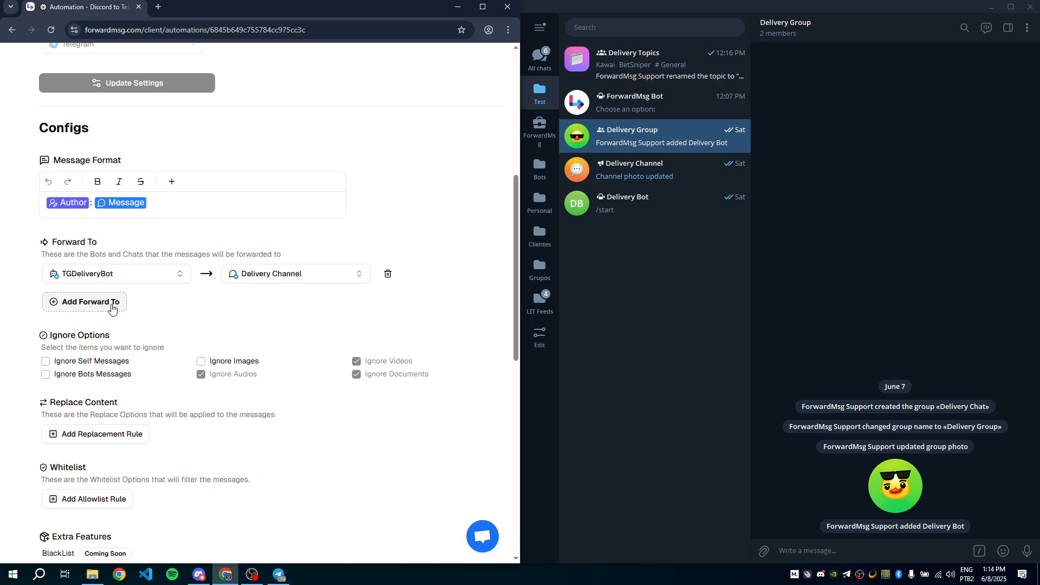
click(84, 303)
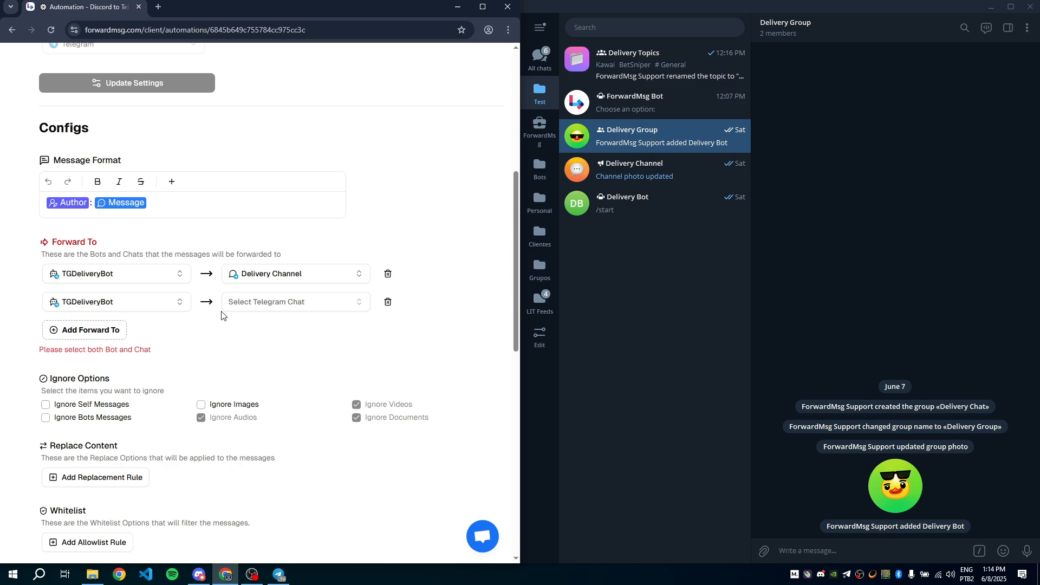
click(295, 302)
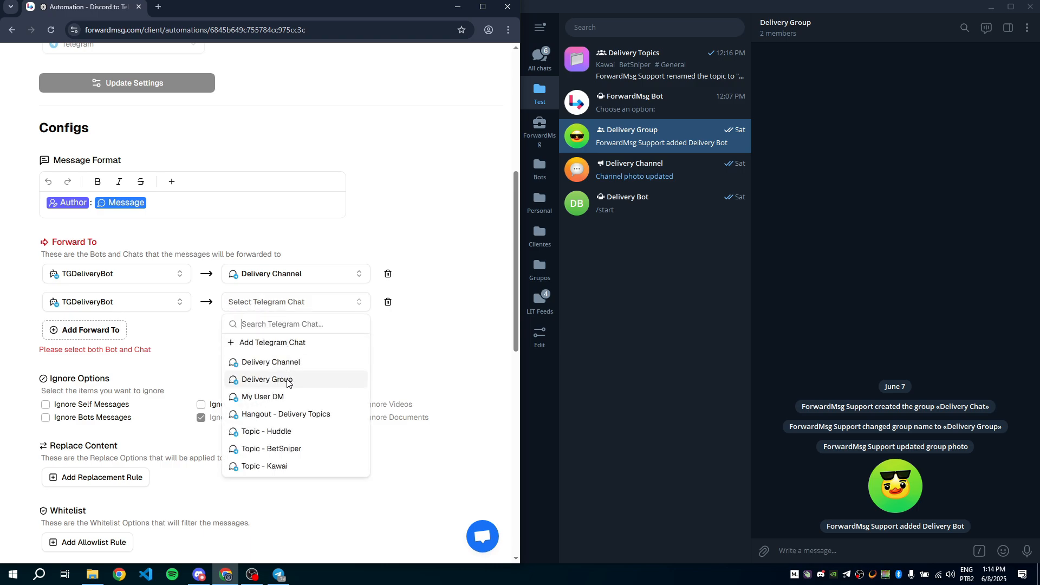
click(267, 379)
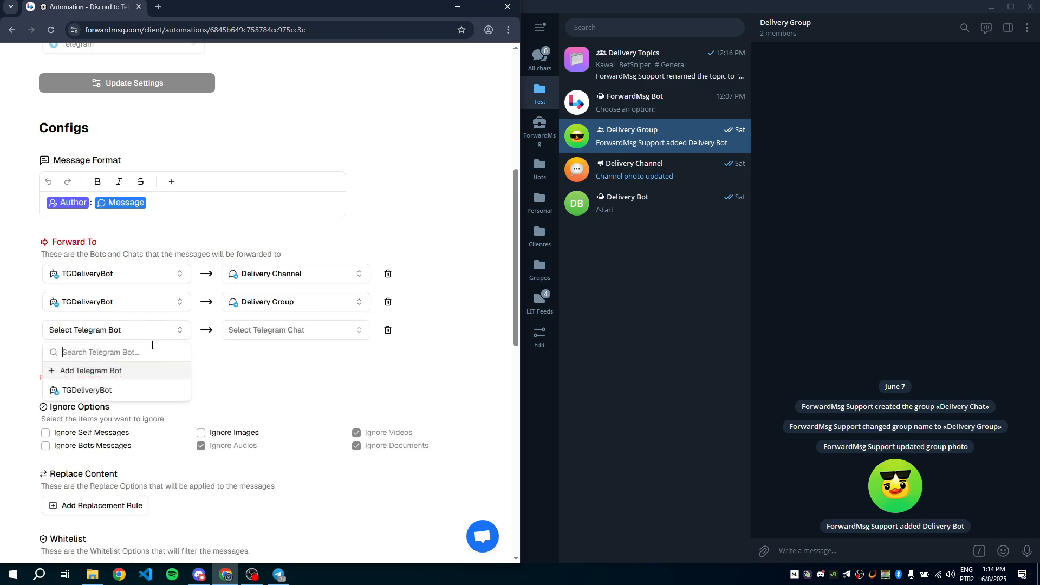
click(86, 390)
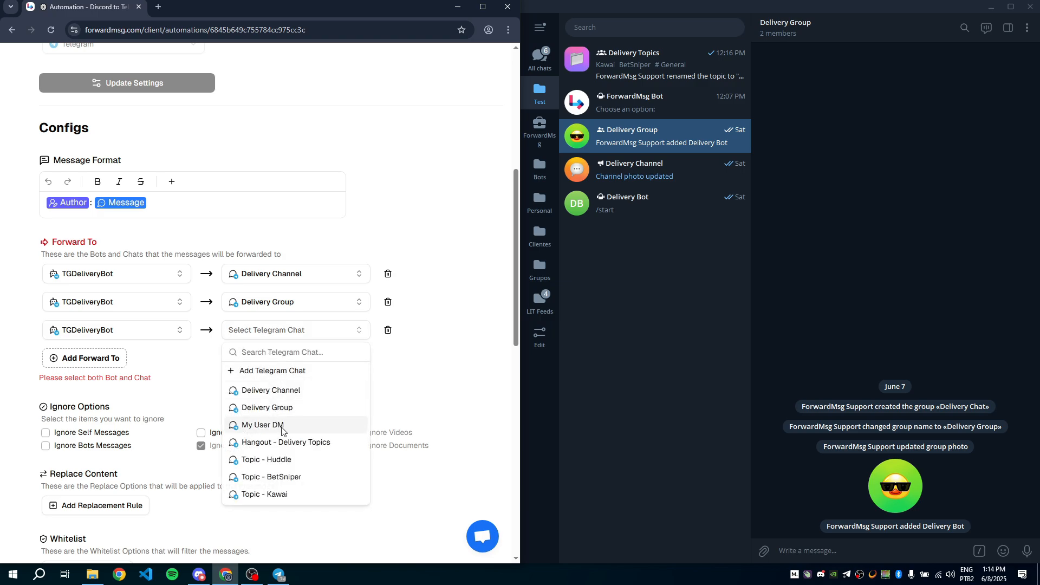
click(263, 425)
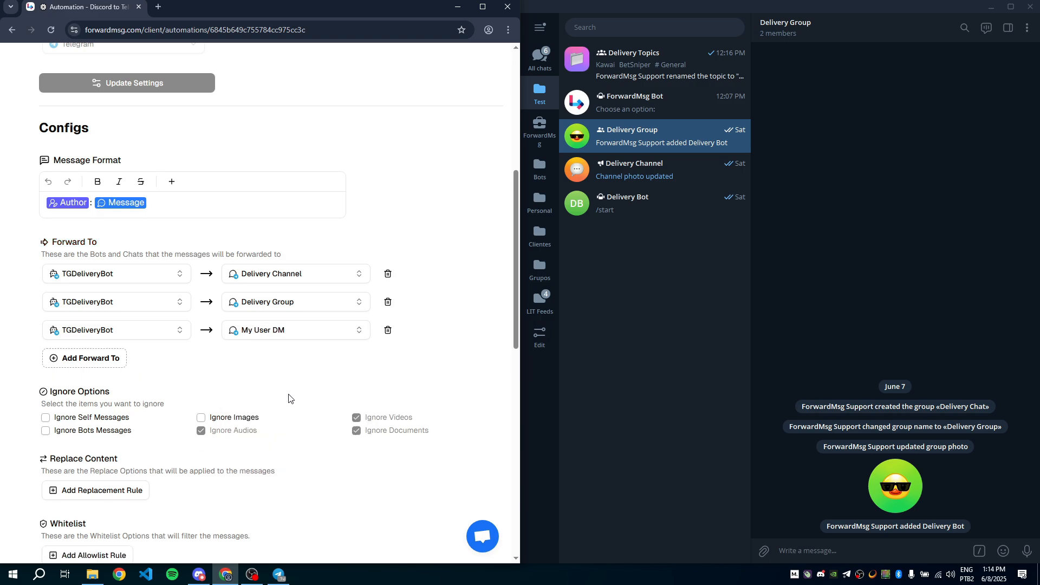
scroll(down, 3)
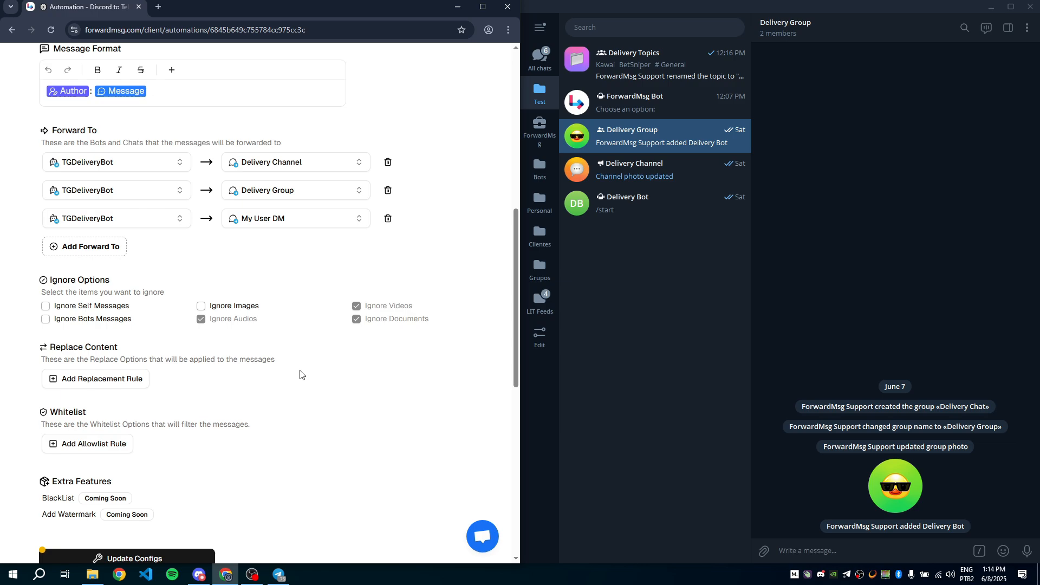
Save with Update Configs, confirming the global config updated successfully.
scroll(down, 3)
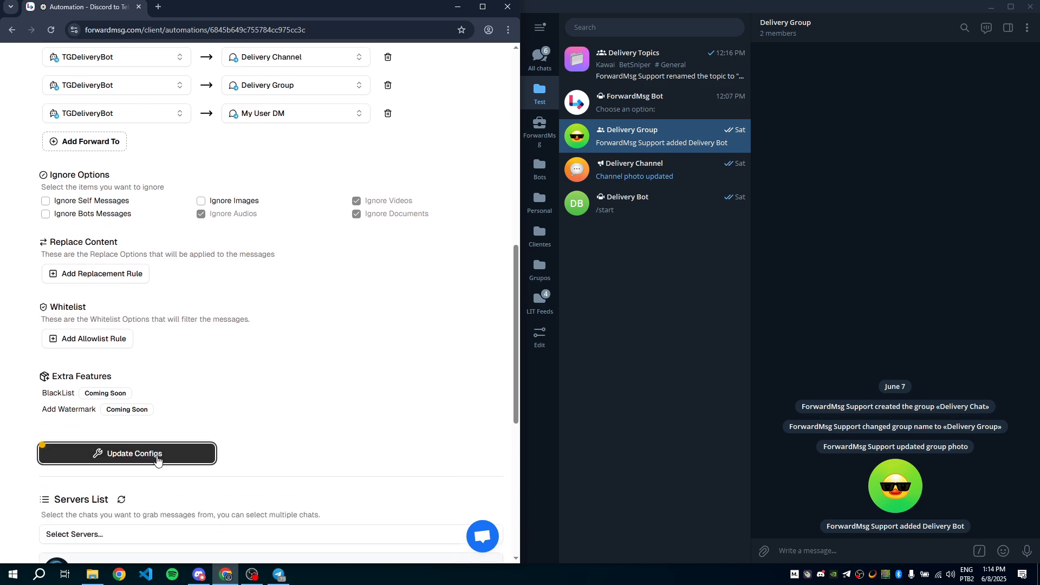
click(127, 453)
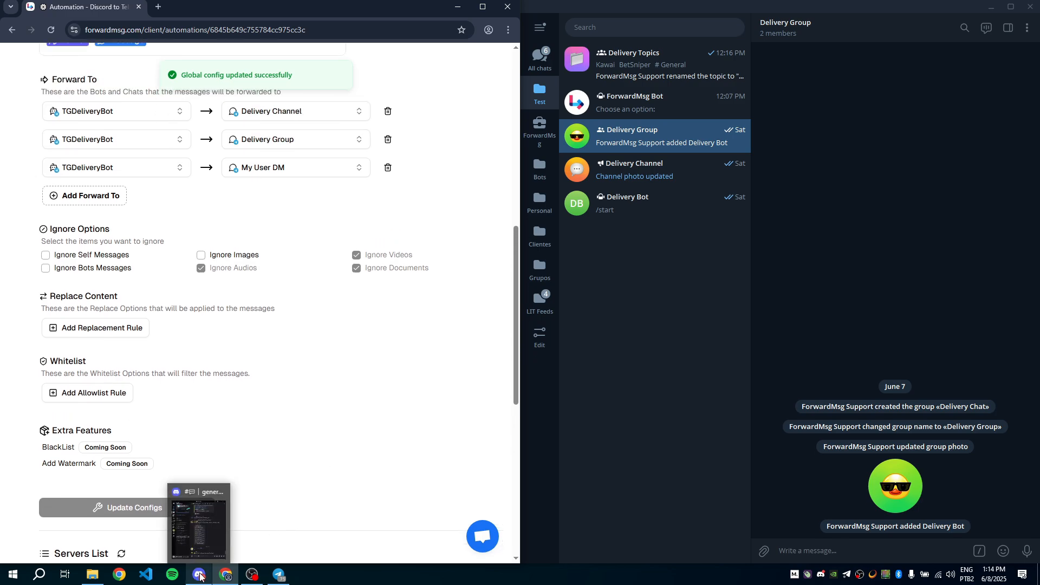
Post 'hello guys, gm' in #general-chat and check it in the Delivery Channel and Delivery Bot chats.
click(199, 524)
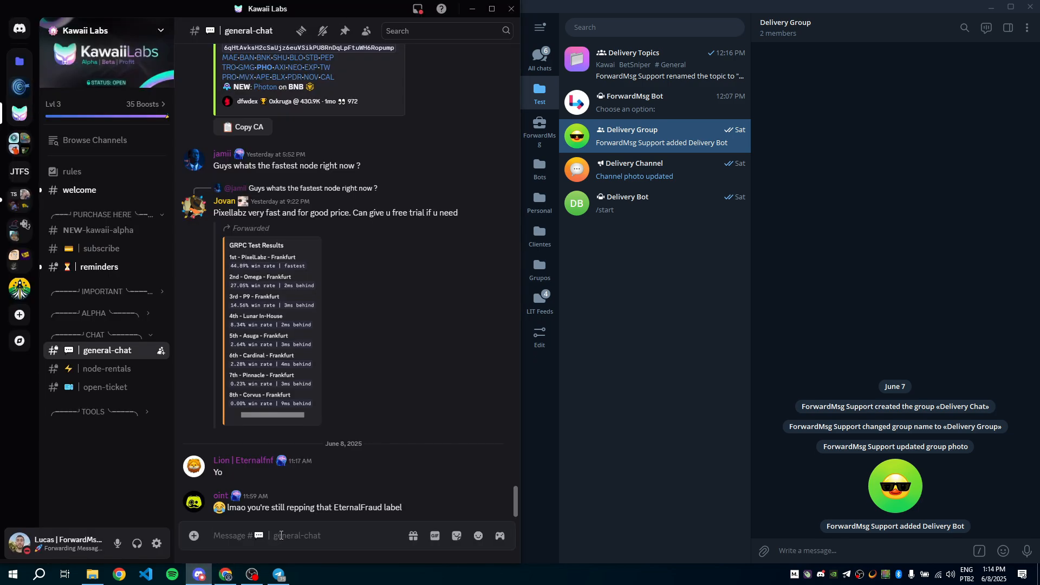
text(hello guys)
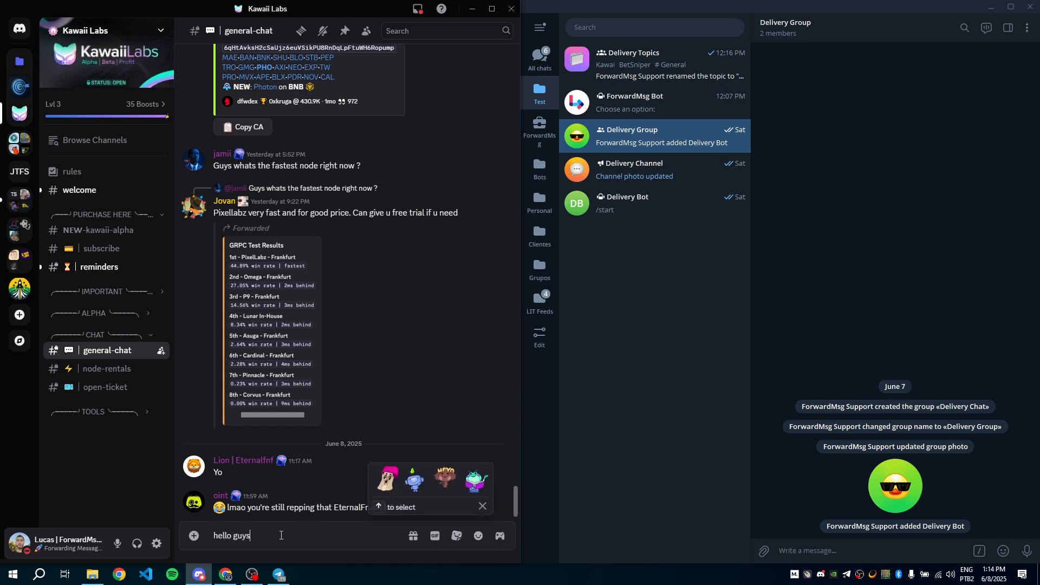
key(Return)
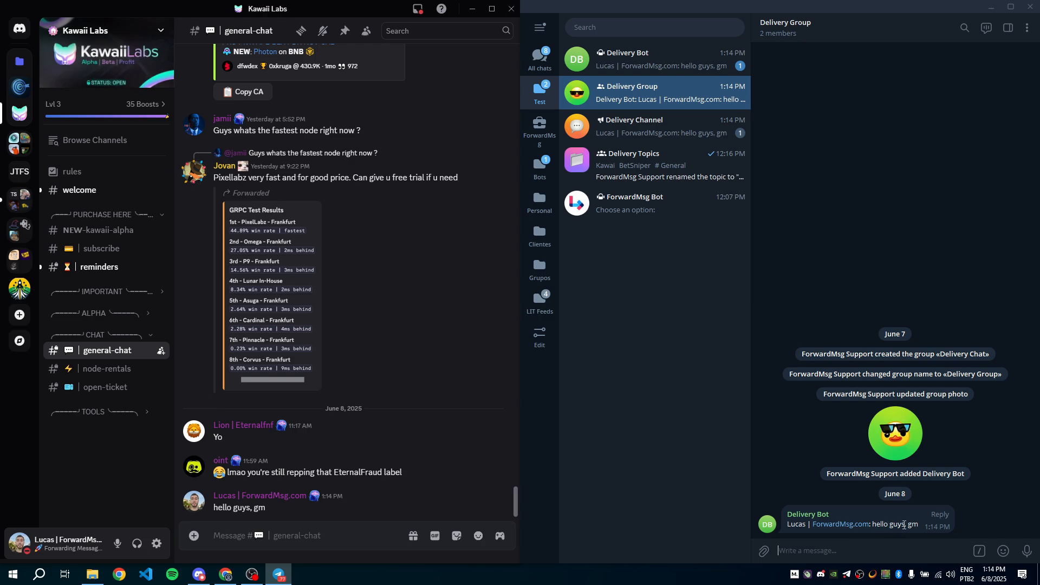
mouse_move(701, 133)
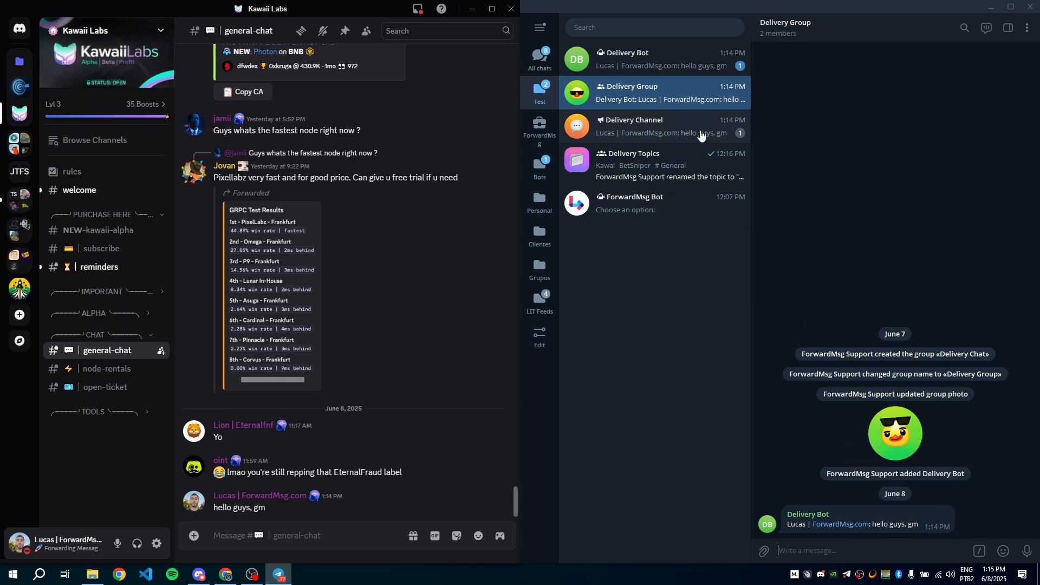
click(653, 126)
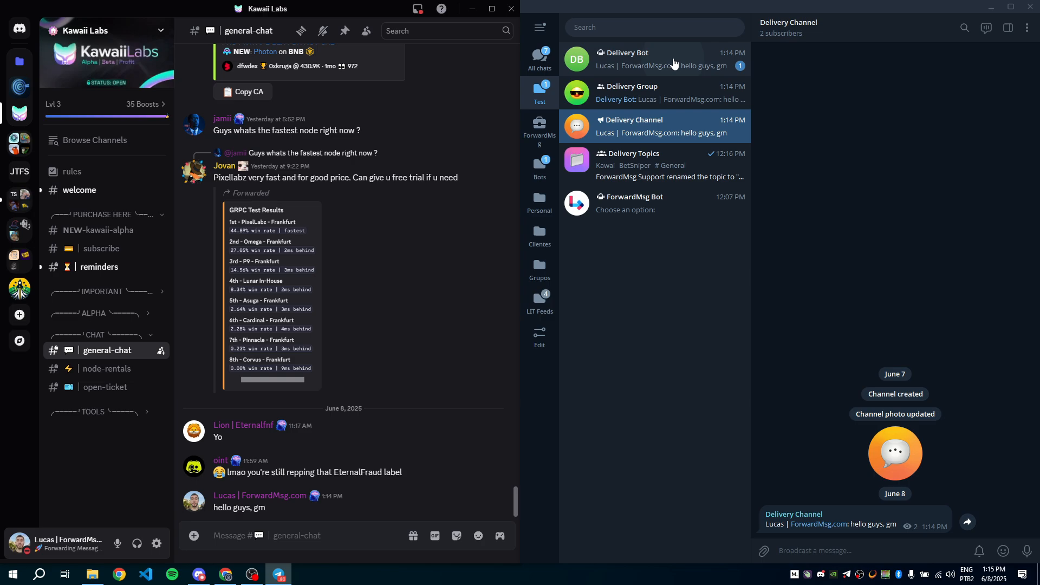
click(653, 58)
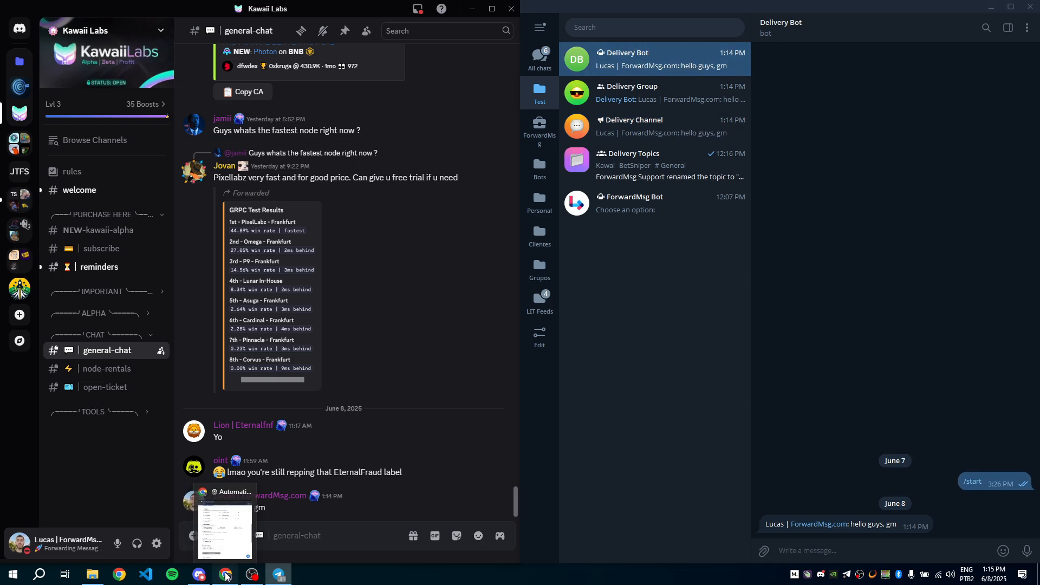
Remove the Author tag from the message format and save the config.
click(225, 531)
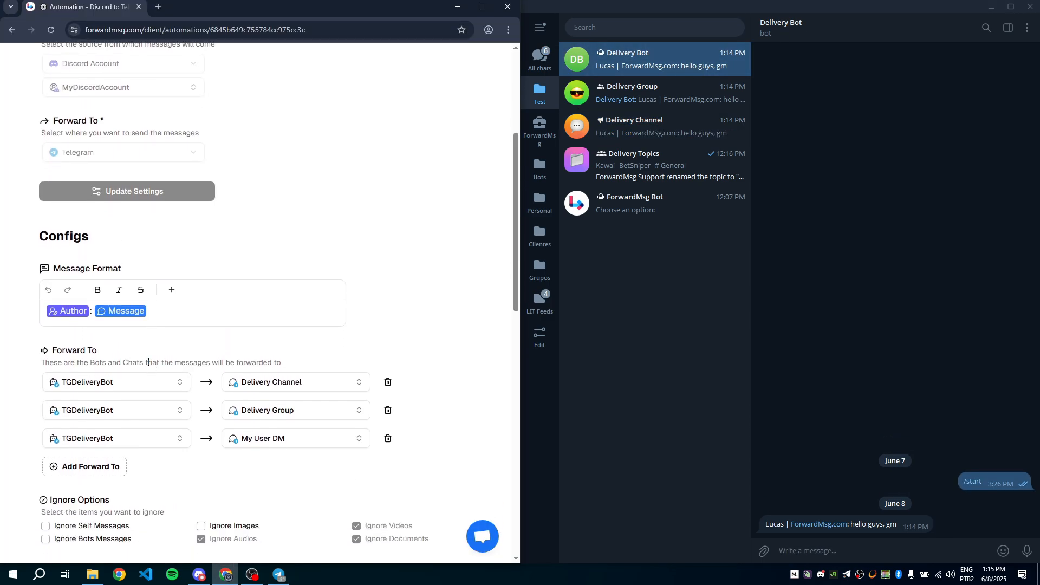
mouse_move(125, 311)
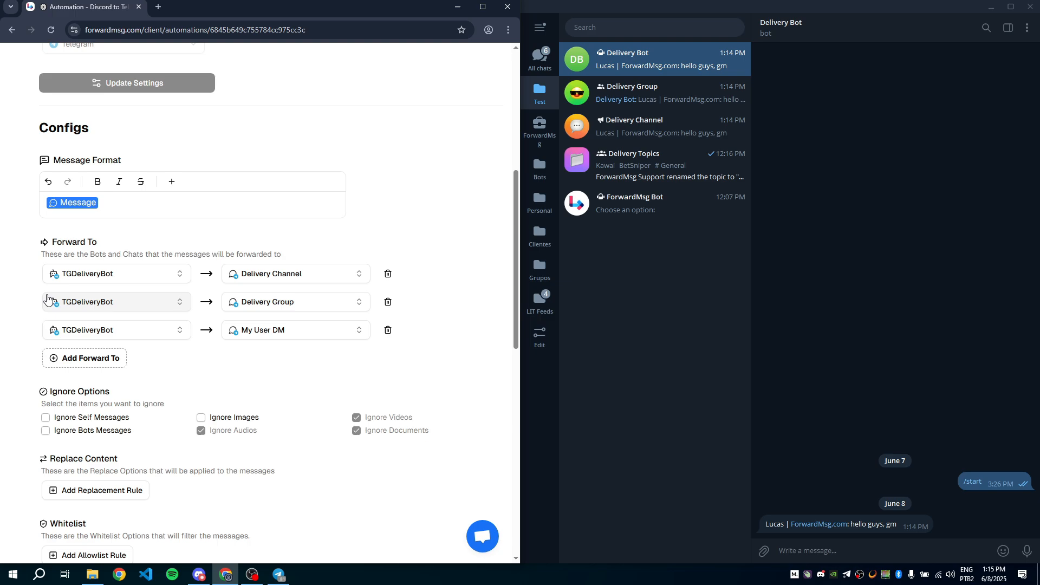
scroll(down, 3)
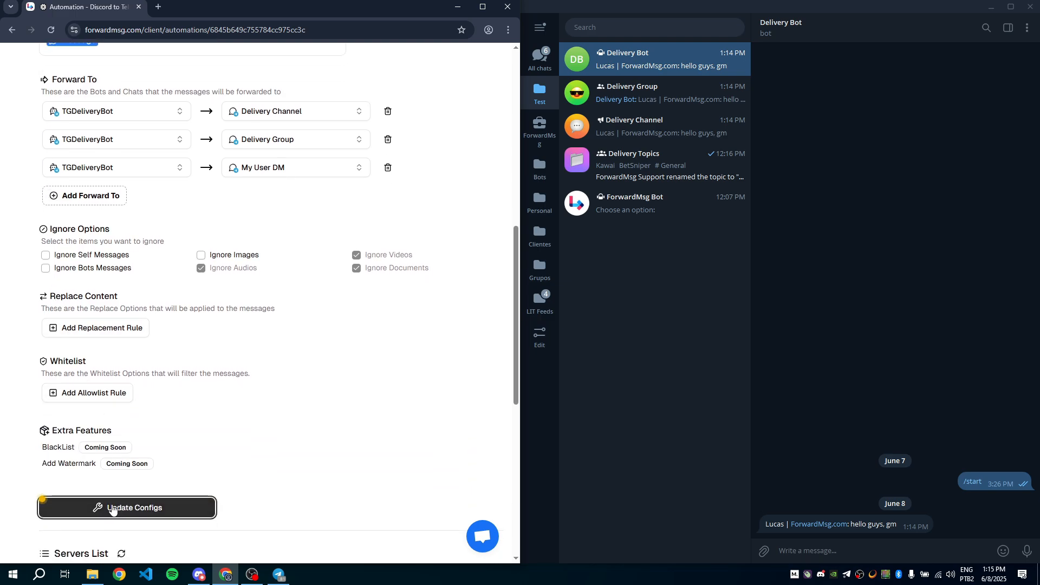
click(127, 507)
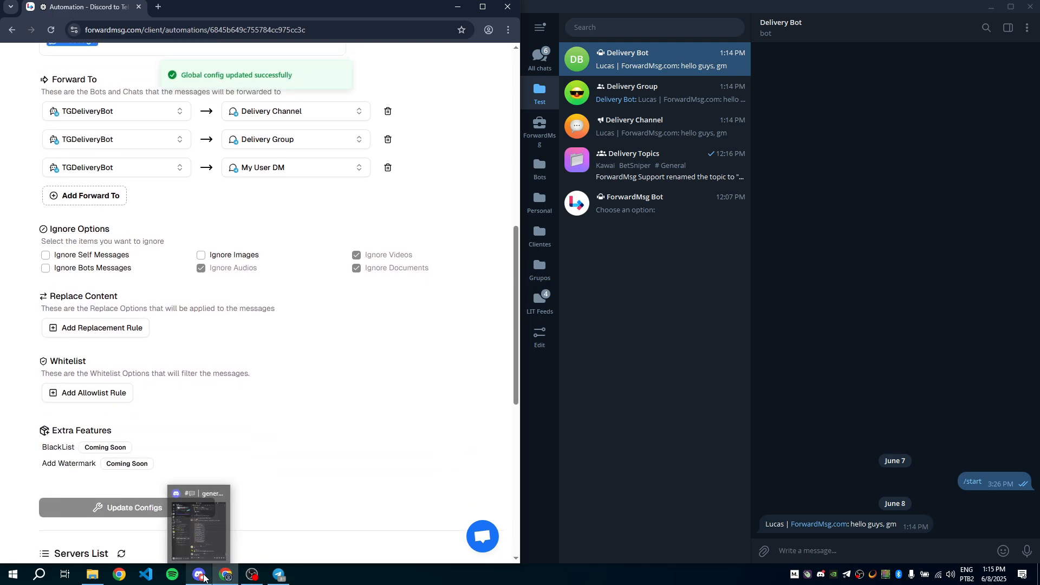
Post 'gm guys' in #promo-chat and confirm it arrives in Telegram without an author prefix.
click(197, 575)
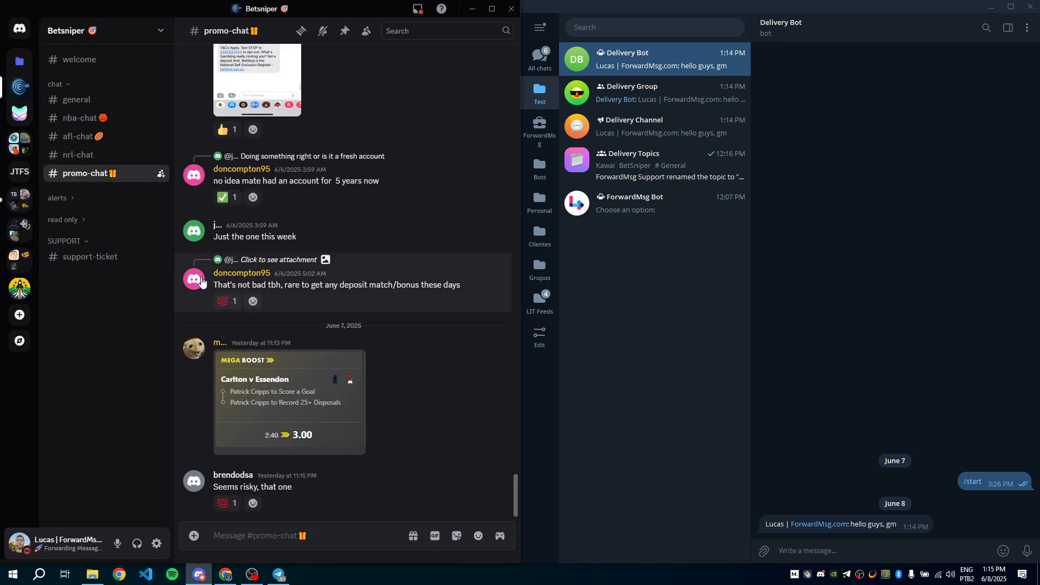
text(e)
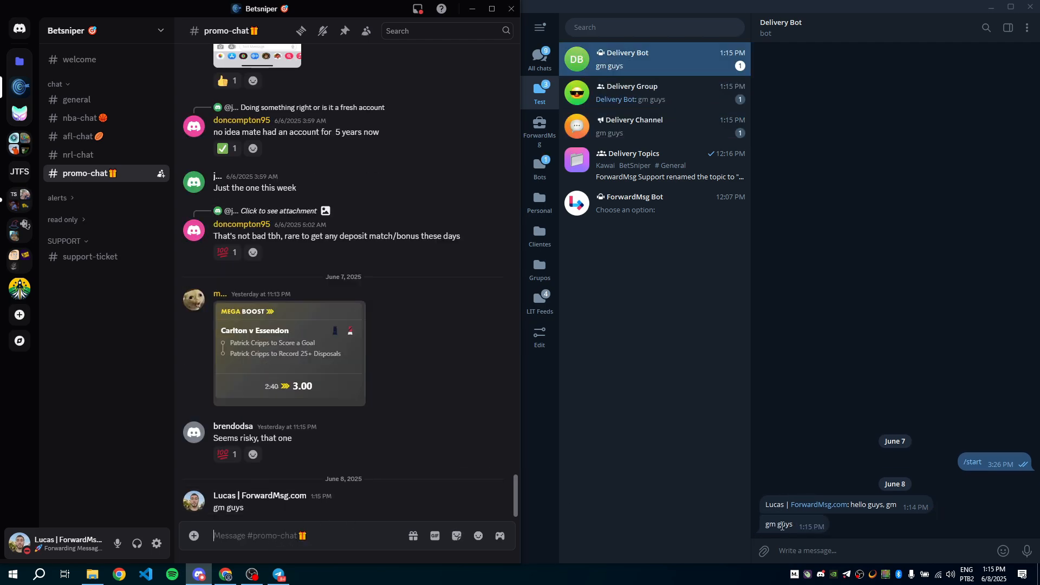
click(653, 126)
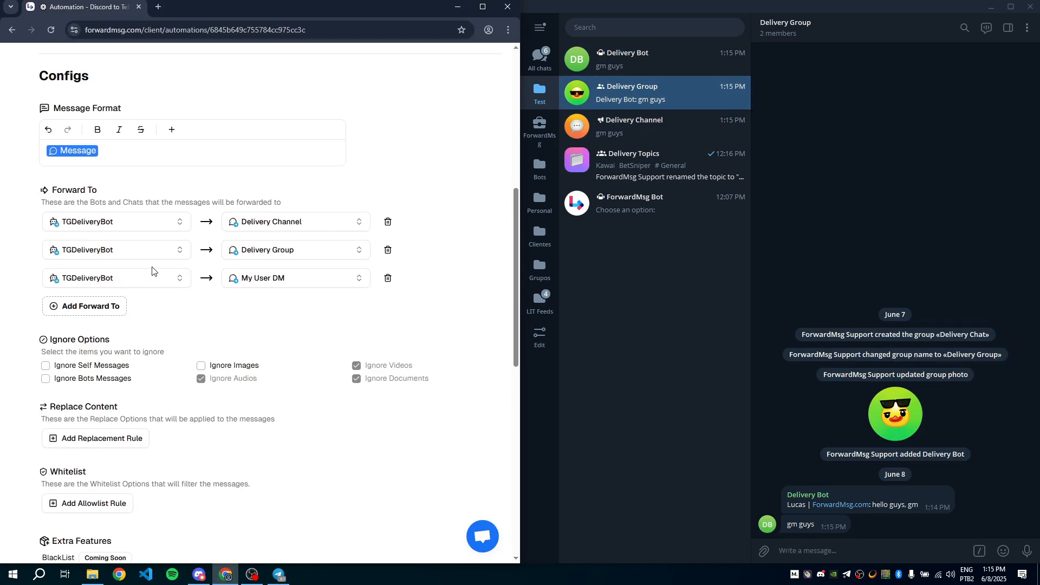
Insert Server and Channel tags via @ and add a 'My Link: banana.com' footer to the message format.
scroll(up, 3)
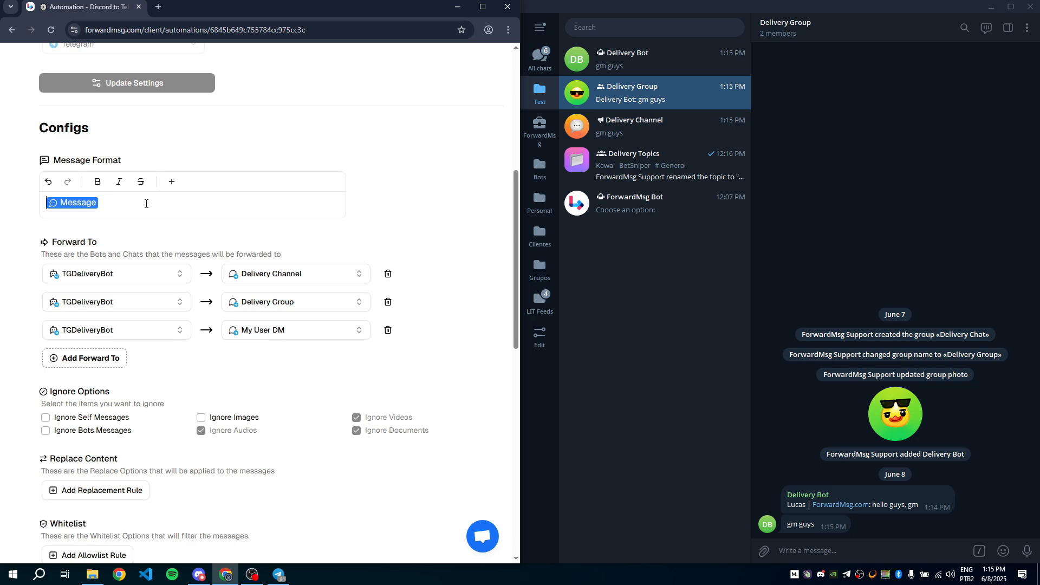
text(@)
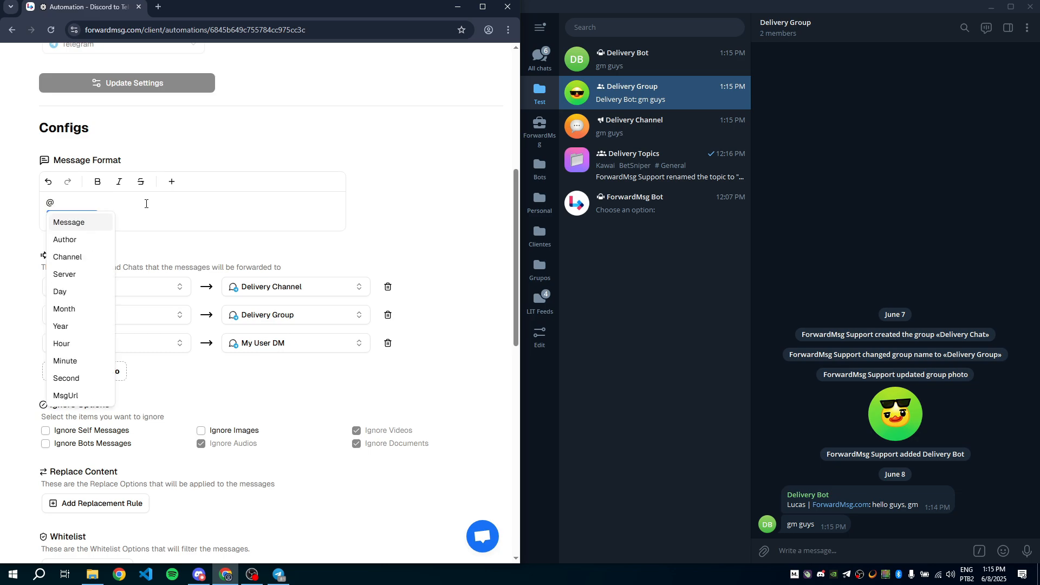
click(64, 274)
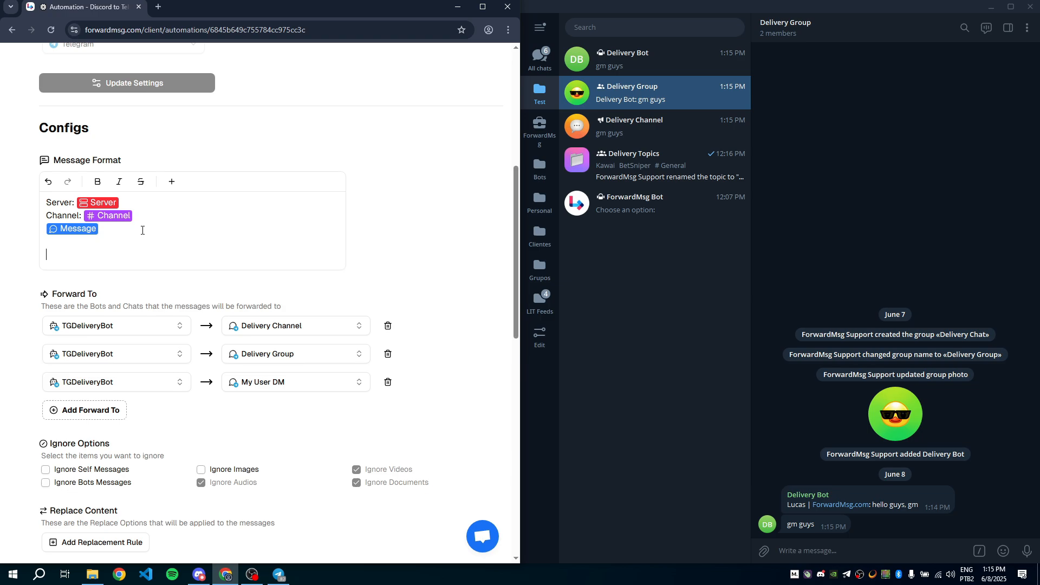
text(My)
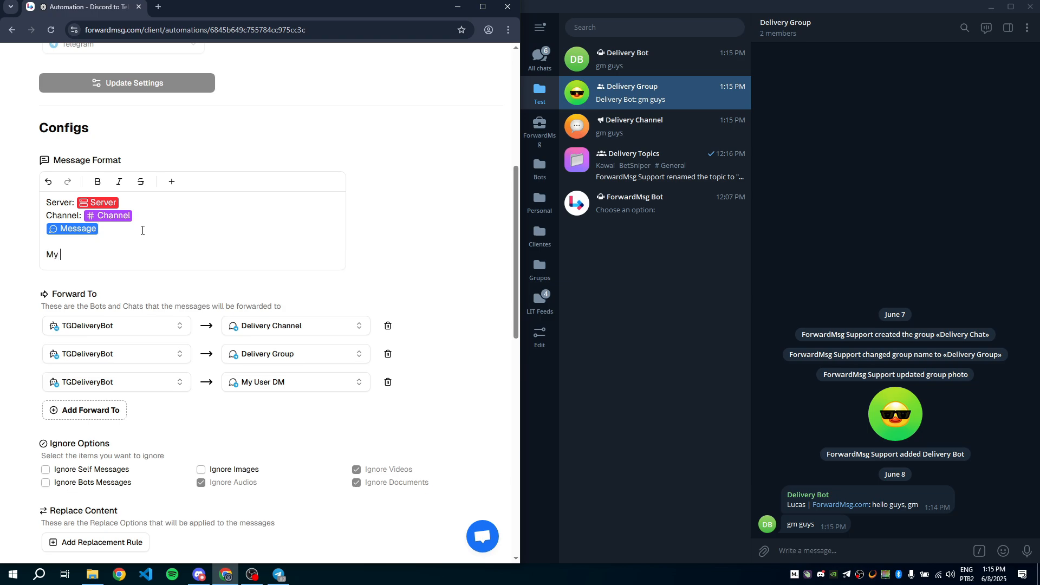
text(Link:)
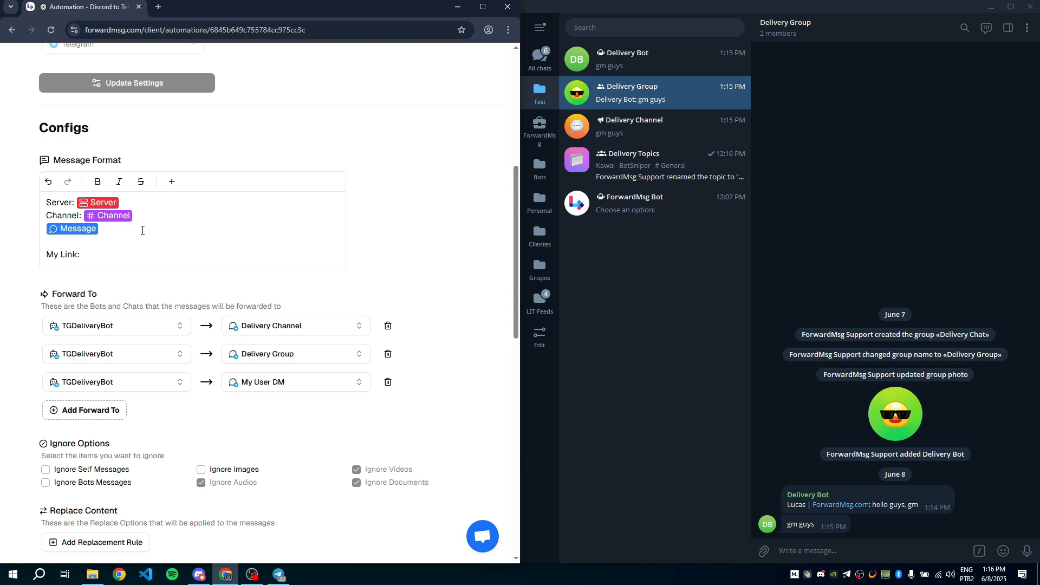
text(banana.com)
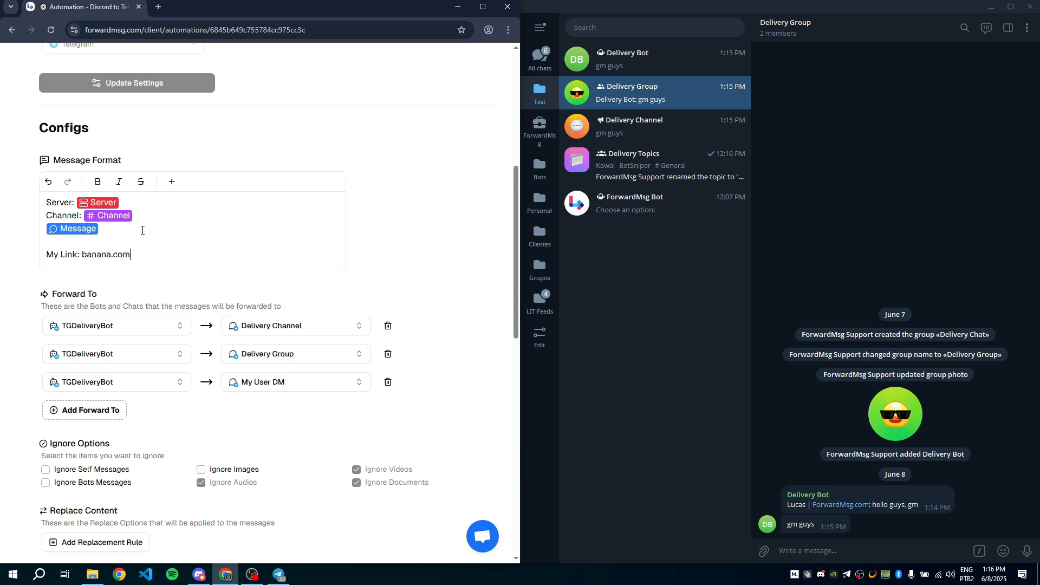
Save the updated message format with Update Configs.
scroll(down, 3)
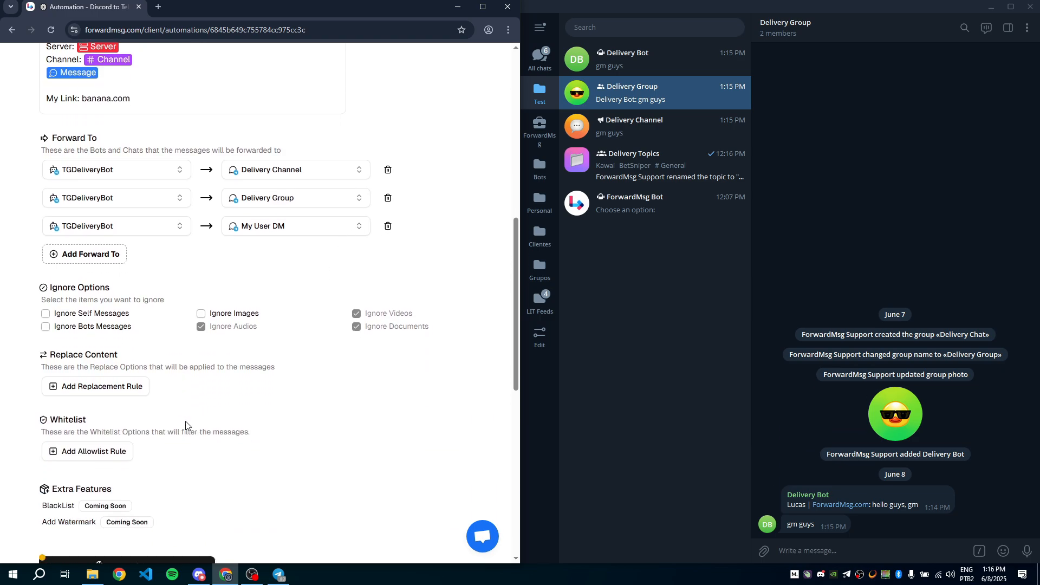
scroll(down, 3)
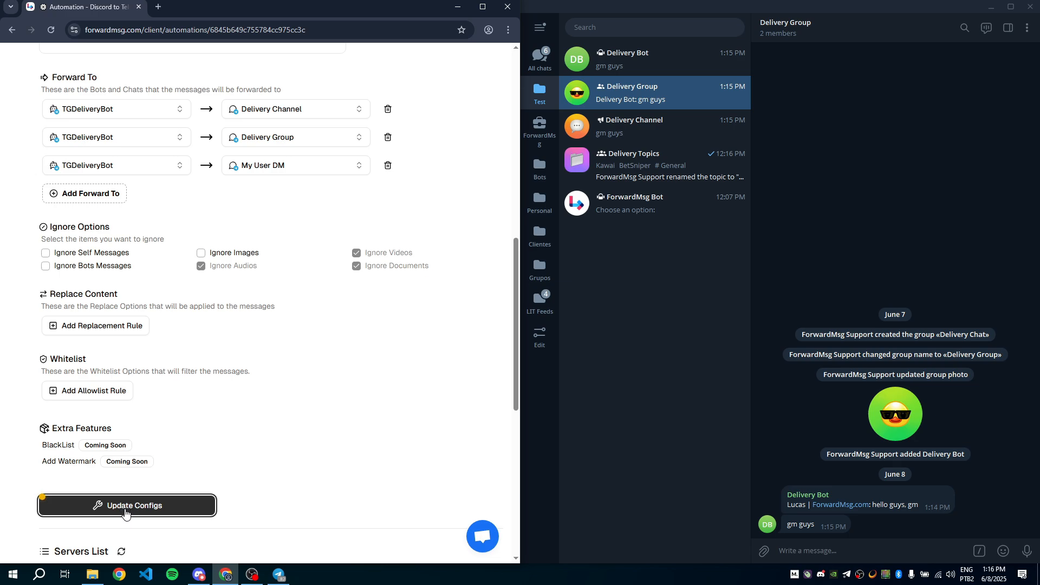
click(127, 505)
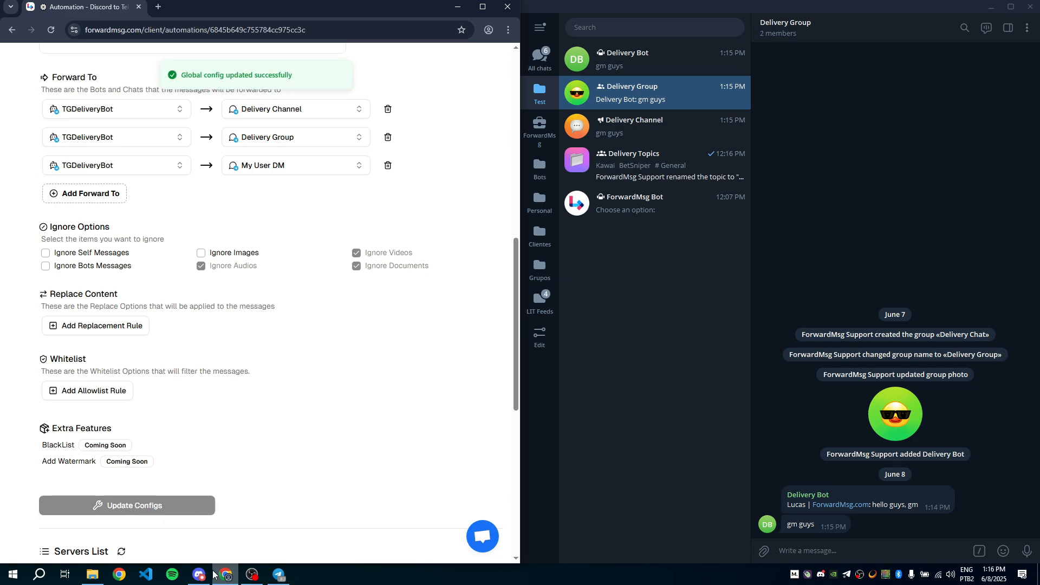
Post test messages in Betsniper's #general and #promo-chat ('hey') to trigger forwarding to Telegram.
click(198, 575)
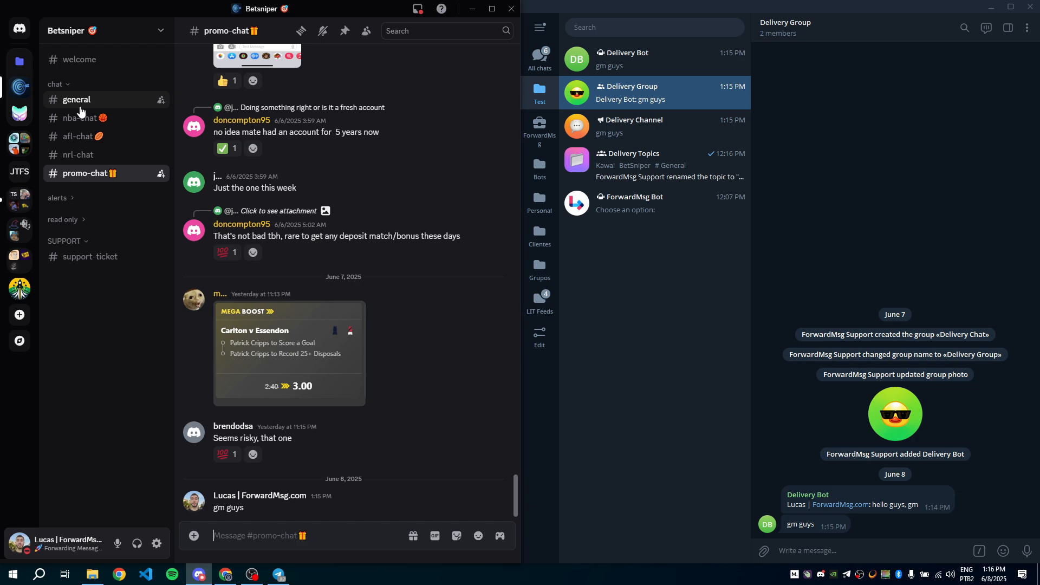
click(76, 100)
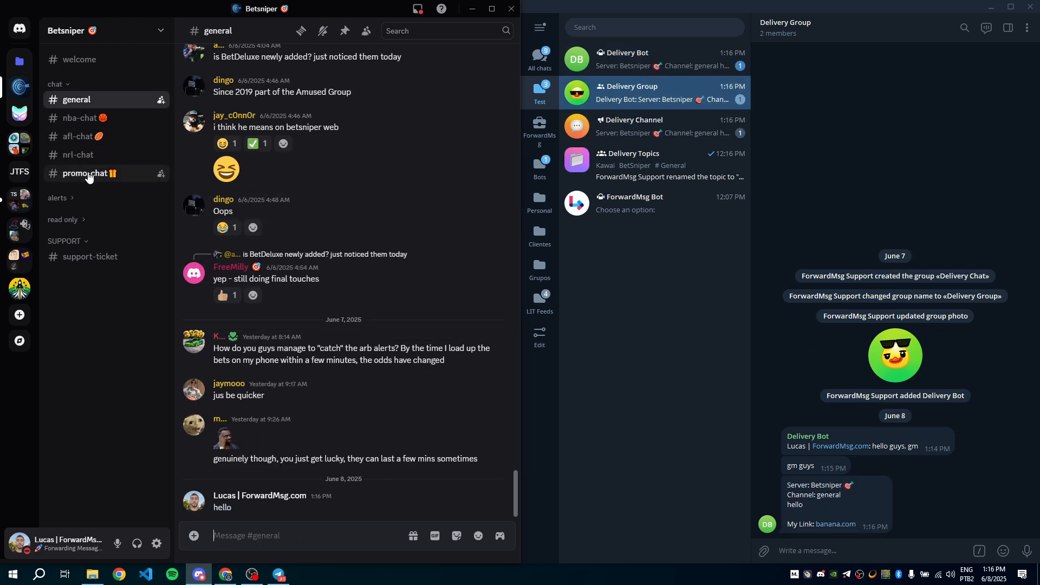
click(88, 173)
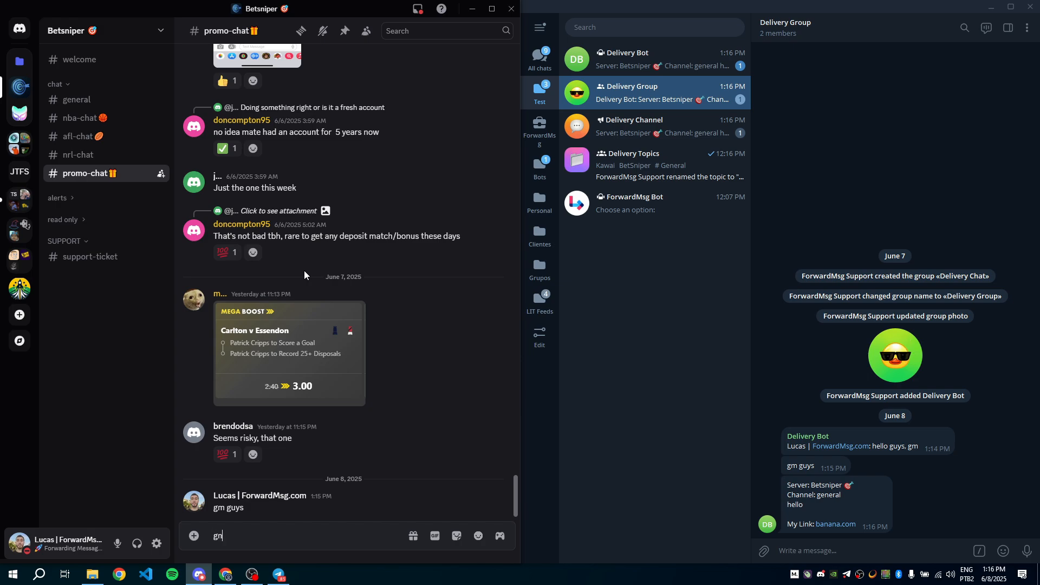
key(Return)
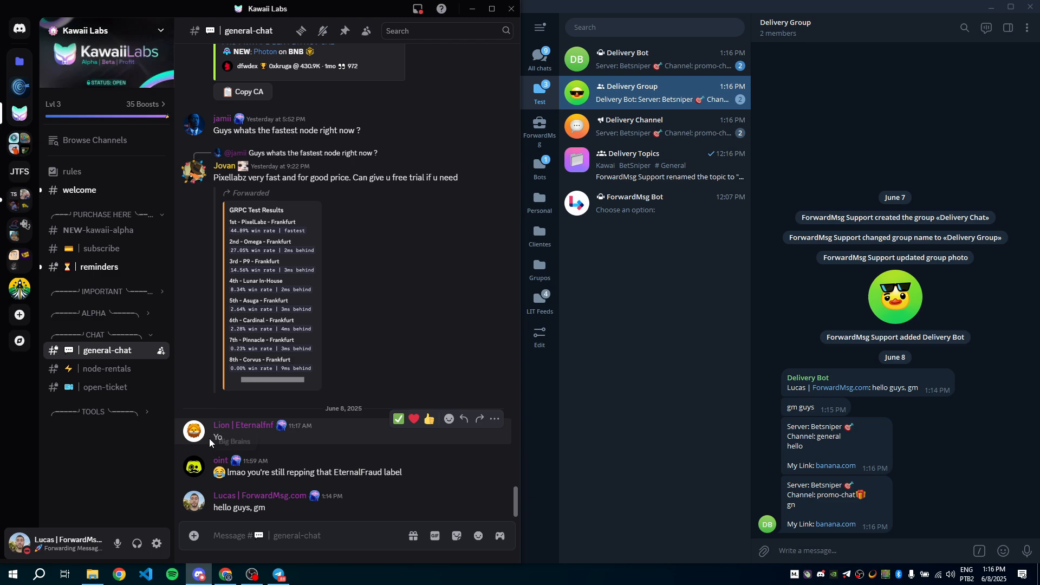
text(hey)
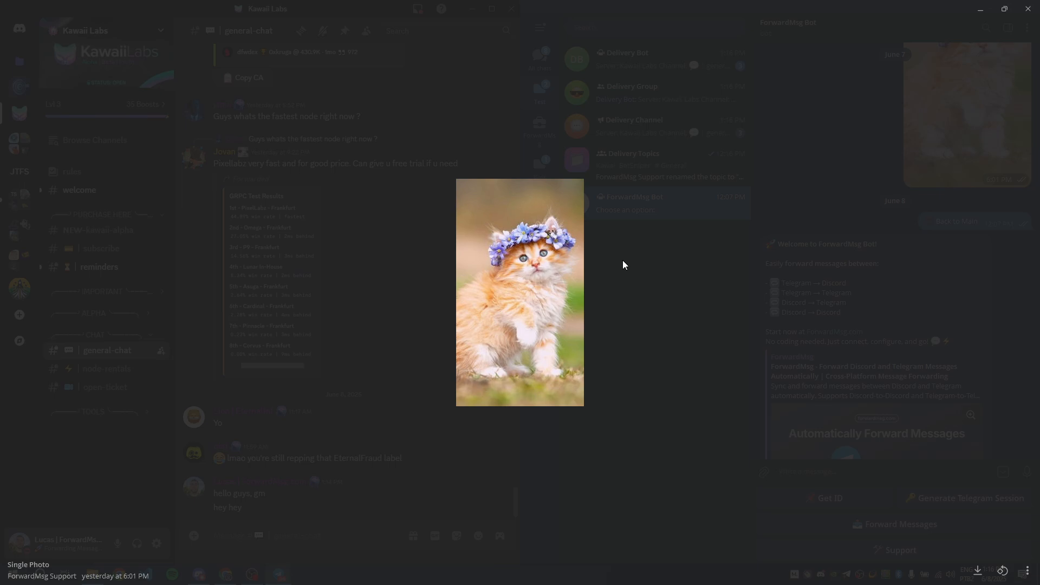
Review the forwarded texts and cat photo in Delivery Group, Delivery Channel and Delivery Bot, then list the Delivery Topics.
click(624, 264)
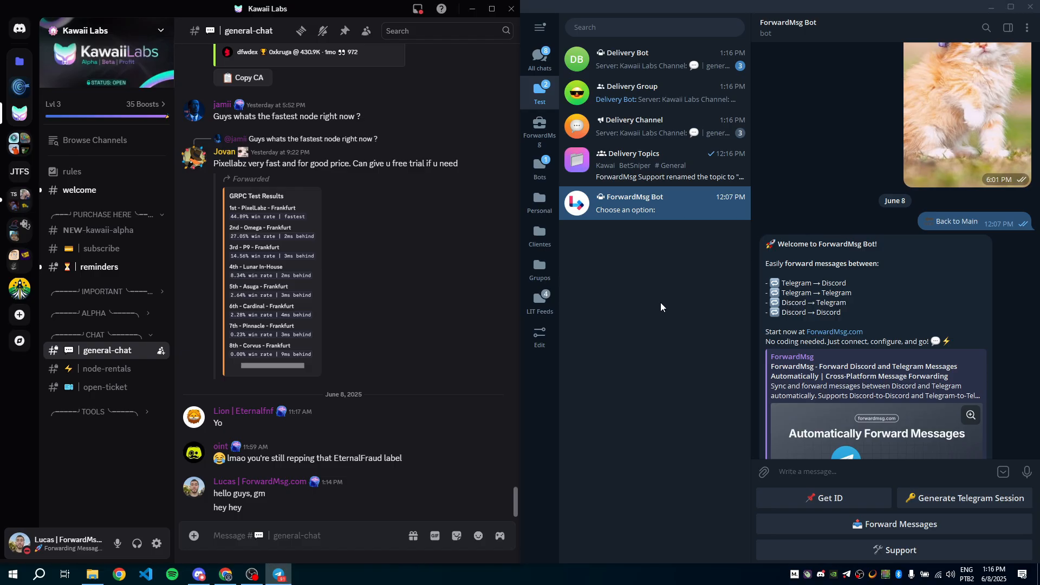
click(653, 93)
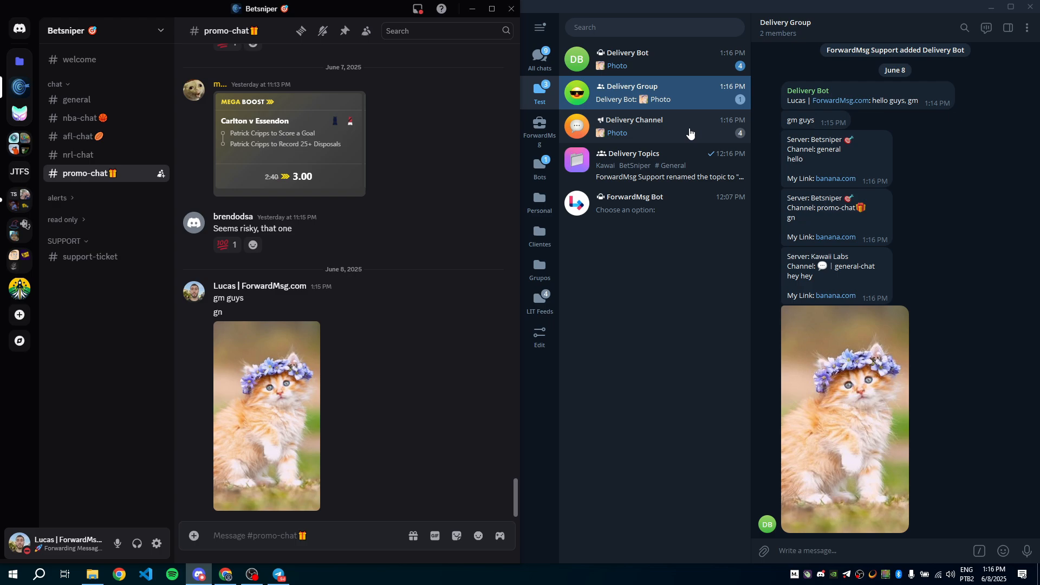
click(653, 126)
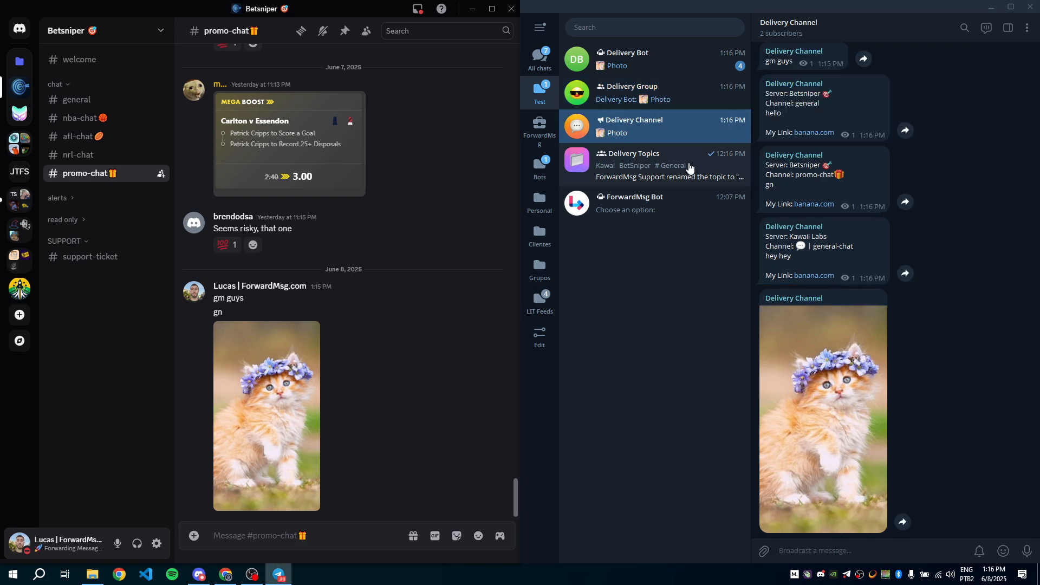
click(654, 58)
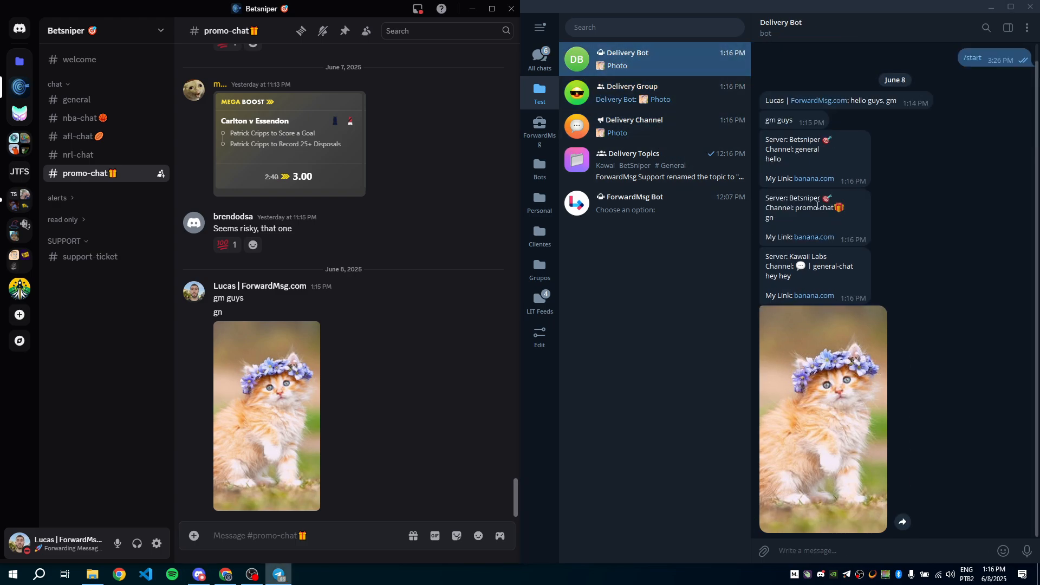
click(634, 153)
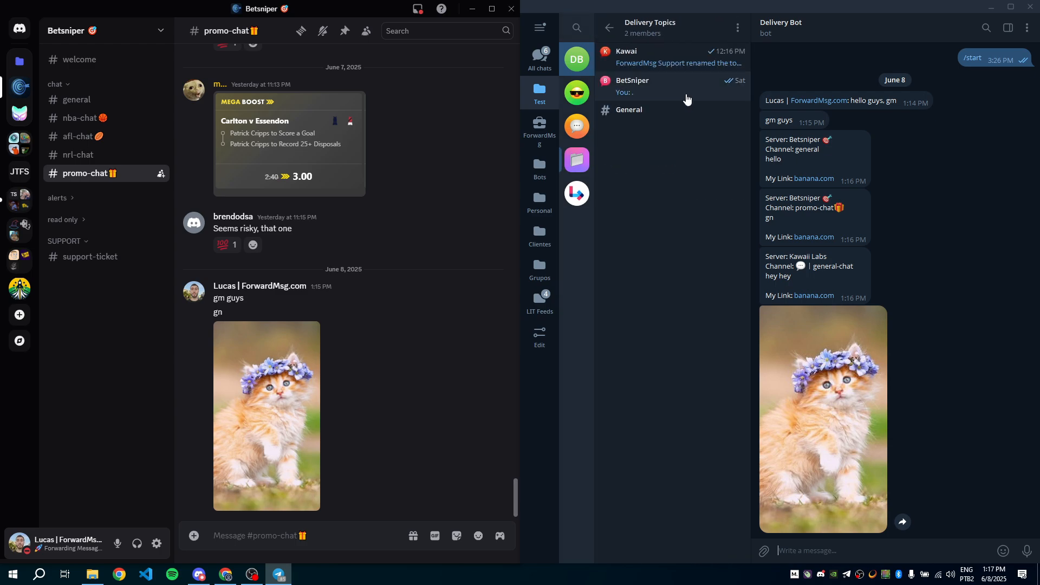
mouse_move(415, 333)
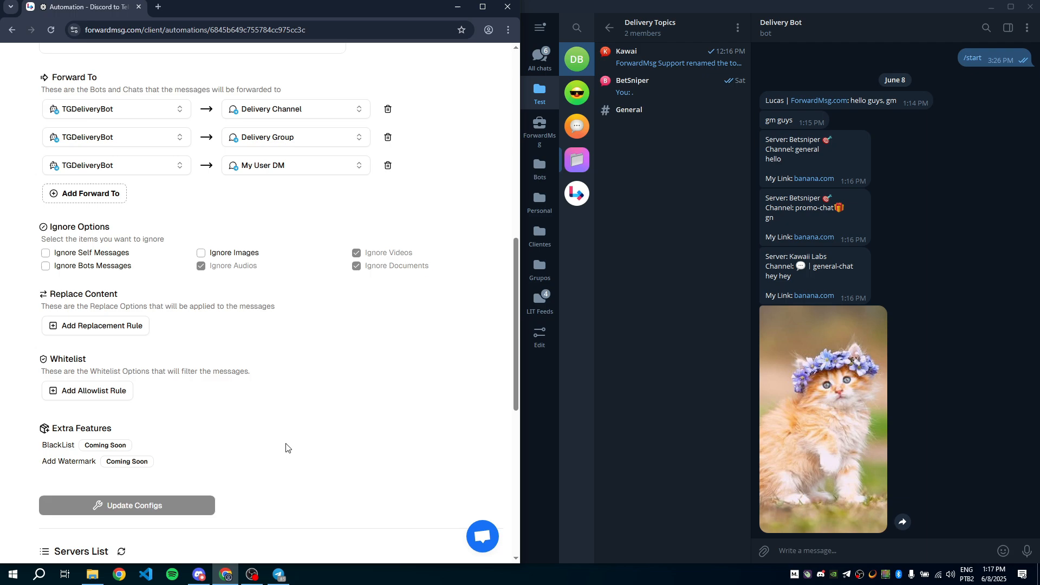
Save the global config after removing the three global Forward To targets.
scroll(down, 3)
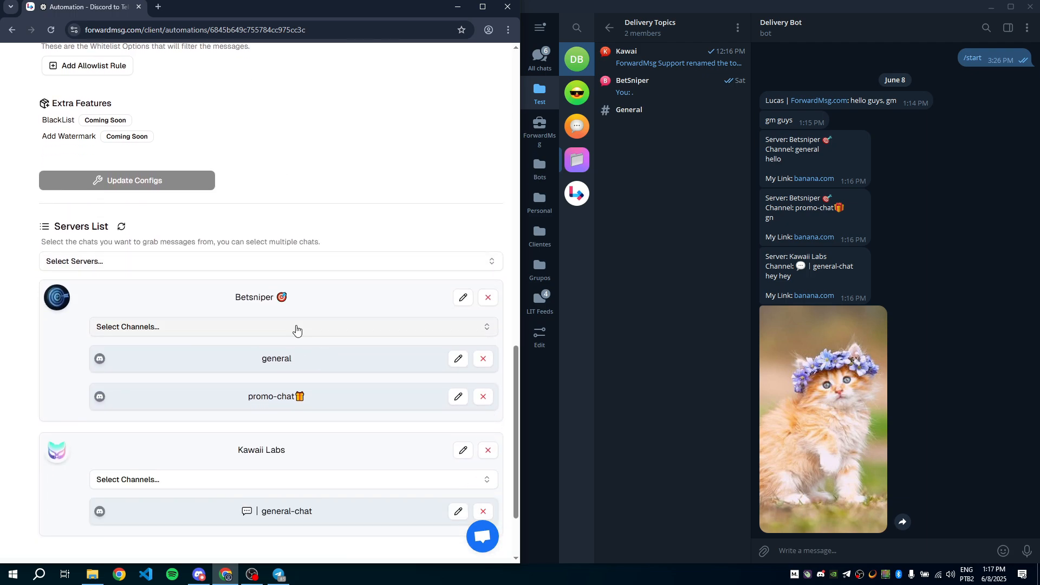
scroll(up, 3)
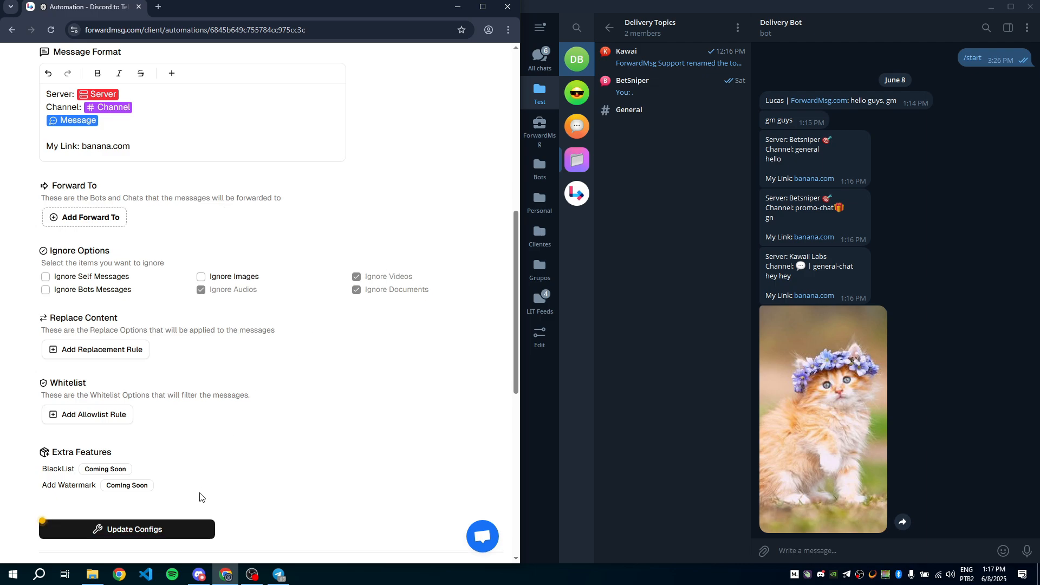
click(127, 529)
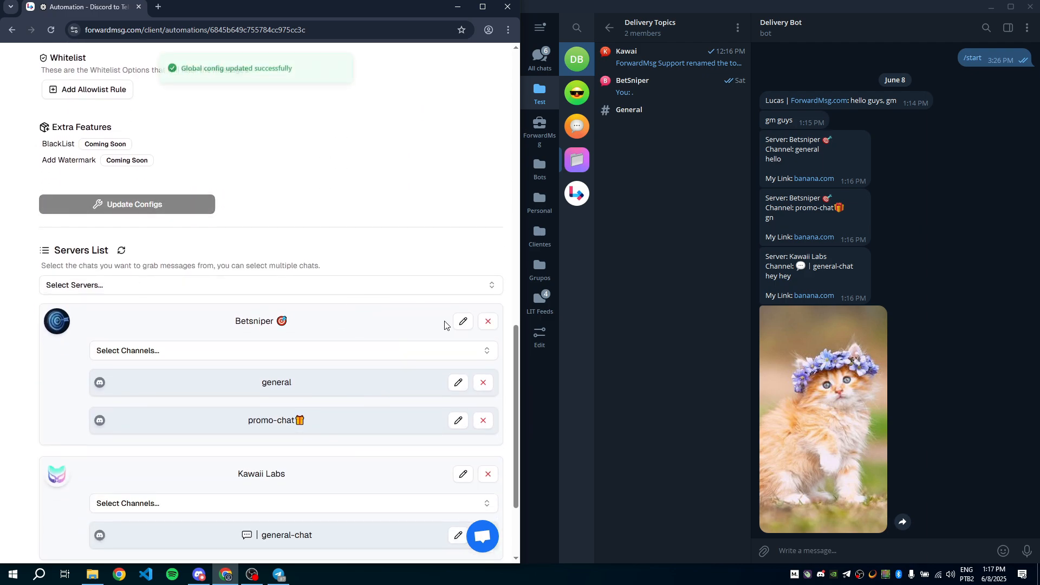
mouse_move(463, 322)
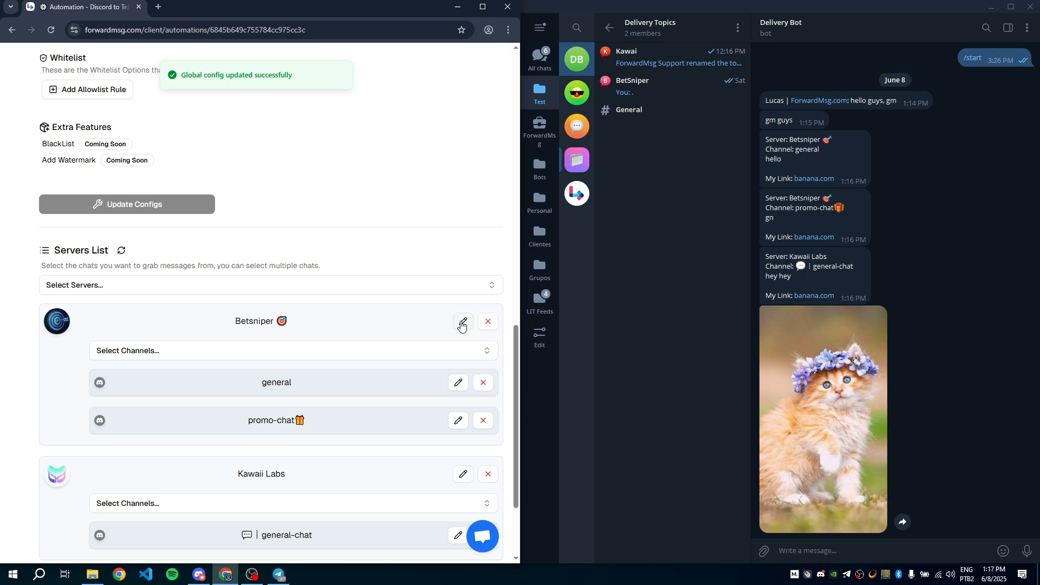
Configure Betsniper to forward via TGDeliveryBot to Topic - BetSniper and save the server config.
click(462, 321)
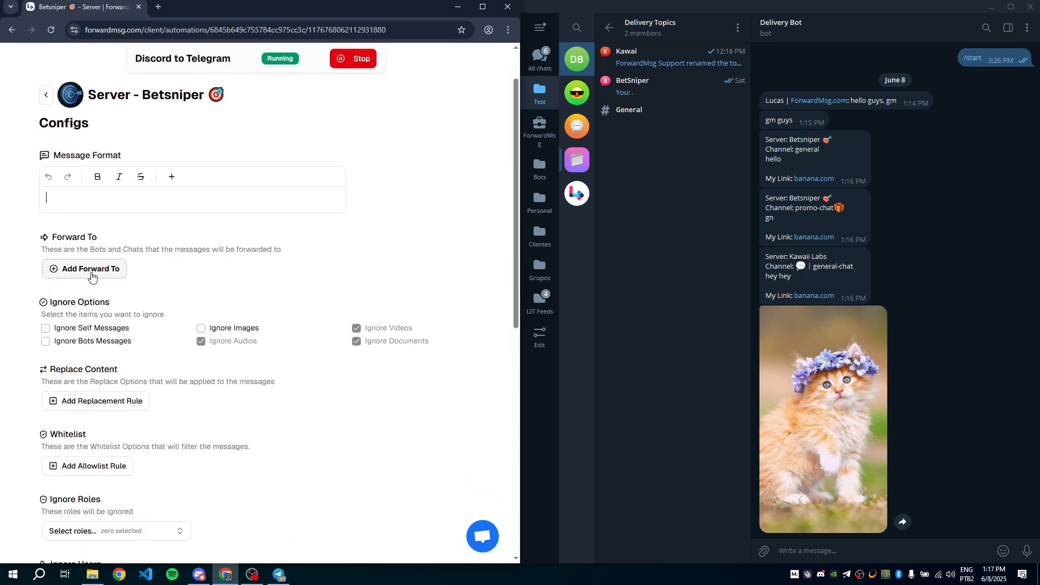
click(83, 268)
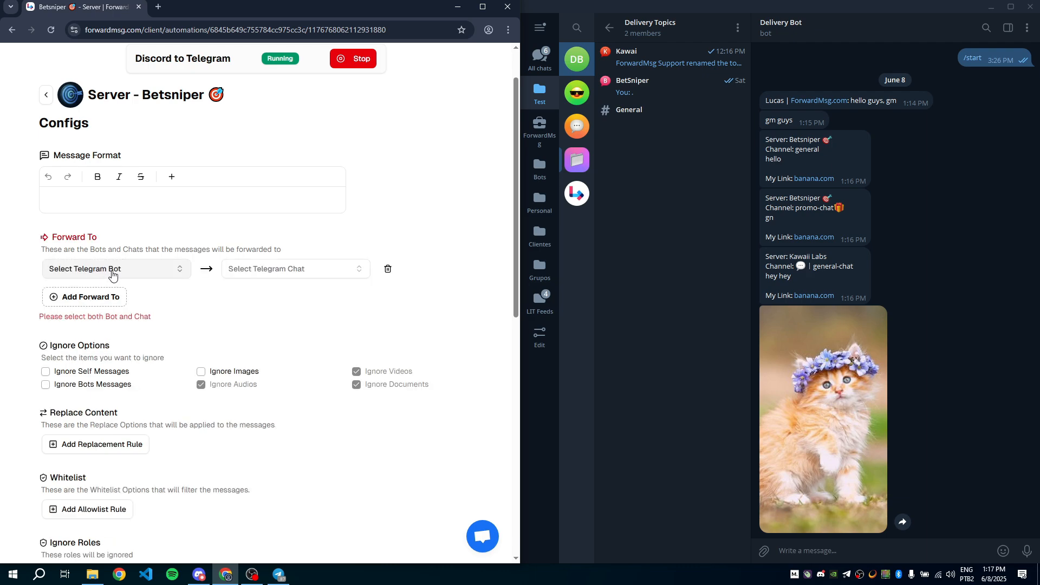
click(291, 269)
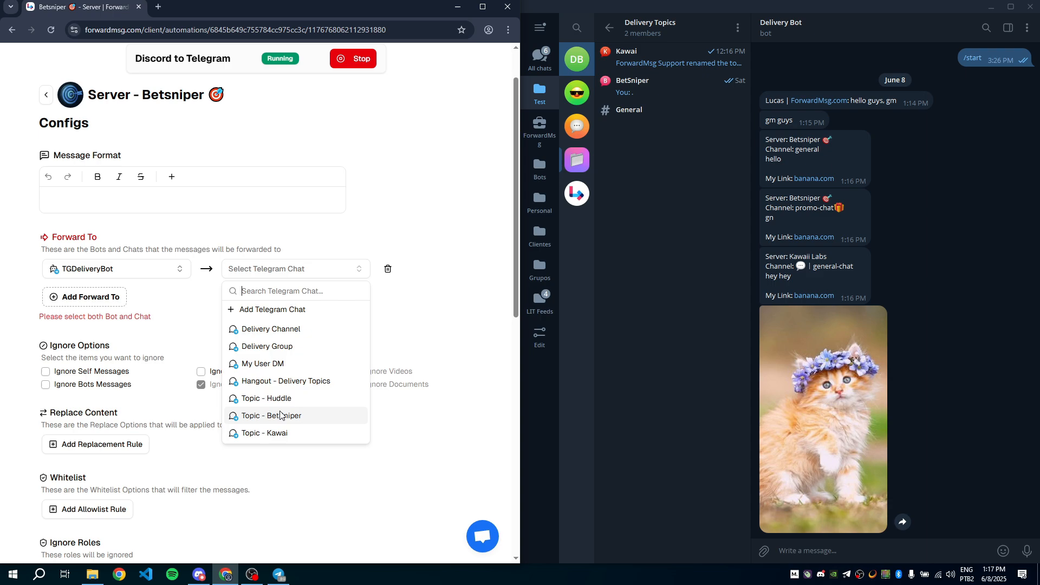
click(272, 416)
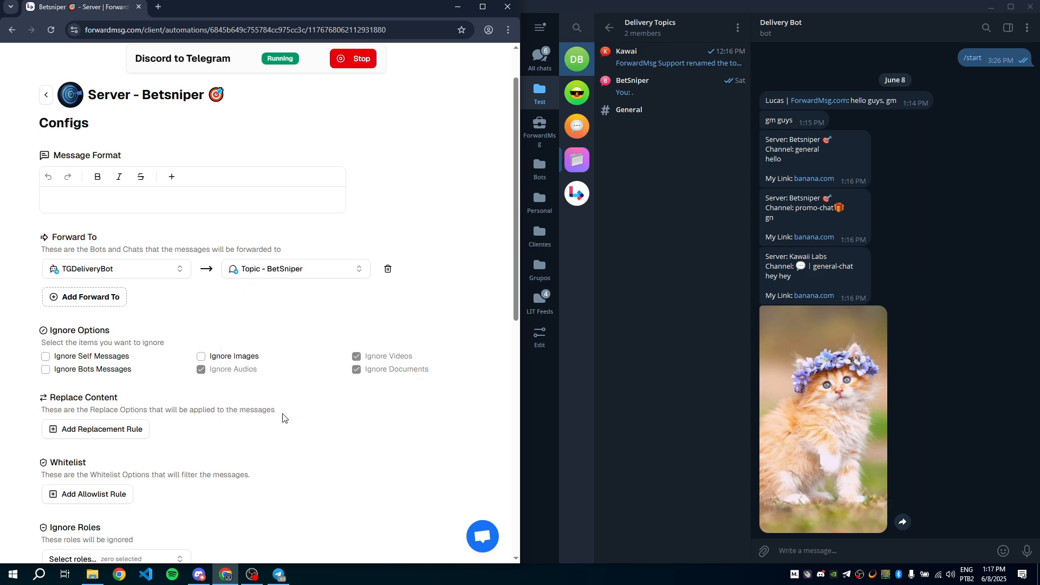
scroll(down, 3)
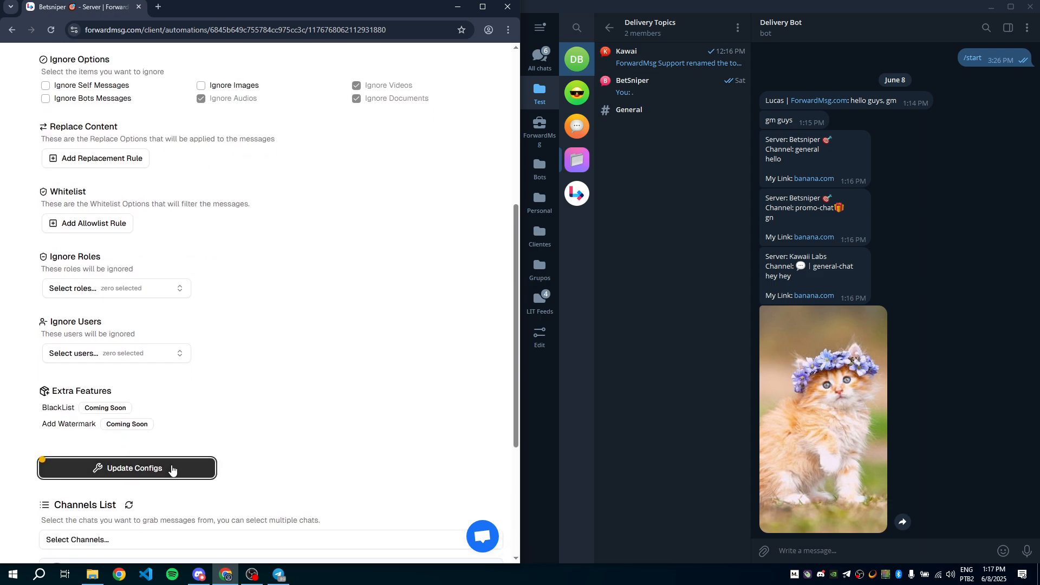
click(127, 468)
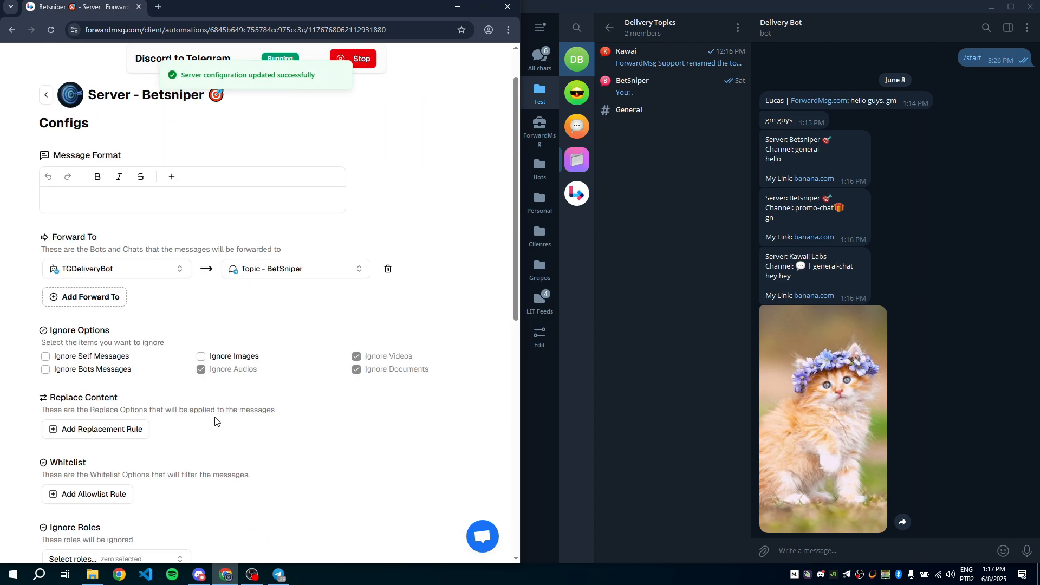
scroll(up, 3)
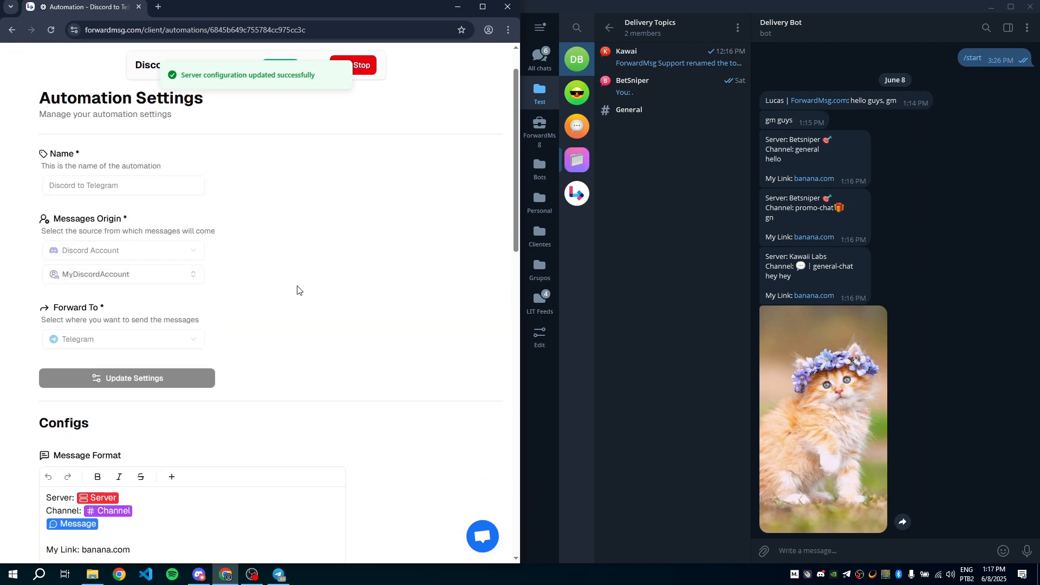
Configure Kawaii Labs to forward via TGDeliveryBot to Topic - Kawai and save the server config.
scroll(down, 3)
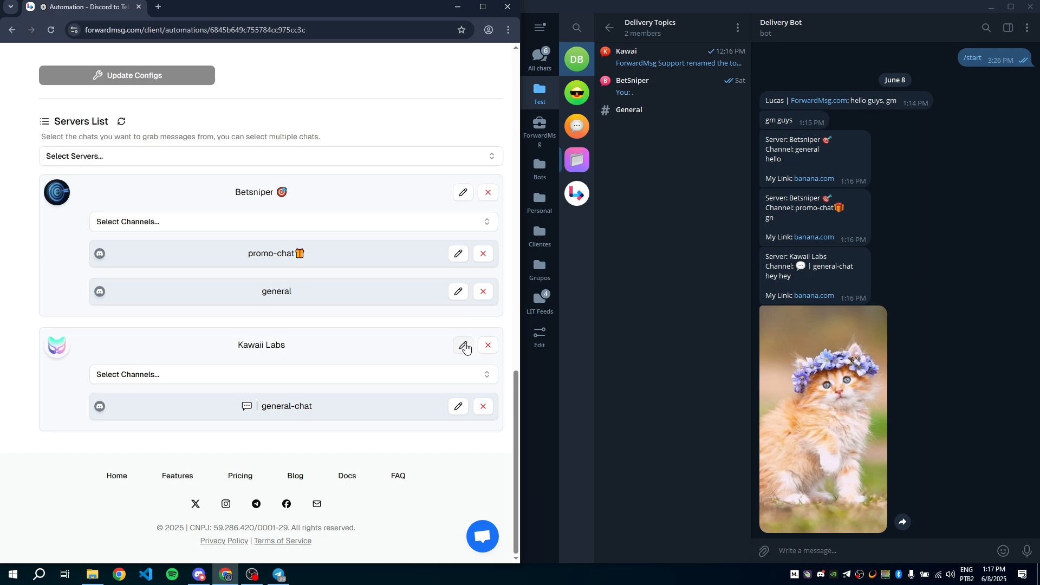
click(463, 346)
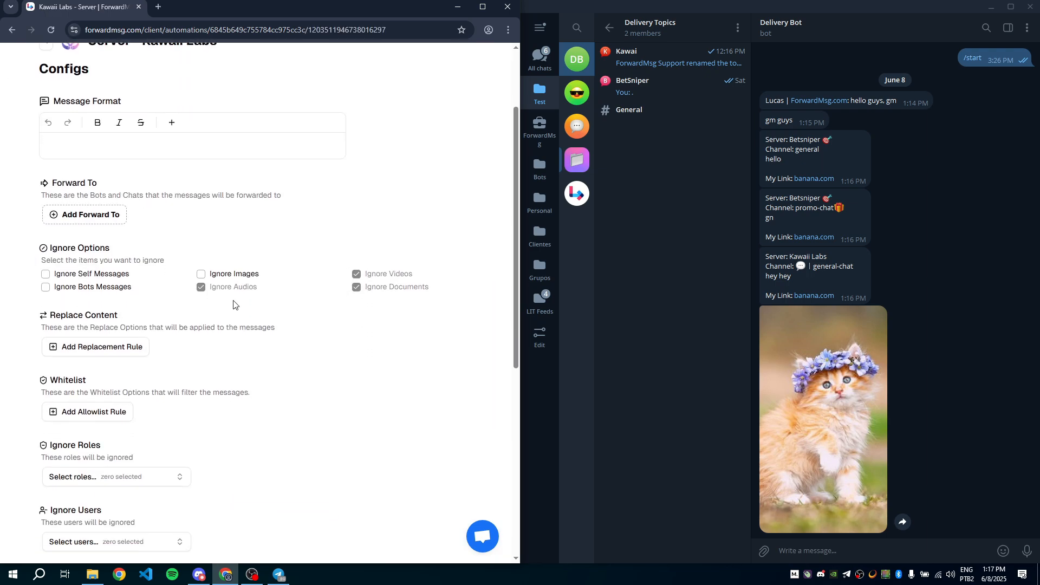
click(85, 215)
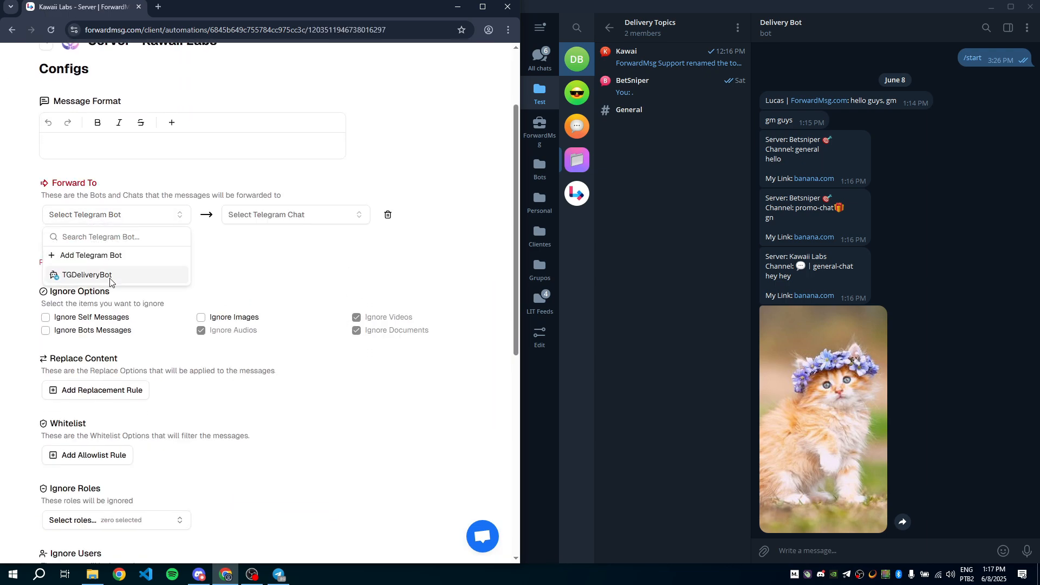
click(86, 274)
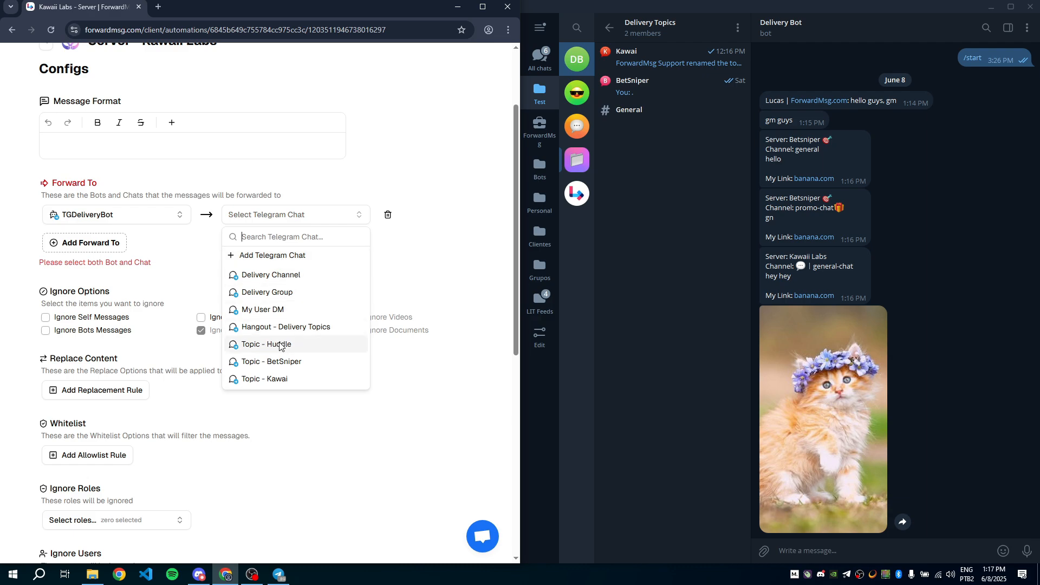
click(264, 379)
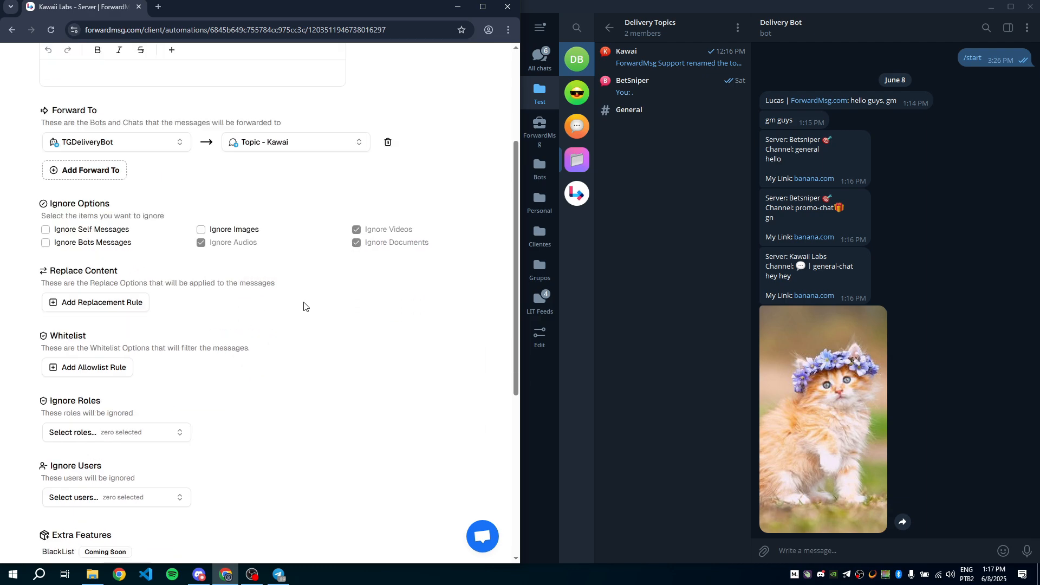
click(127, 412)
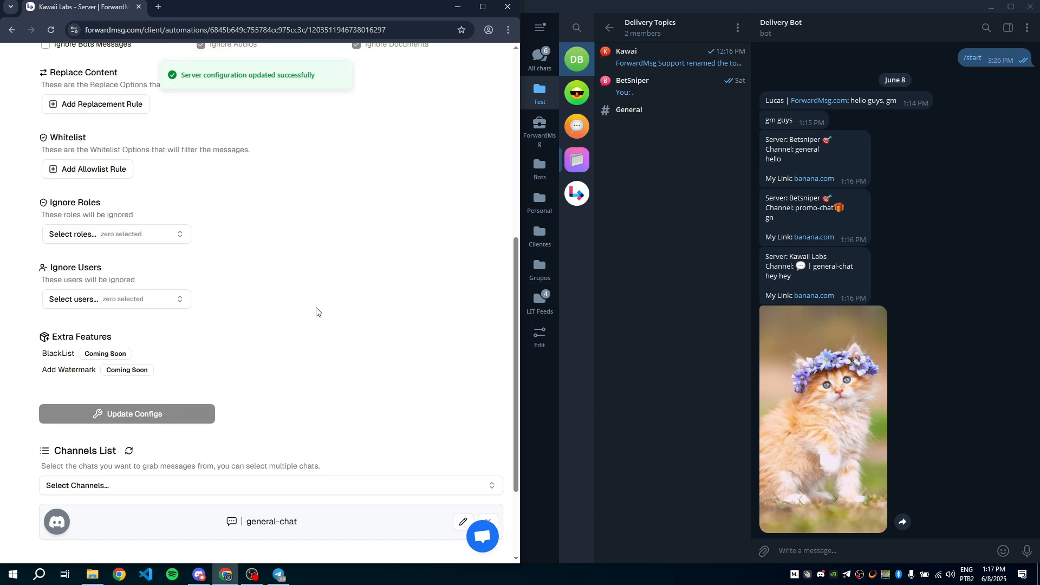
click(198, 574)
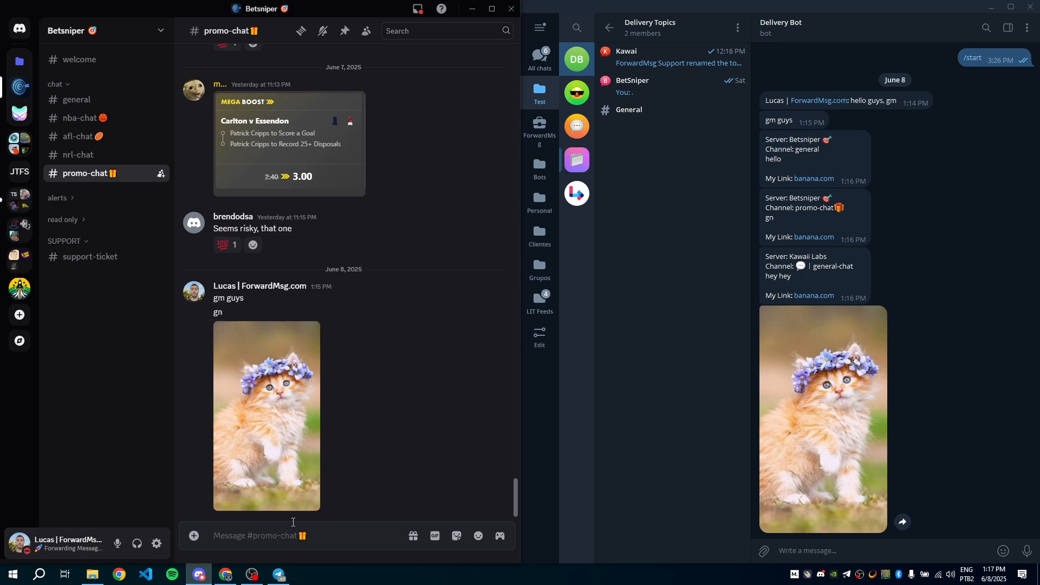
mouse_move(369, 366)
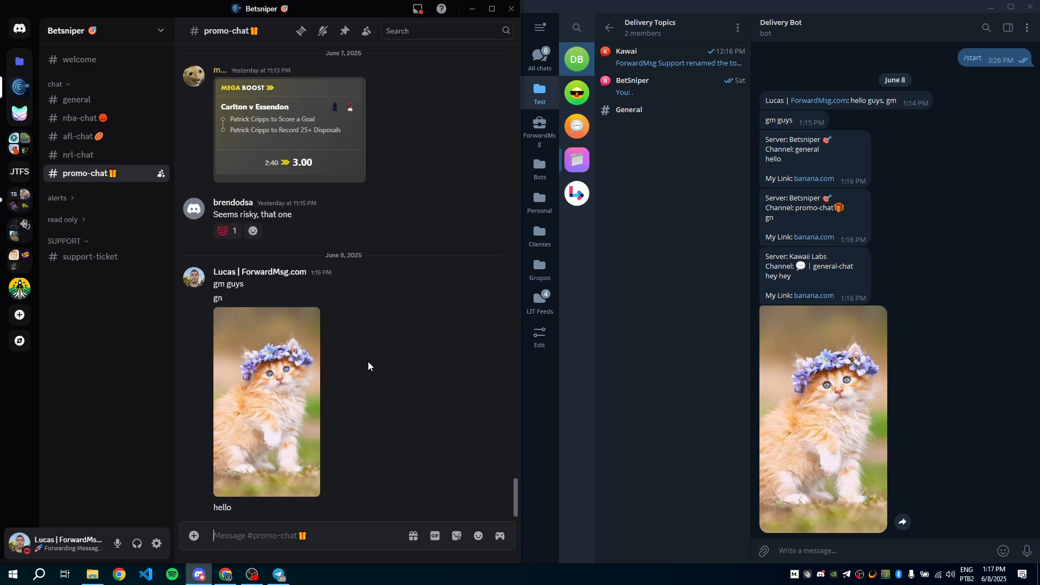
Check the BetSniper topic in Telegram for the forwarded 'hello' with the banana.com footer.
click(669, 58)
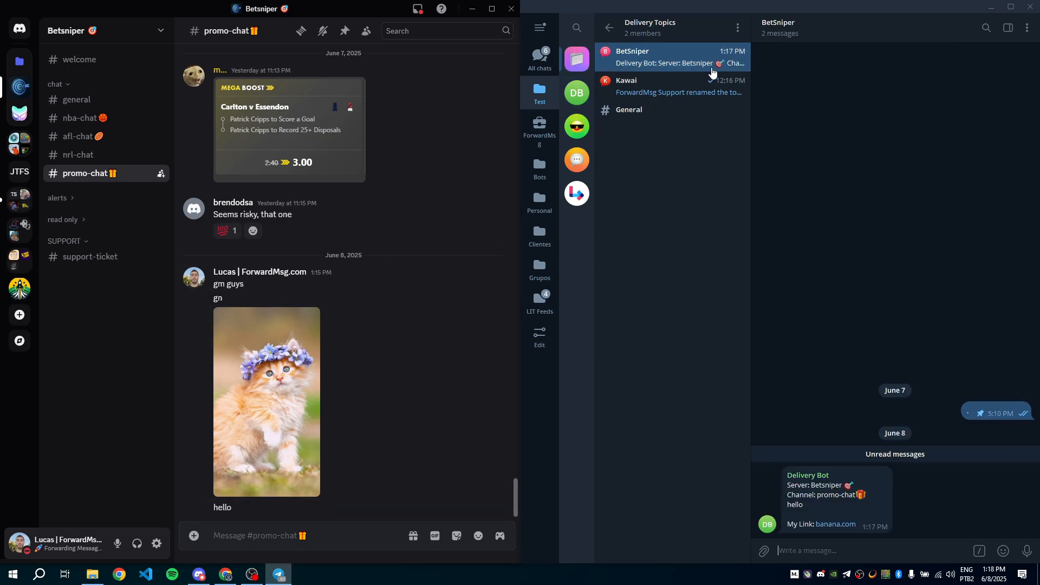
mouse_move(866, 469)
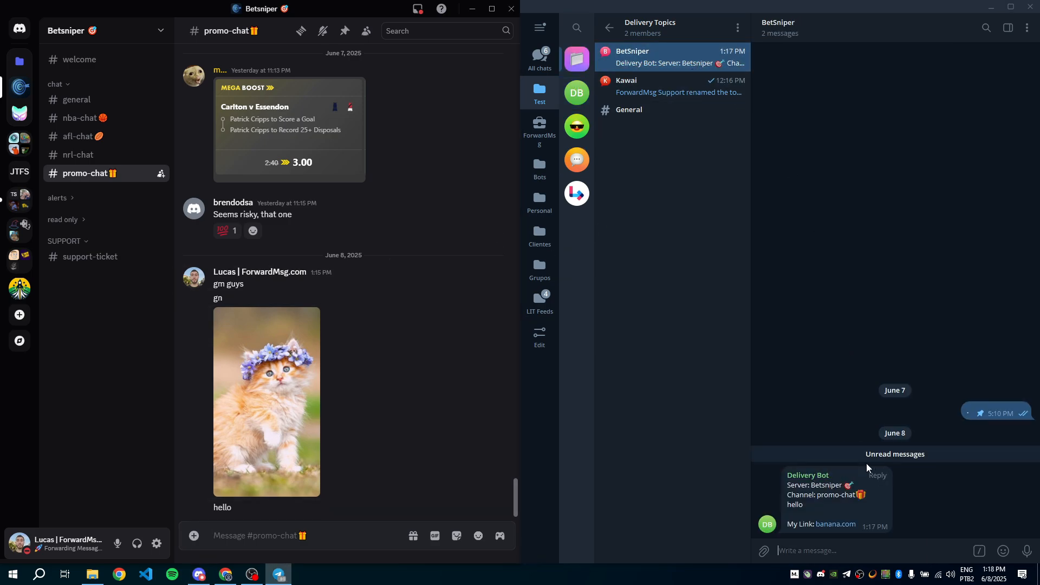